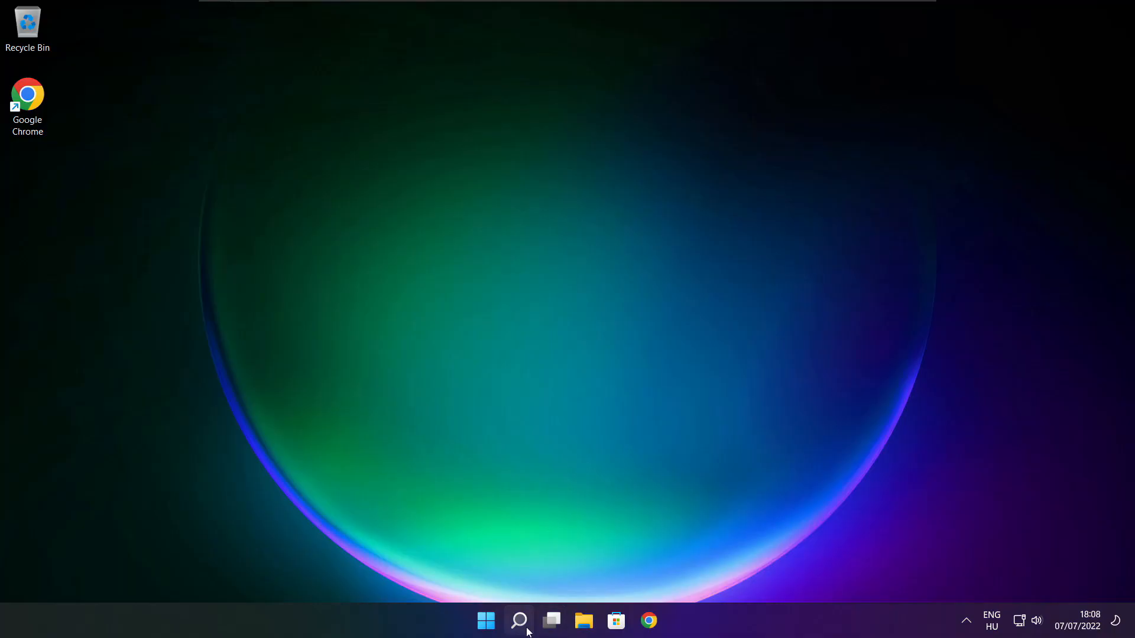
# Search for "device manager" from the taskbar search.
pyautogui.click(517, 621)
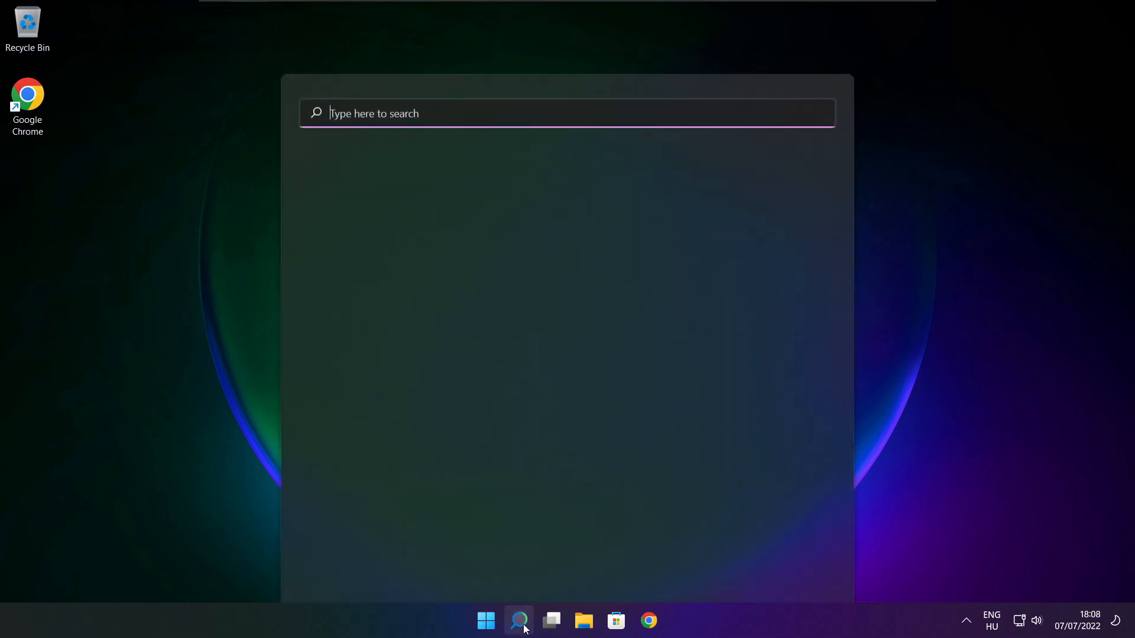
pyautogui.click(517, 621)
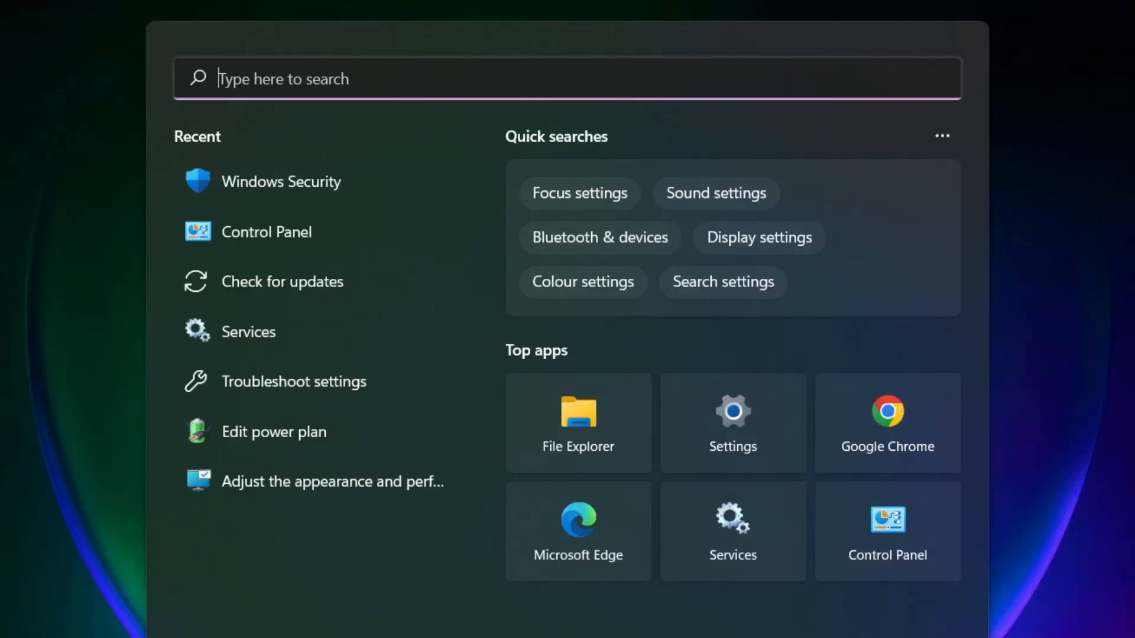
pyautogui.write('device Manager')
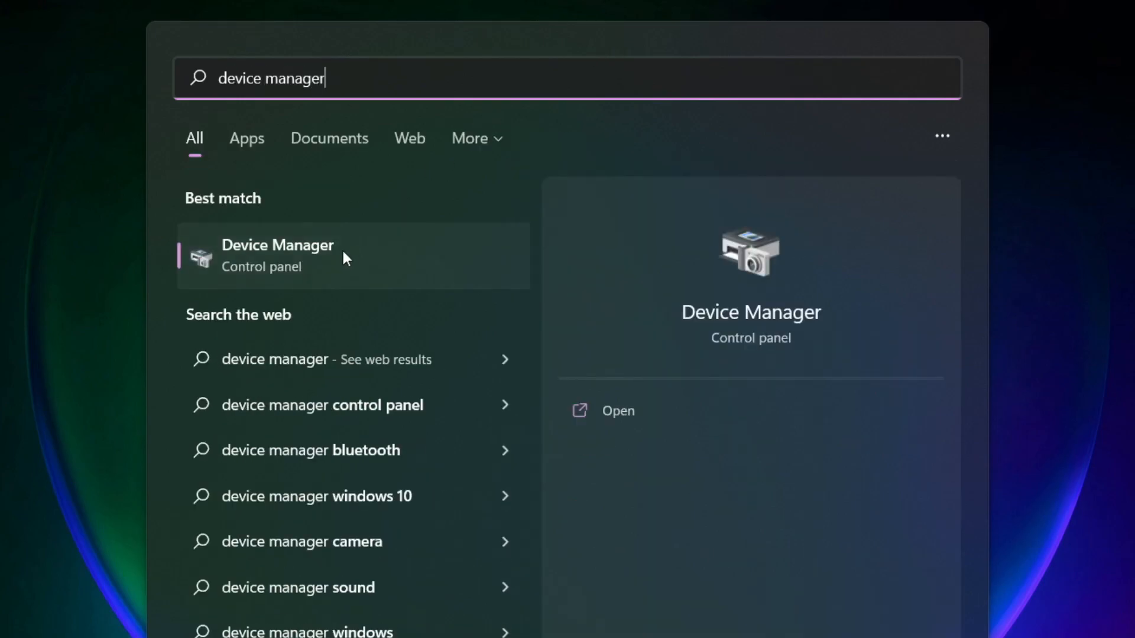
pyautogui.moveTo(413, 274)
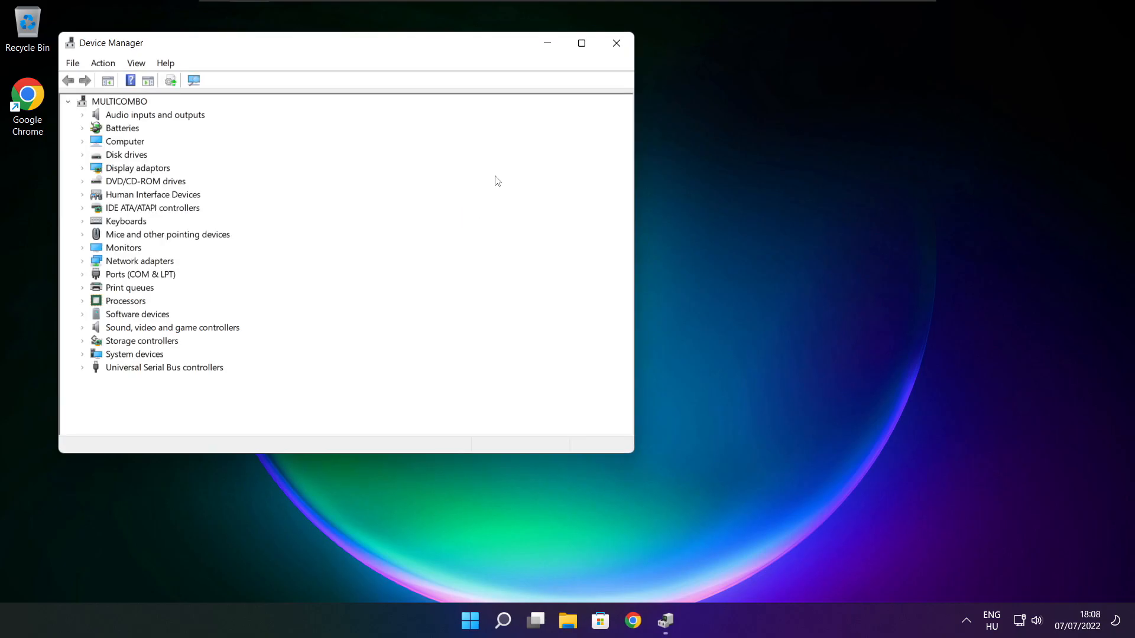
# Update the VMware SVGA 3D display adapter driver via automatic search; best driver already installed.
pyautogui.click(582, 42)
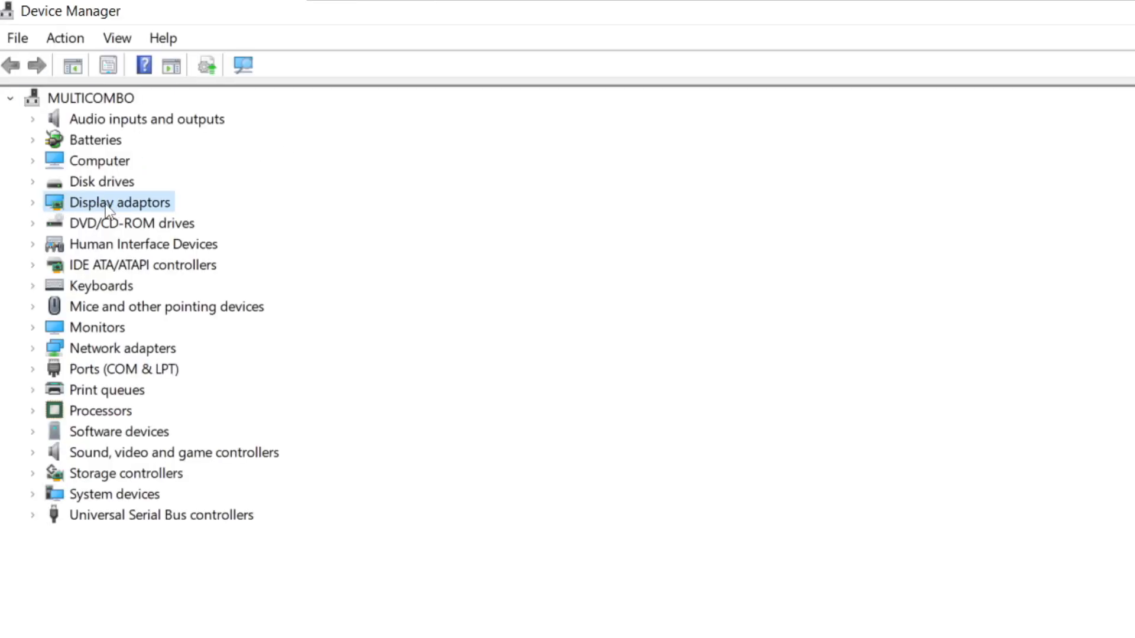
pyautogui.click(32, 203)
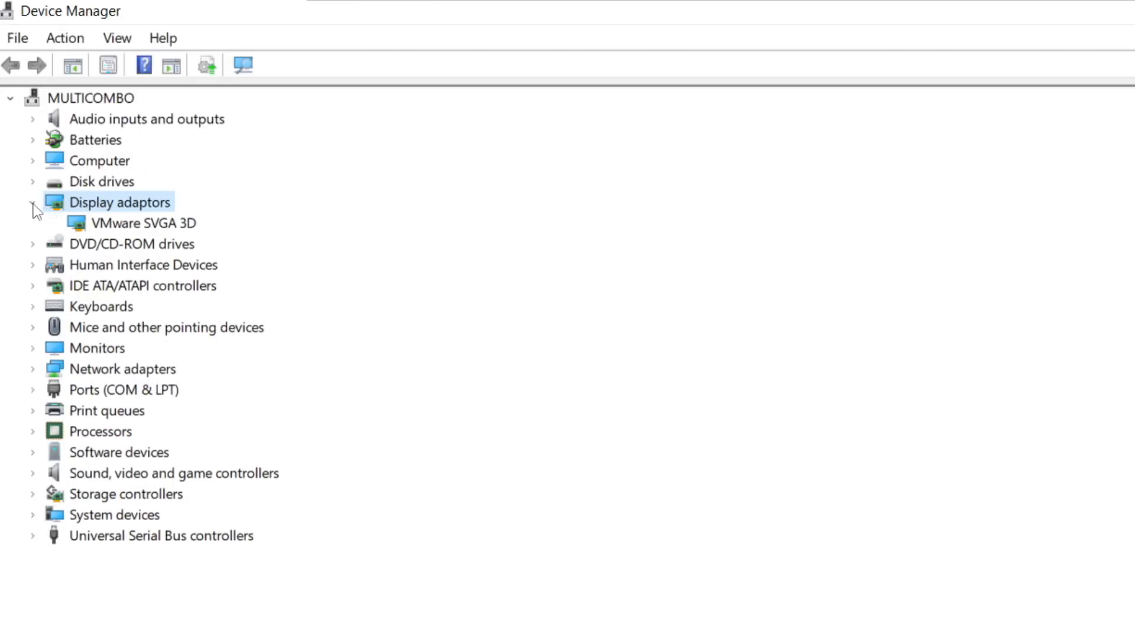
pyautogui.click(142, 223)
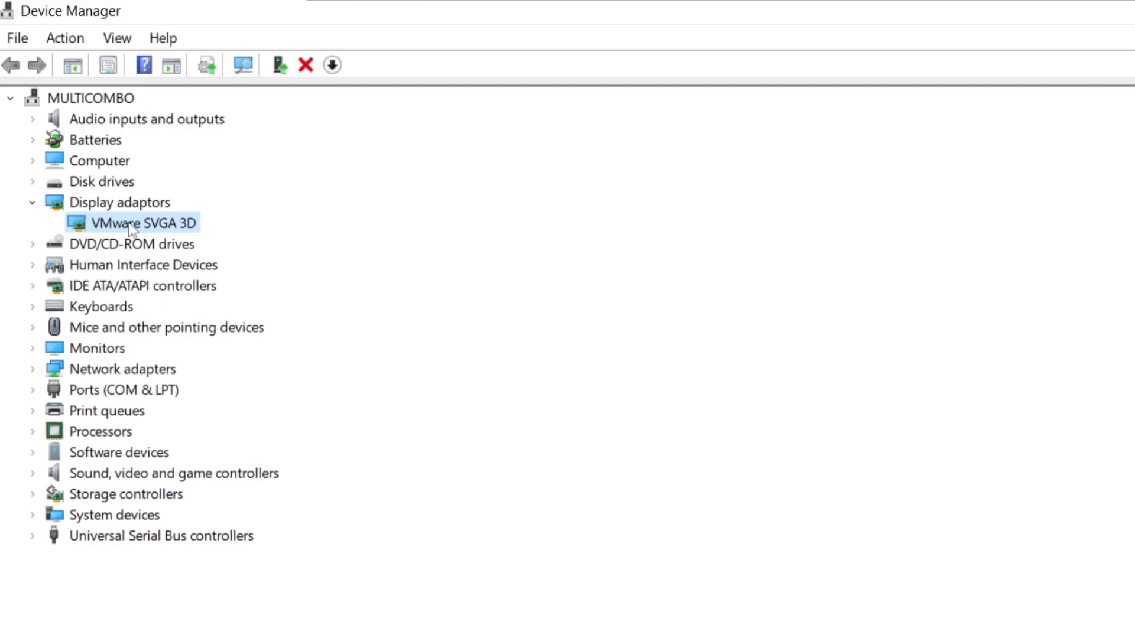
pyautogui.rightClick(141, 223)
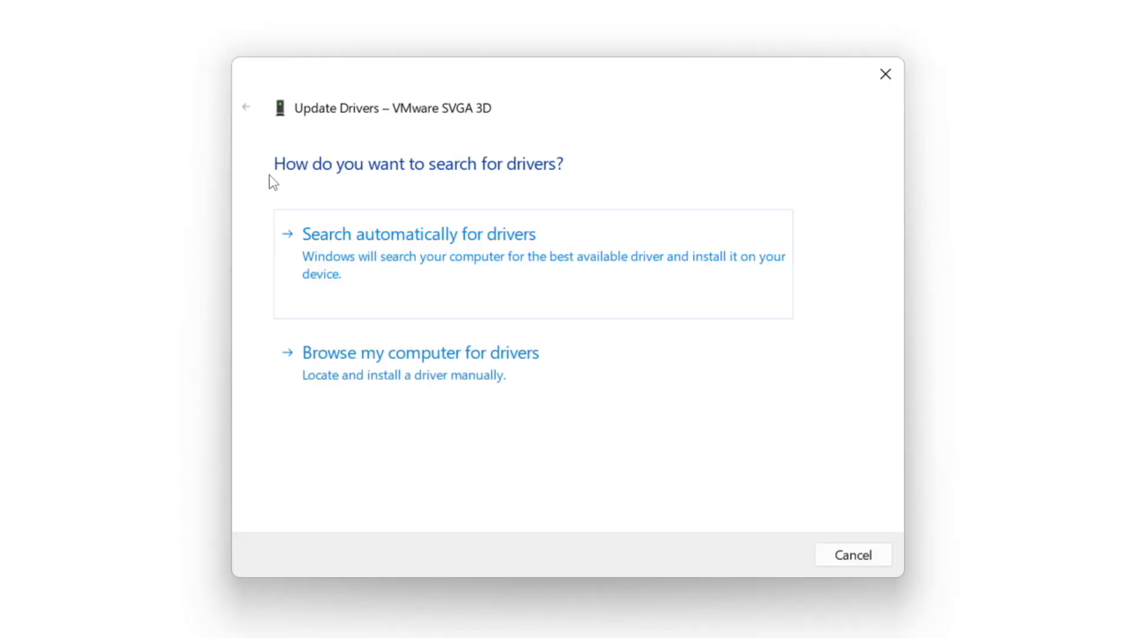
pyautogui.moveTo(418, 292)
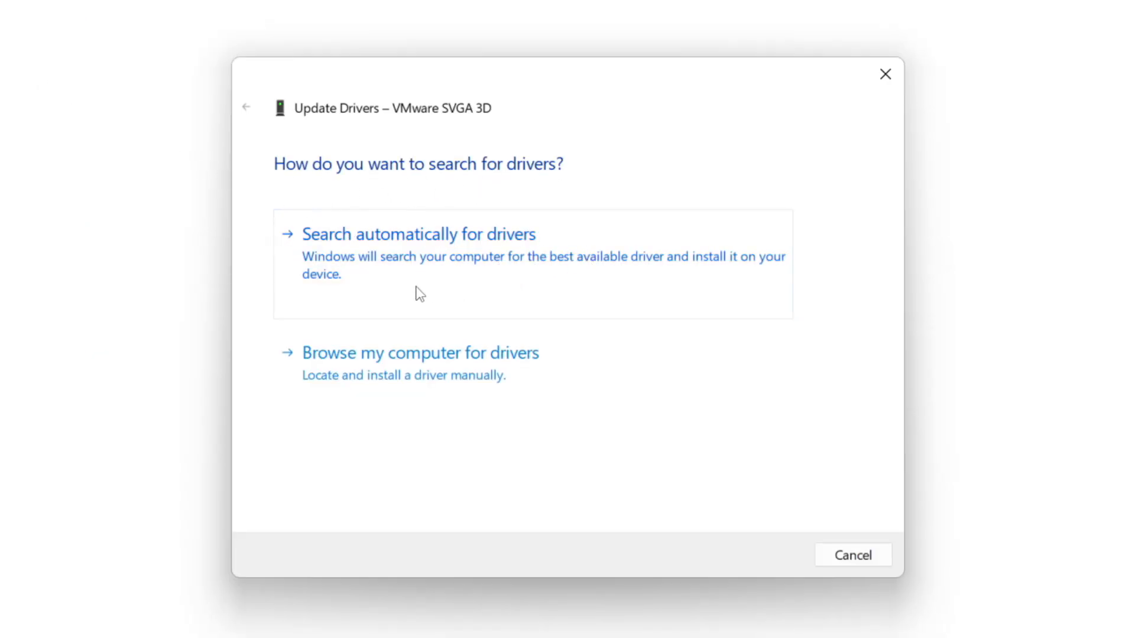
pyautogui.moveTo(499, 269)
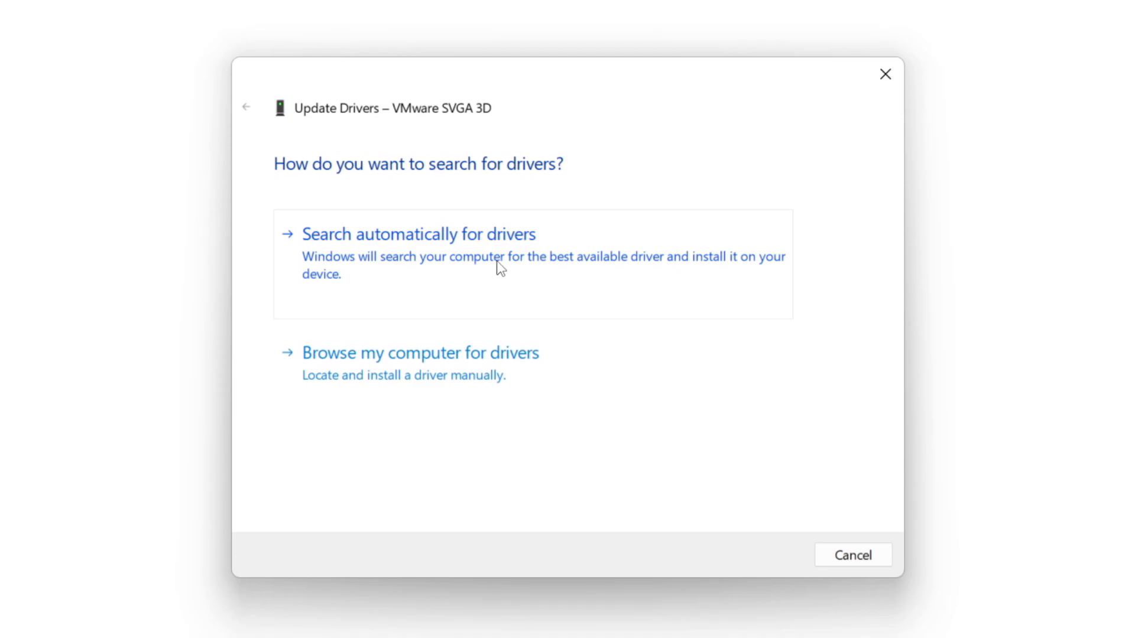
pyautogui.click(418, 234)
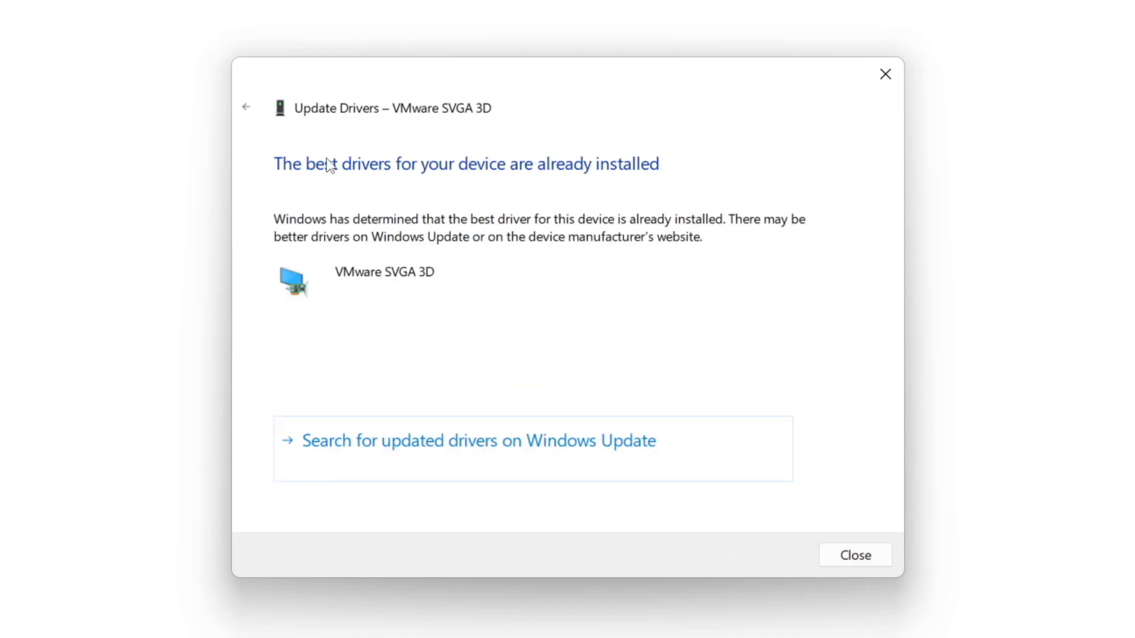
pyautogui.moveTo(737, 414)
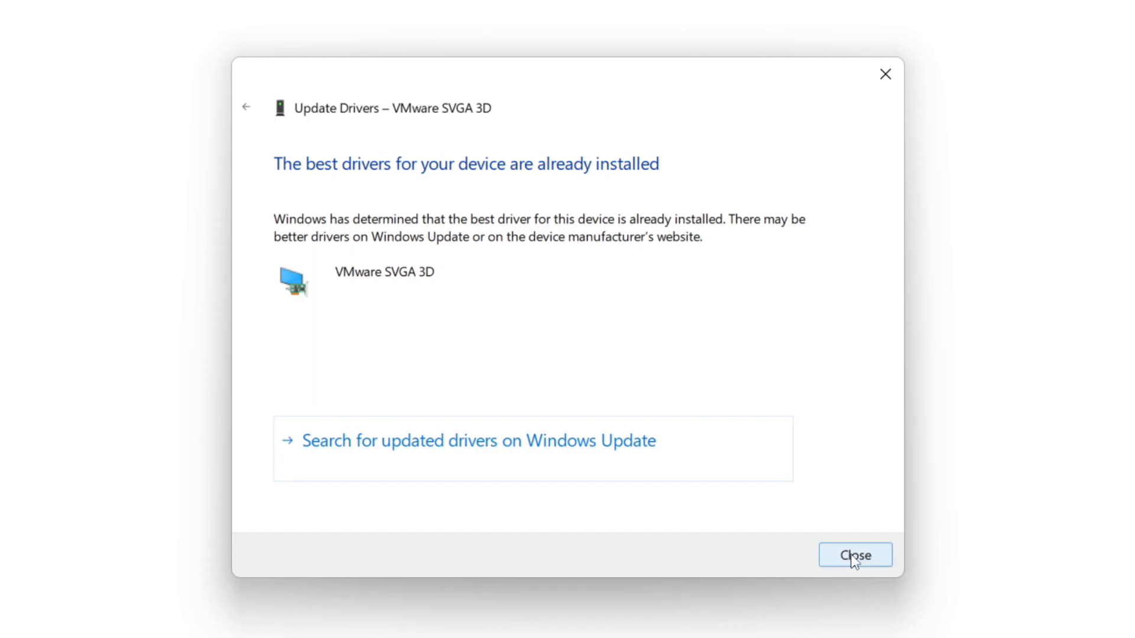
pyautogui.click(855, 556)
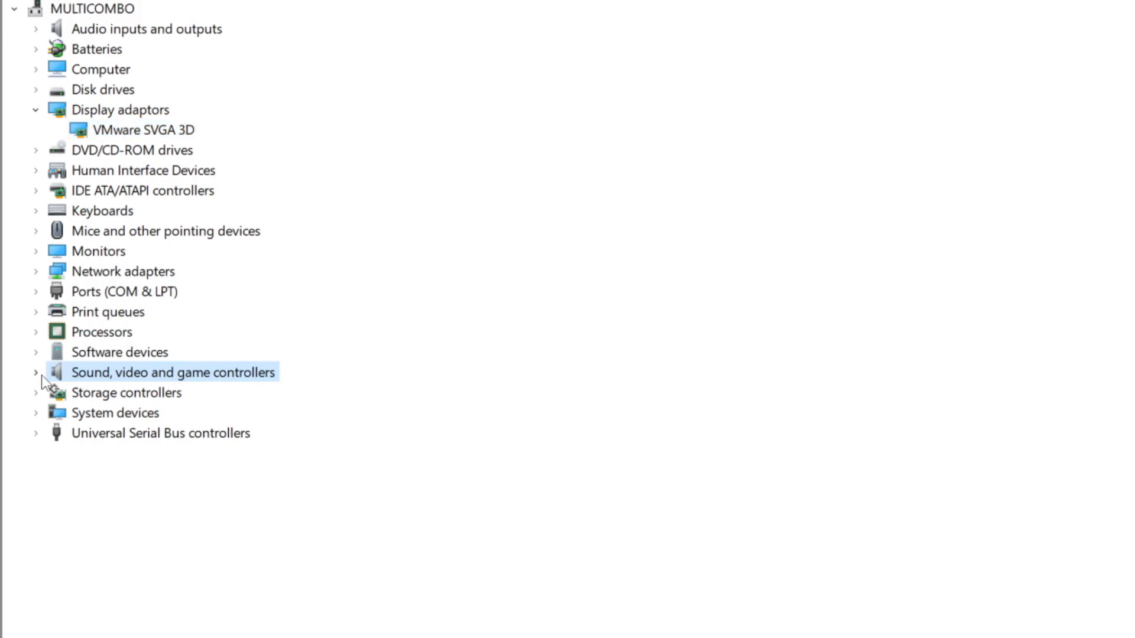
pyautogui.moveTo(154, 389)
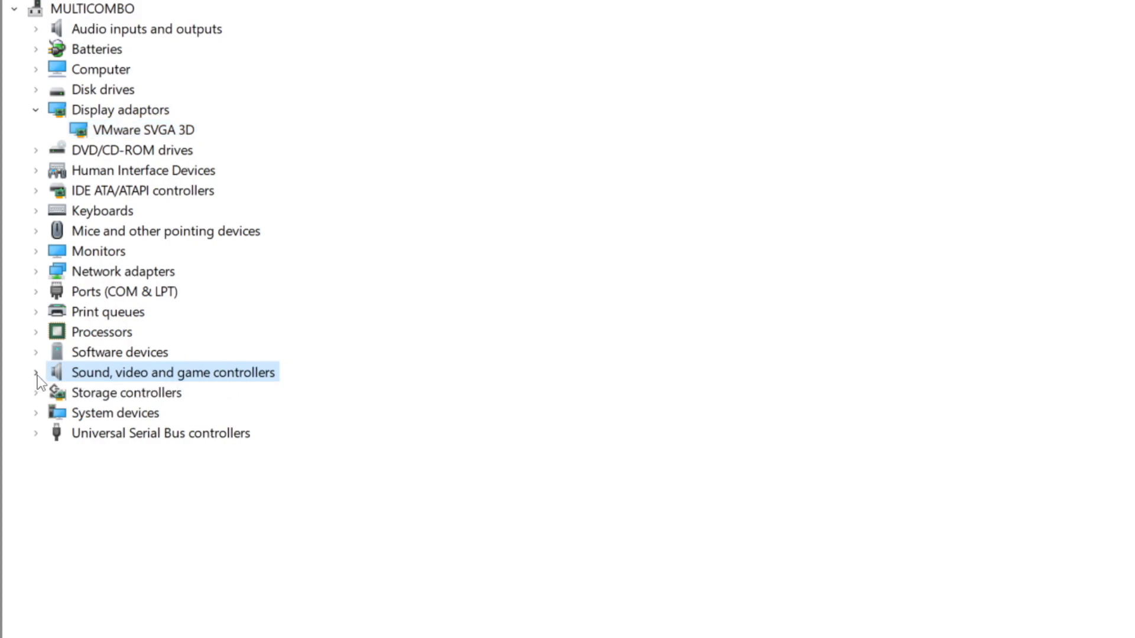
# Update the High Definition Audio Device driver via automatic search; best driver already installed.
pyautogui.click(36, 373)
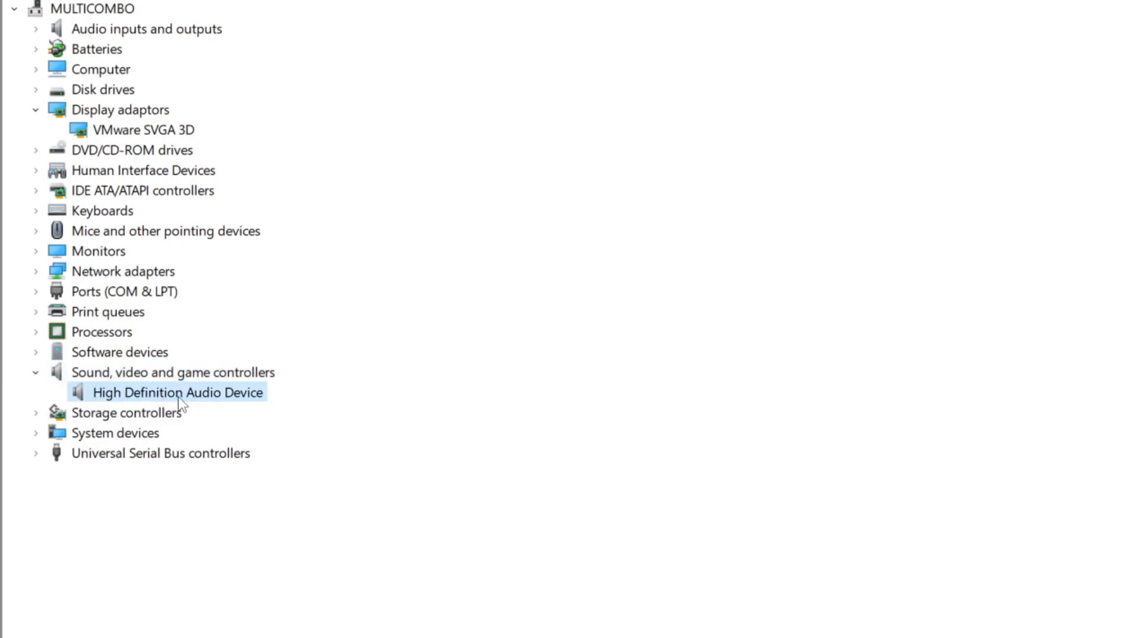
pyautogui.moveTo(168, 404)
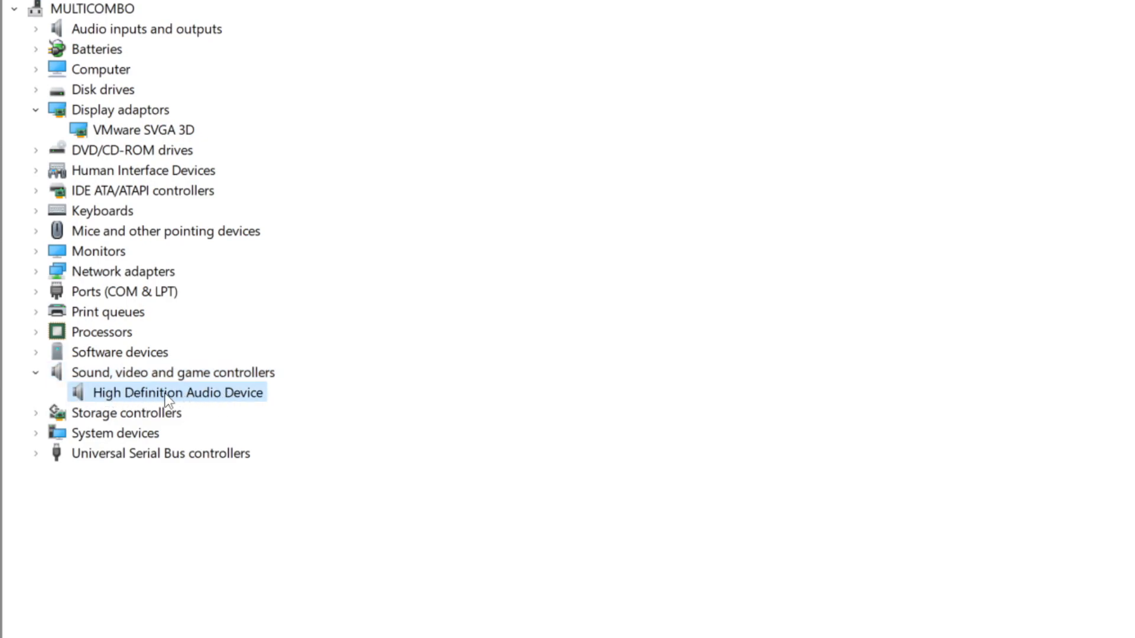
pyautogui.rightClick(177, 393)
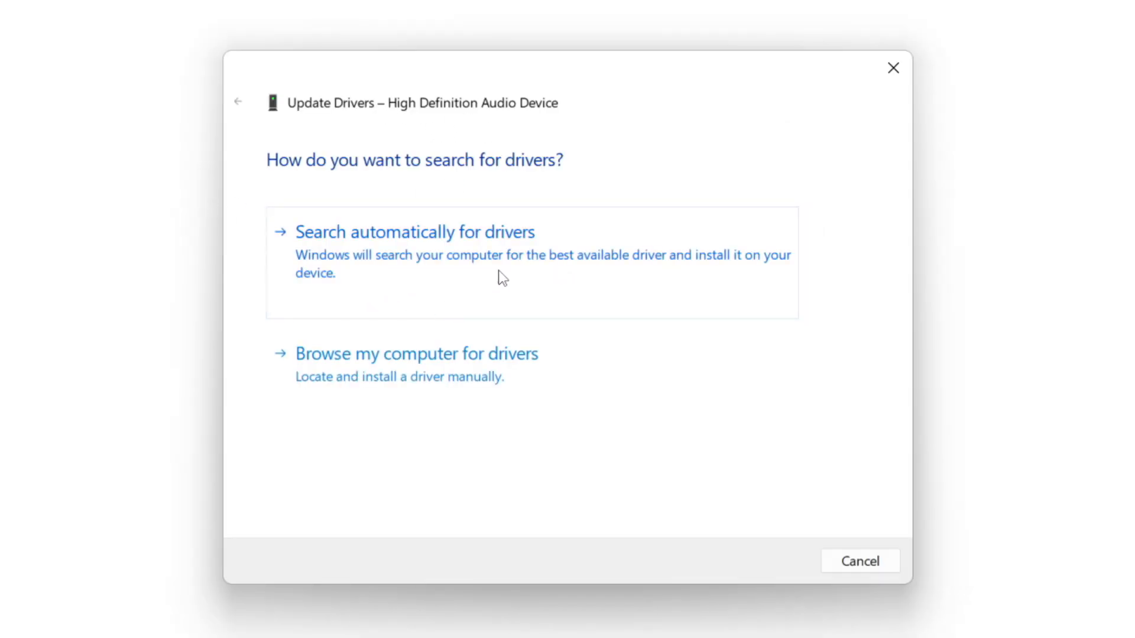
pyautogui.moveTo(453, 262)
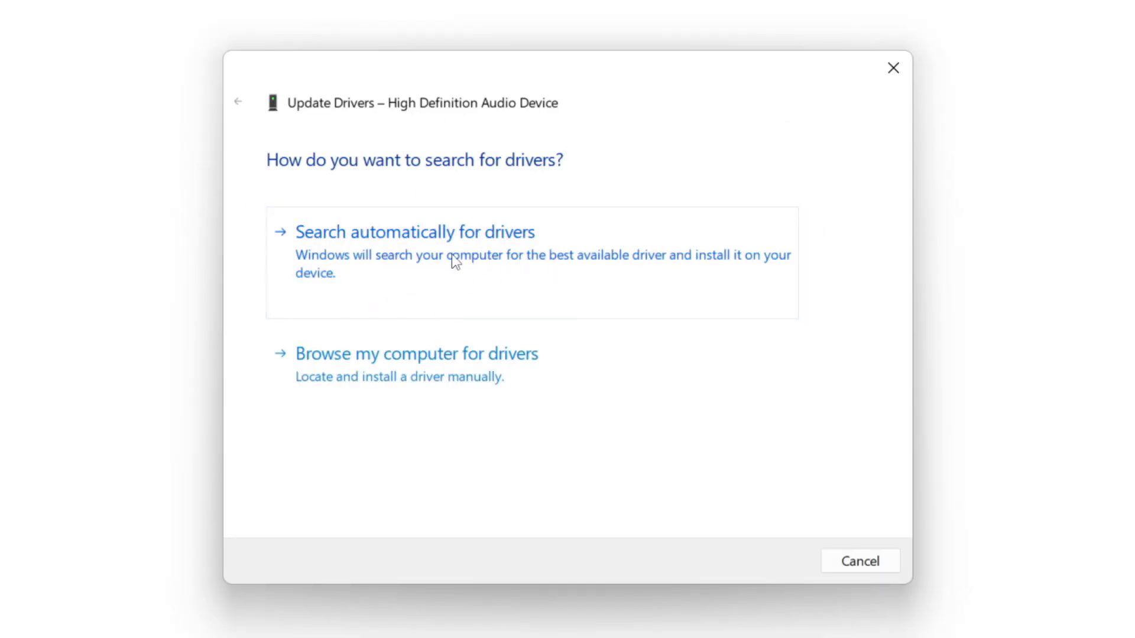
pyautogui.click(415, 232)
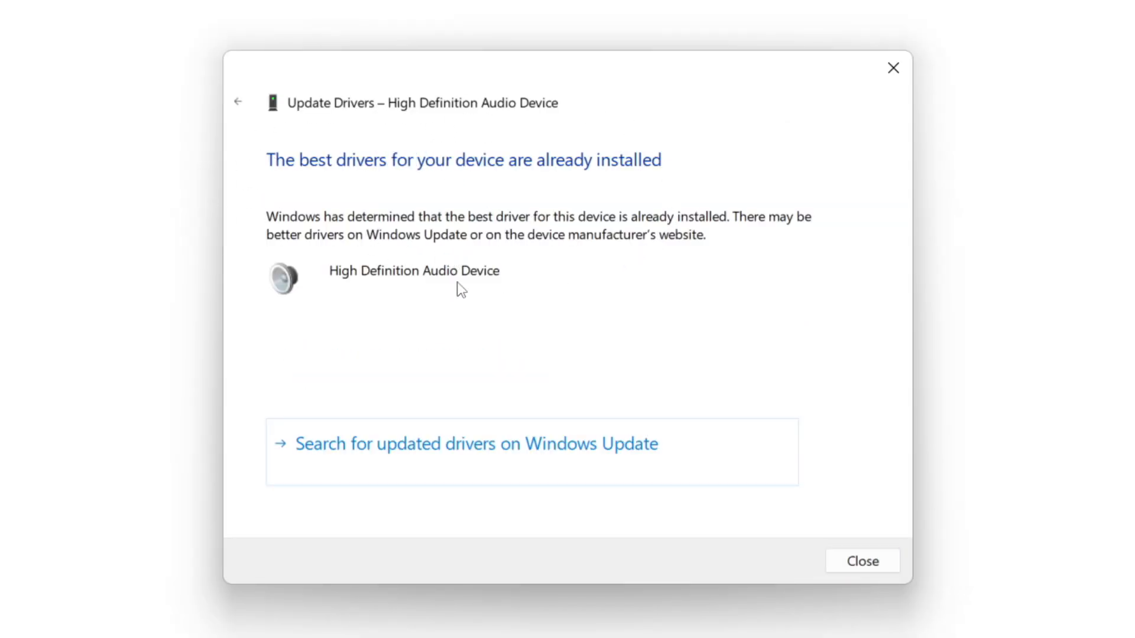
pyautogui.moveTo(485, 210)
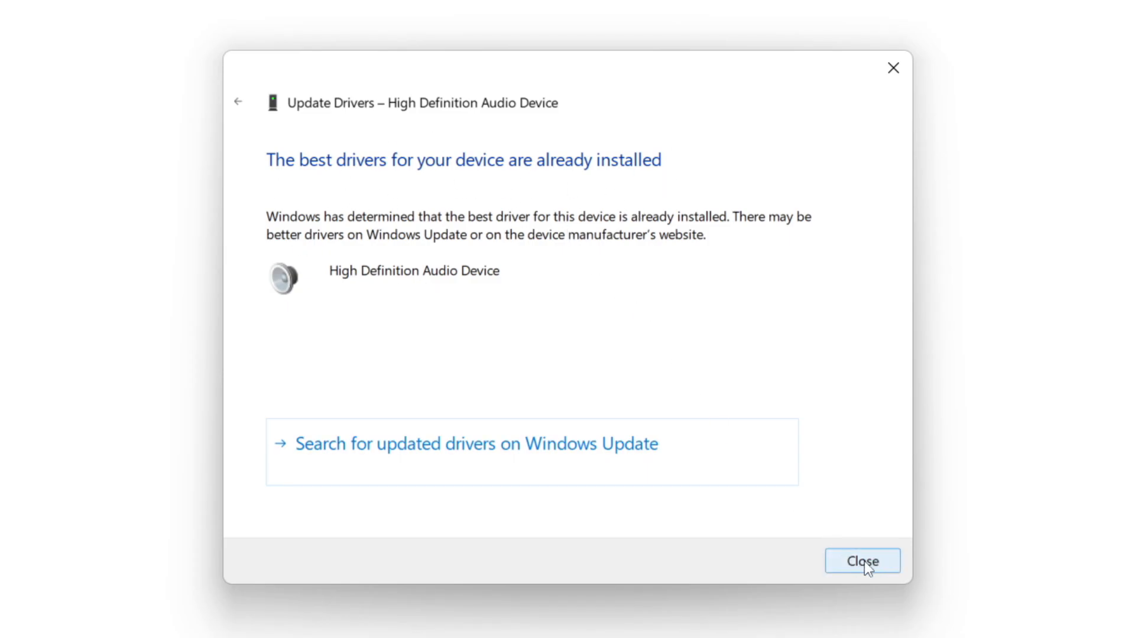
pyautogui.click(862, 561)
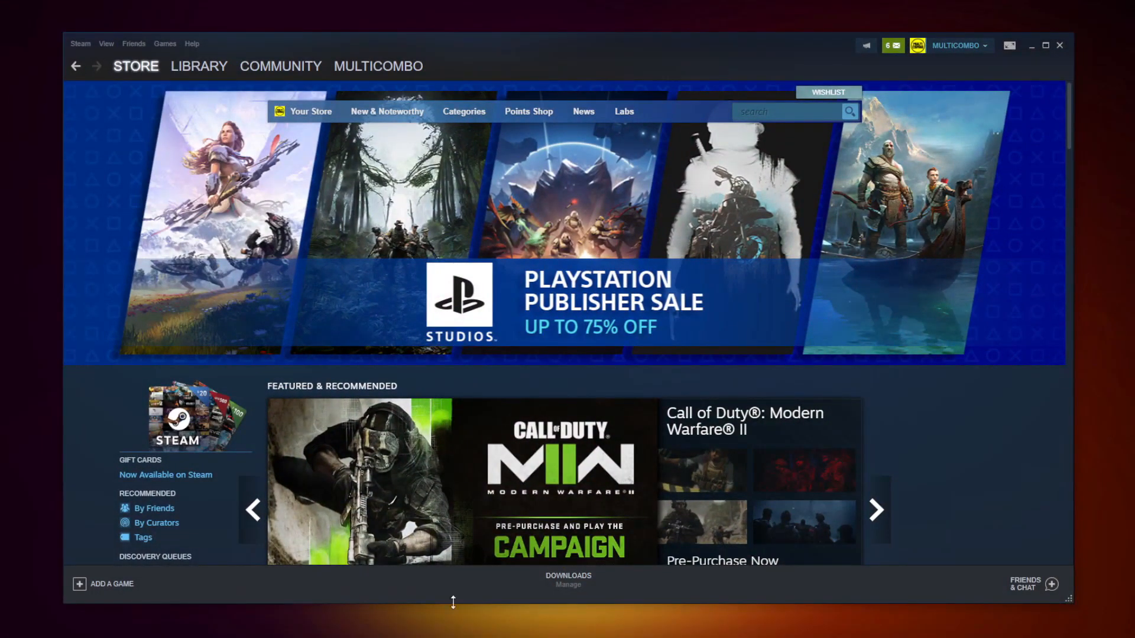
# Go to the Steam library and bring up the broken Favorites game's options.
pyautogui.click(199, 67)
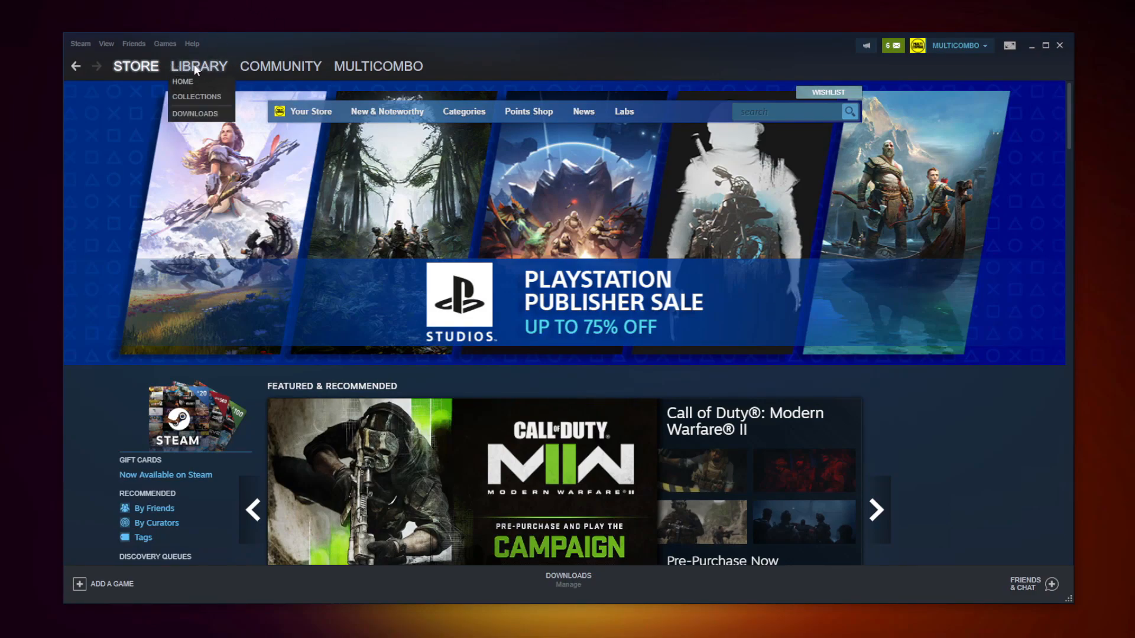
pyautogui.click(198, 66)
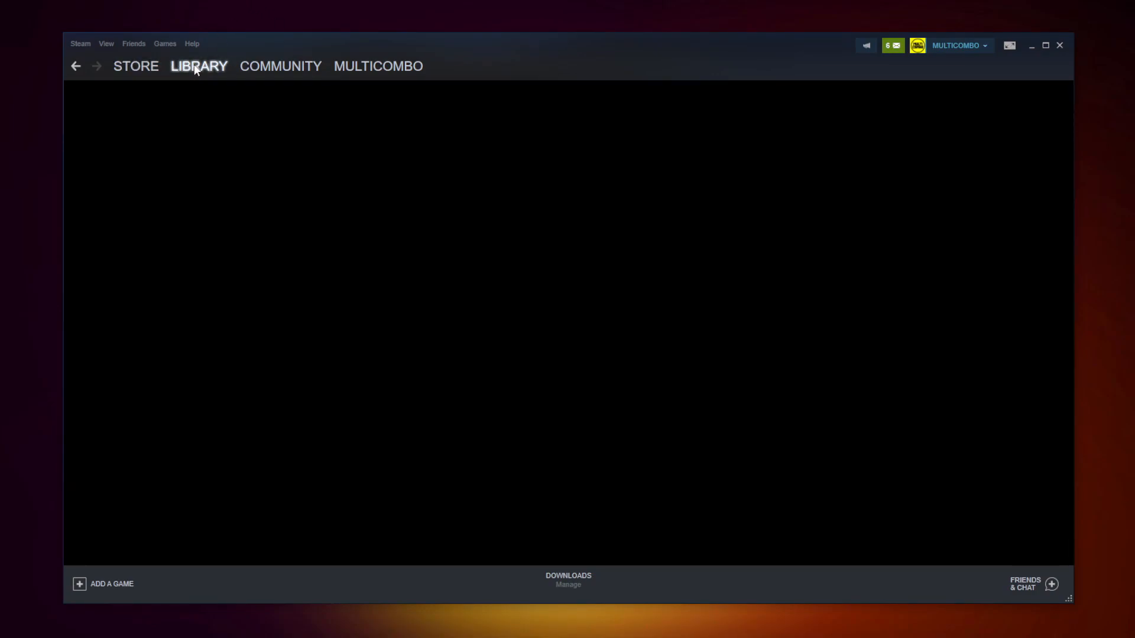
pyautogui.click(198, 67)
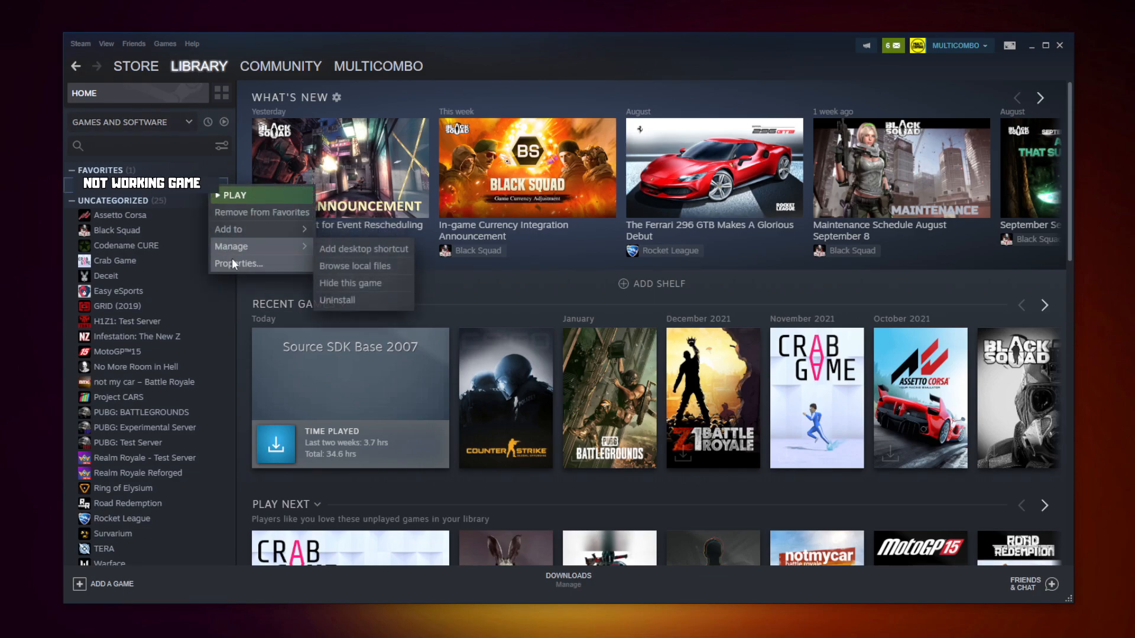
pyautogui.moveTo(239, 264)
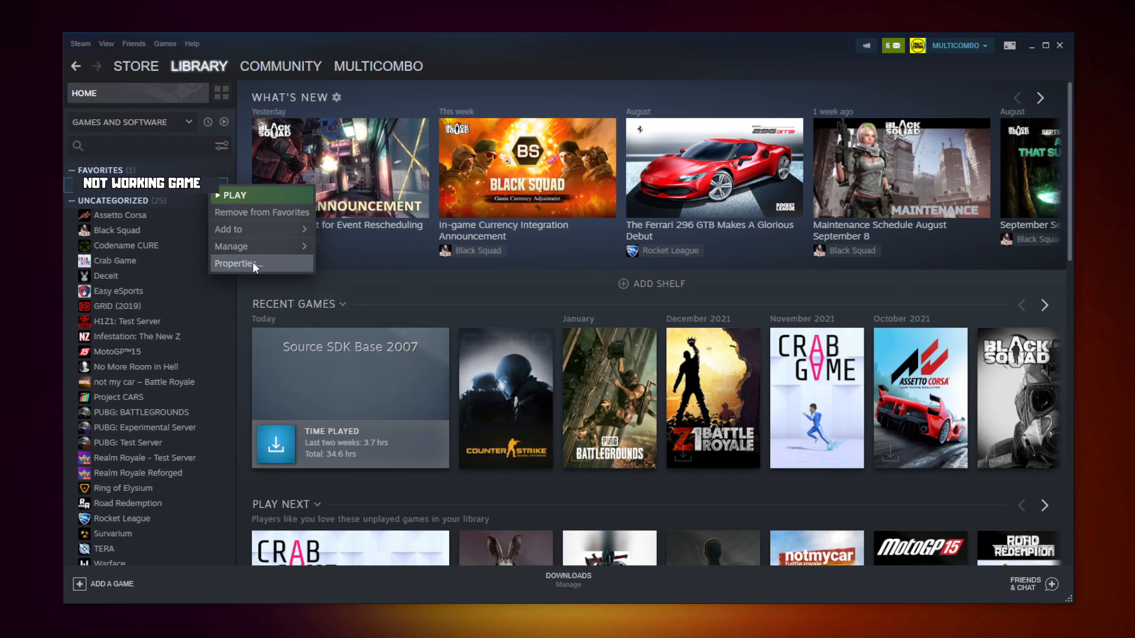
# Verify integrity of the game's files in Properties > Local Files; all 3367 files validated.
pyautogui.click(235, 264)
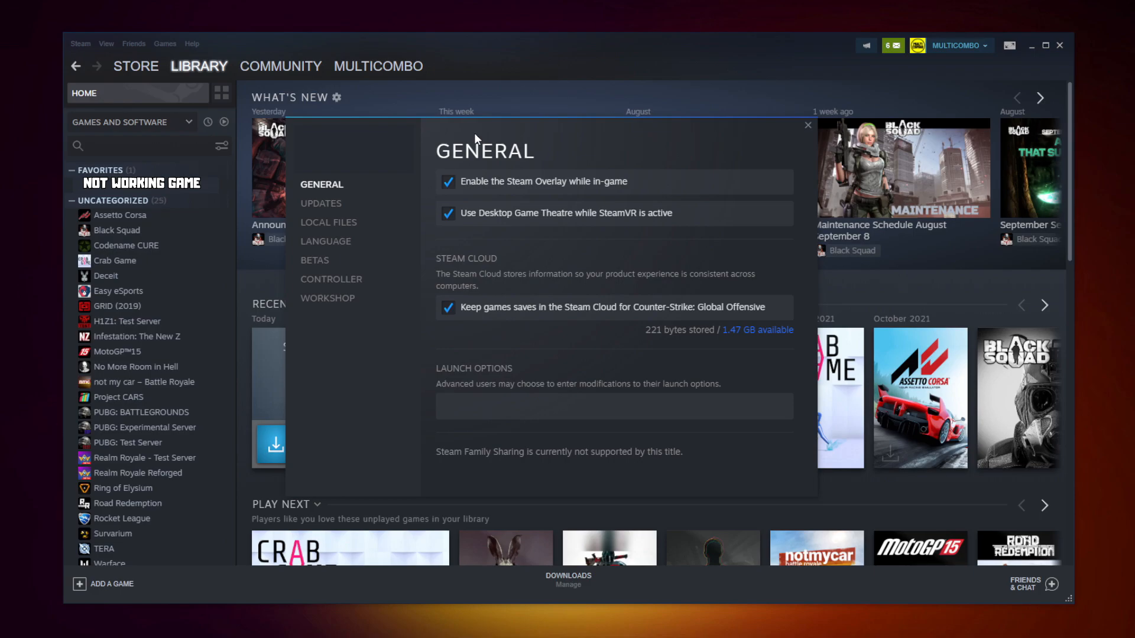
pyautogui.moveTo(328, 222)
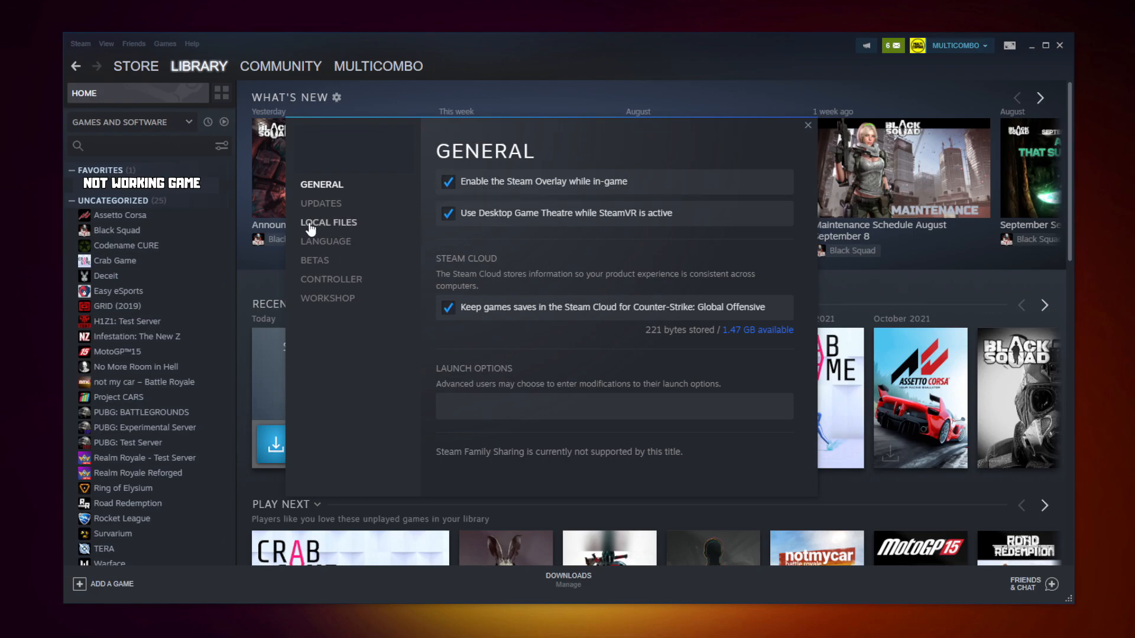
pyautogui.moveTo(334, 229)
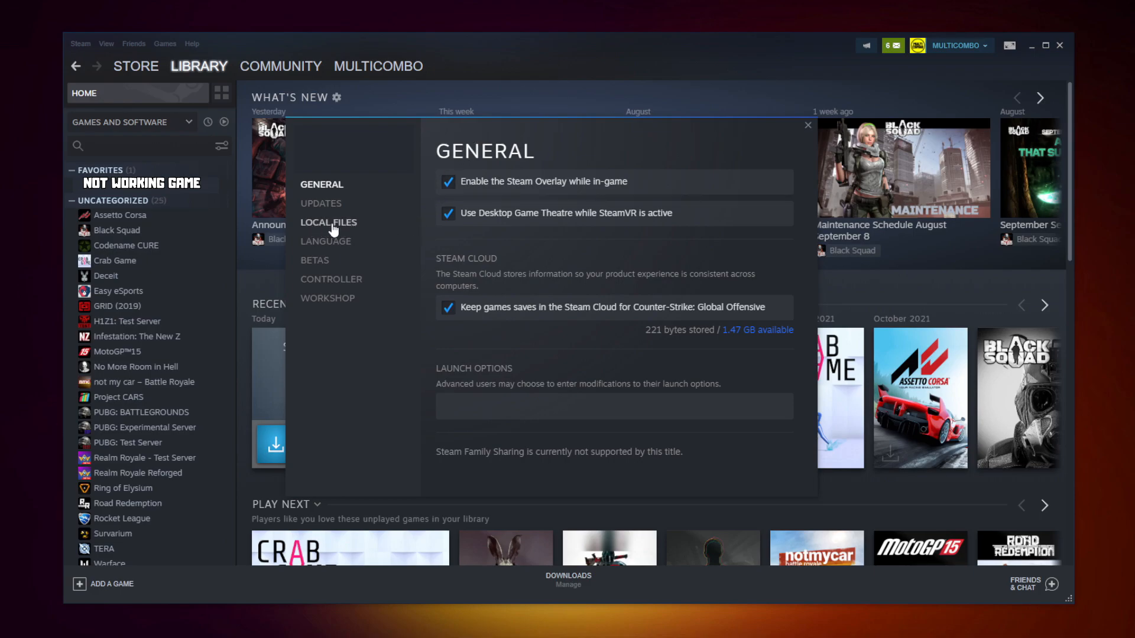
pyautogui.click(327, 223)
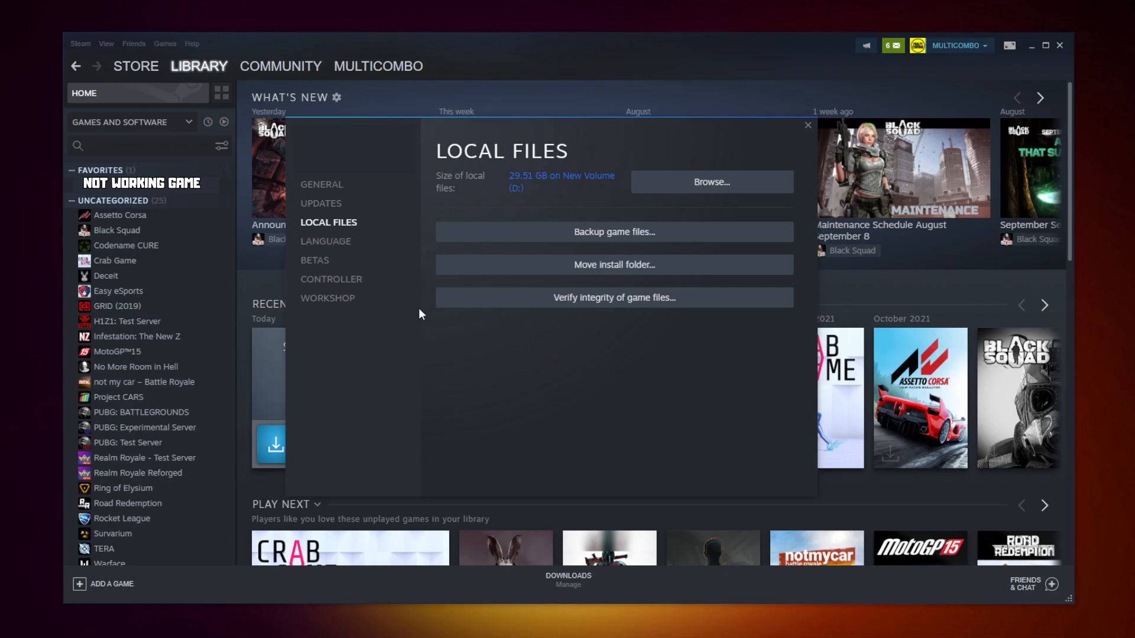
pyautogui.moveTo(584, 304)
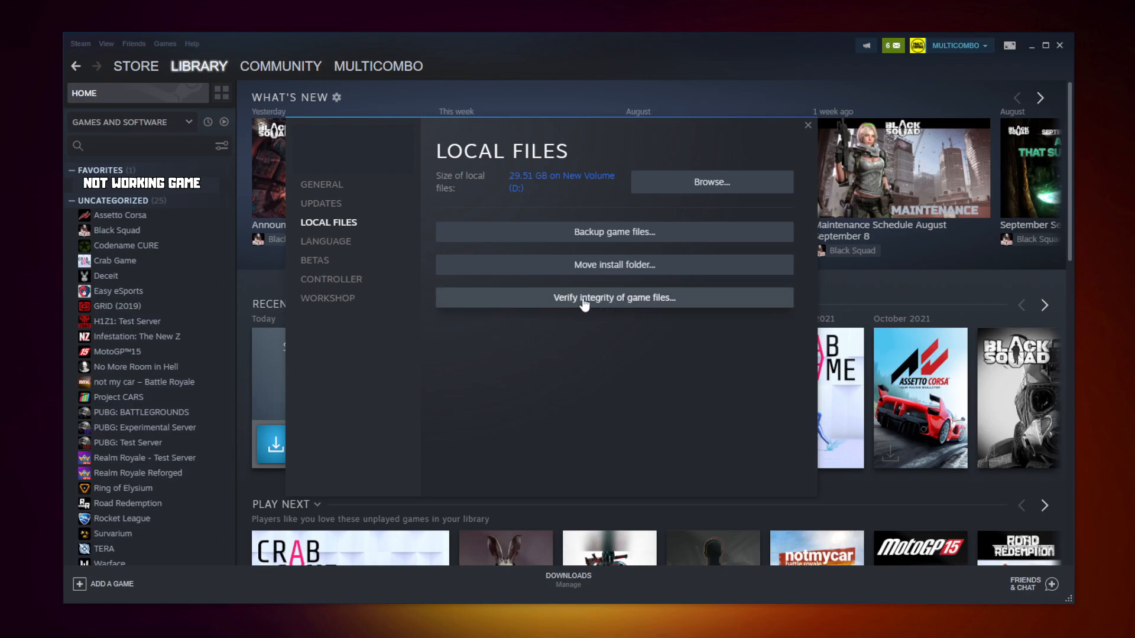
pyautogui.click(614, 298)
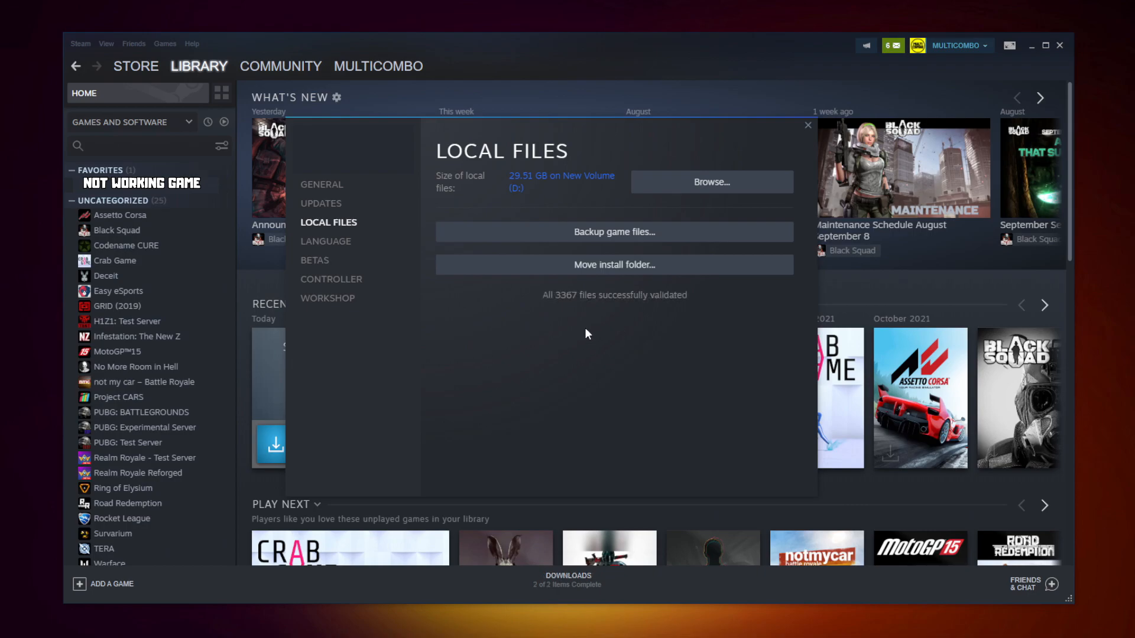
pyautogui.moveTo(528, 322)
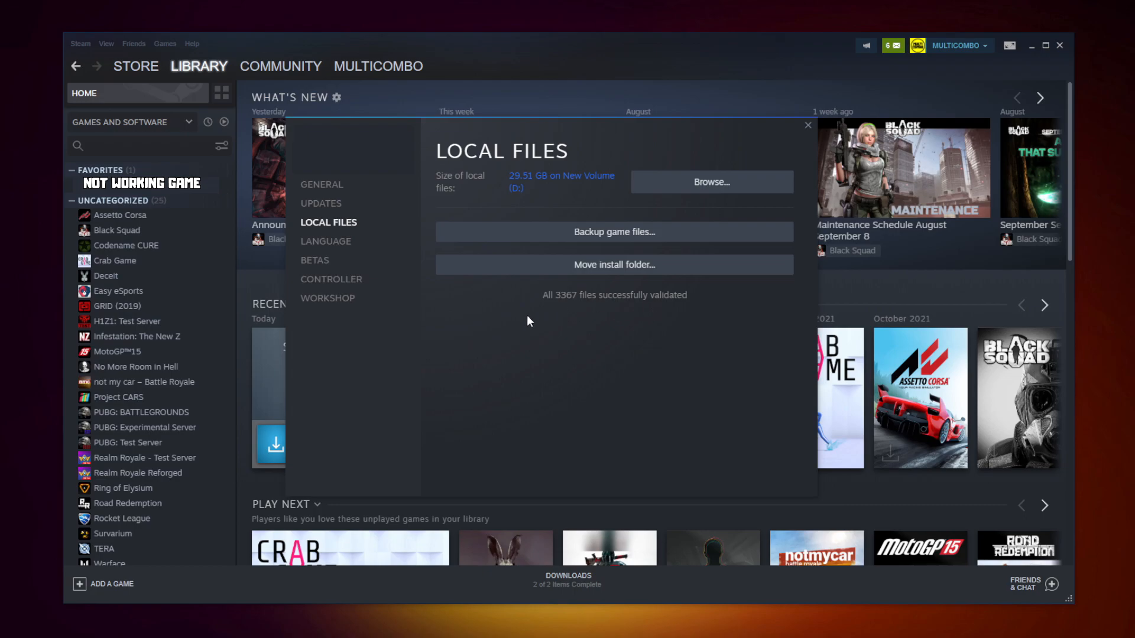
pyautogui.moveTo(572, 303)
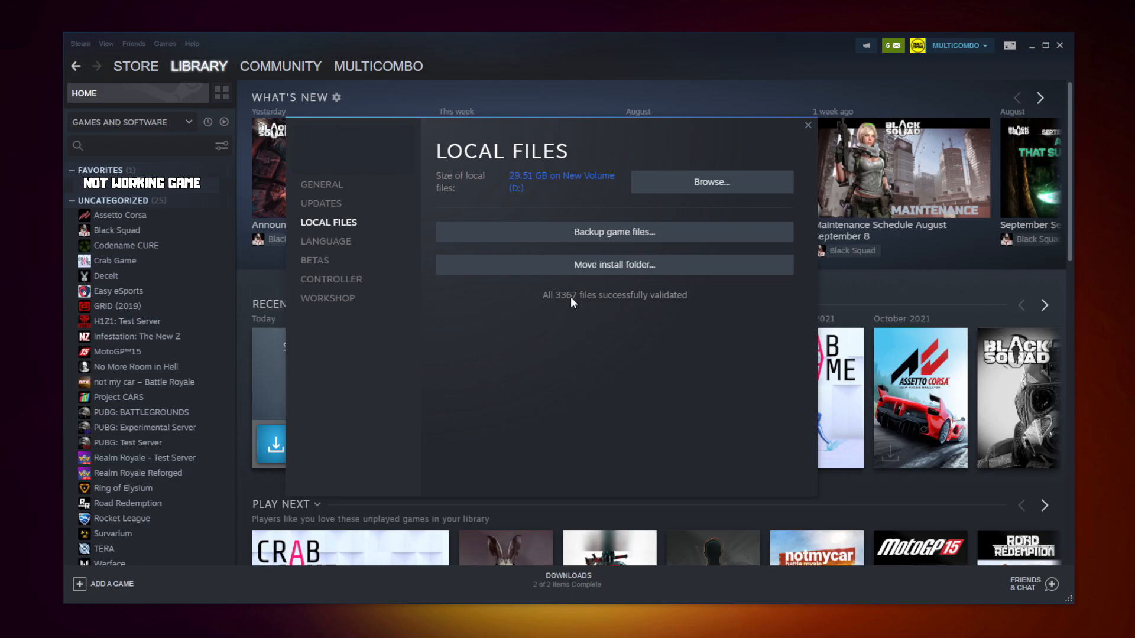
pyautogui.click(711, 183)
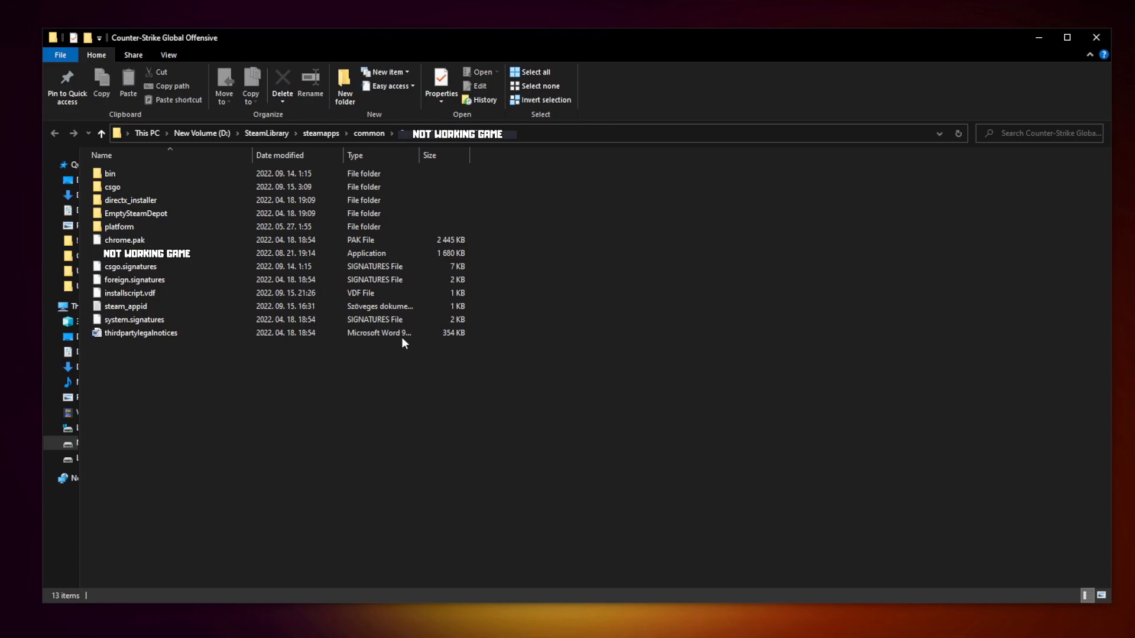
# Show the Compatibility settings in the game executable's properties.
pyautogui.click(146, 253)
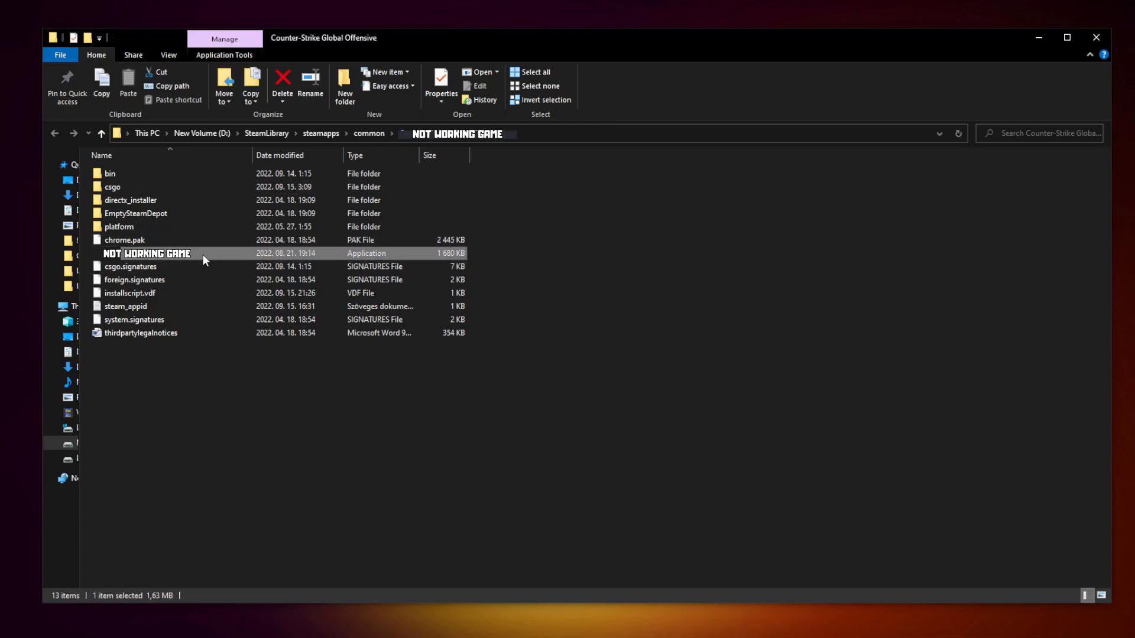
pyautogui.rightClick(147, 253)
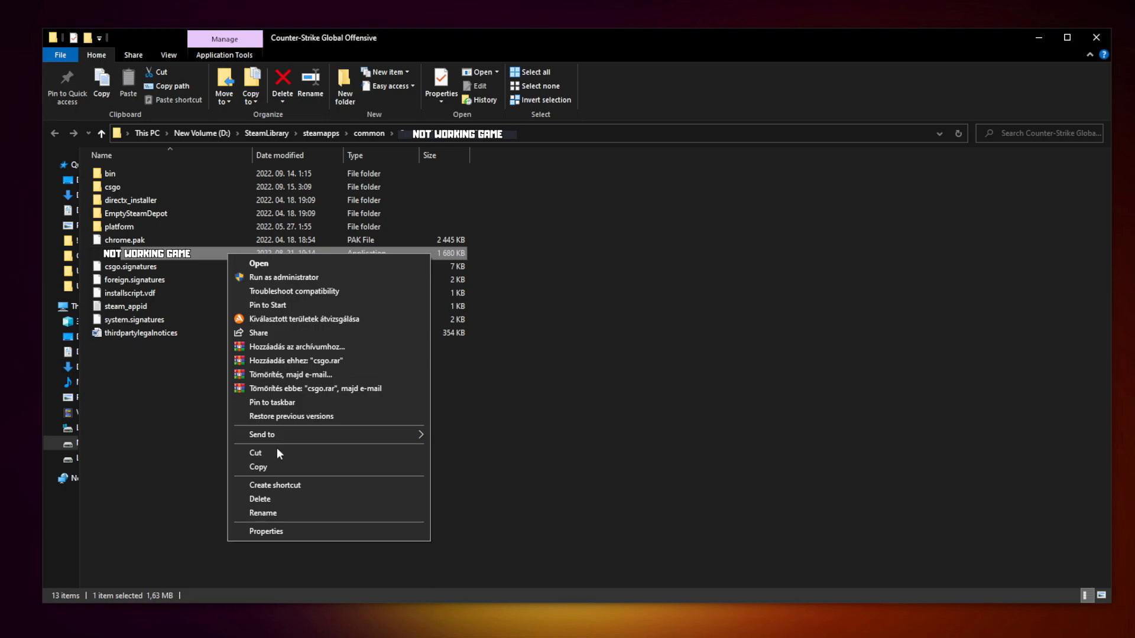
pyautogui.moveTo(327, 535)
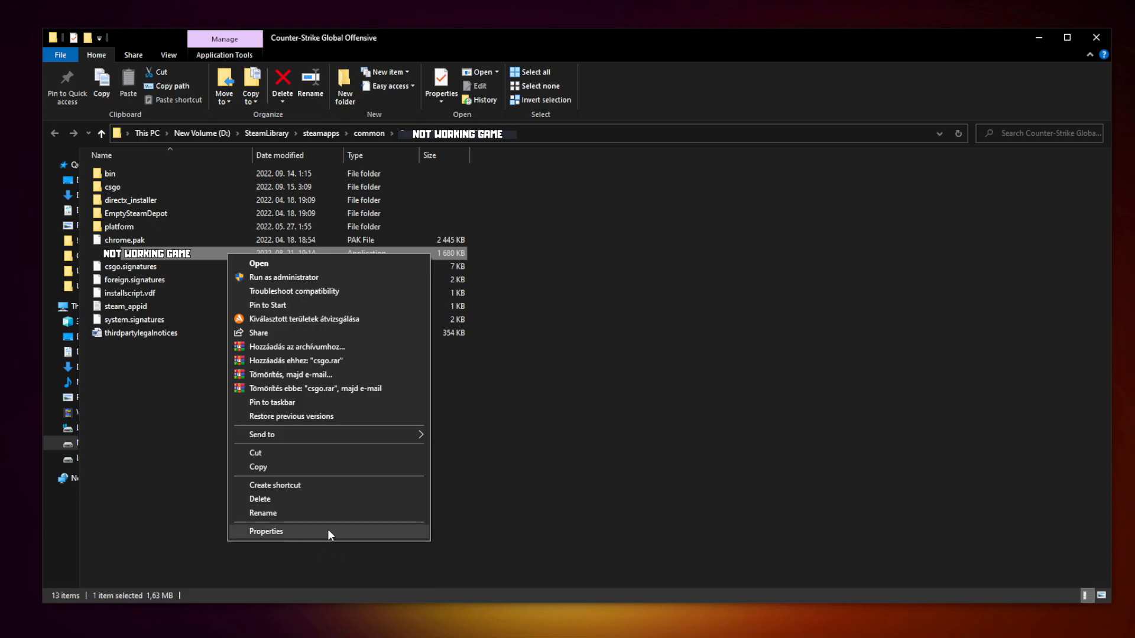
pyautogui.click(266, 531)
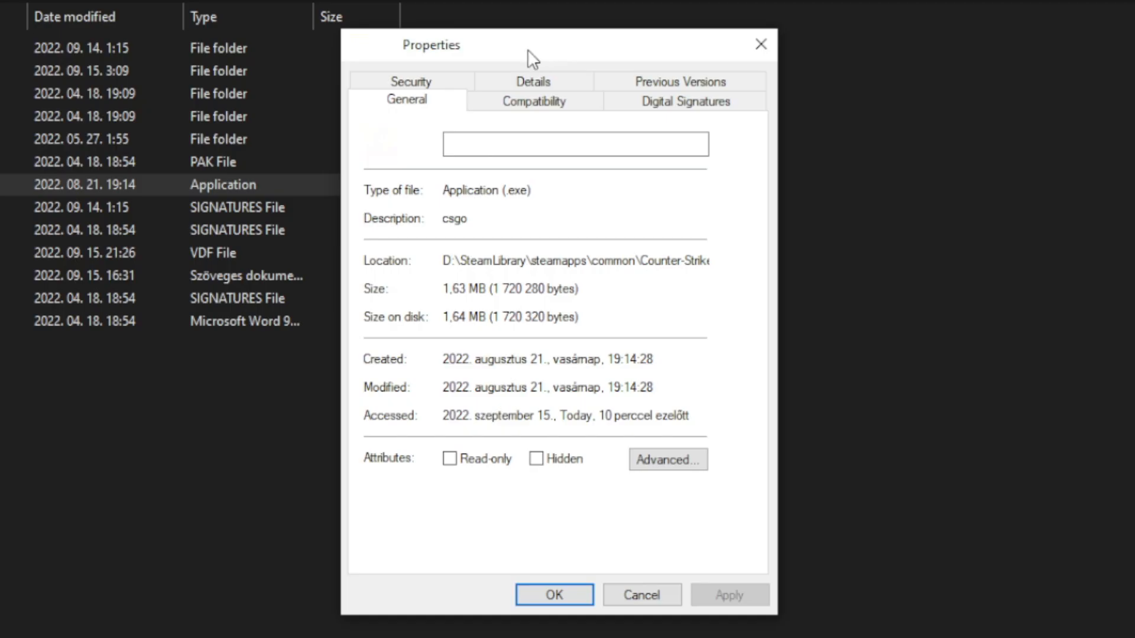
pyautogui.click(533, 101)
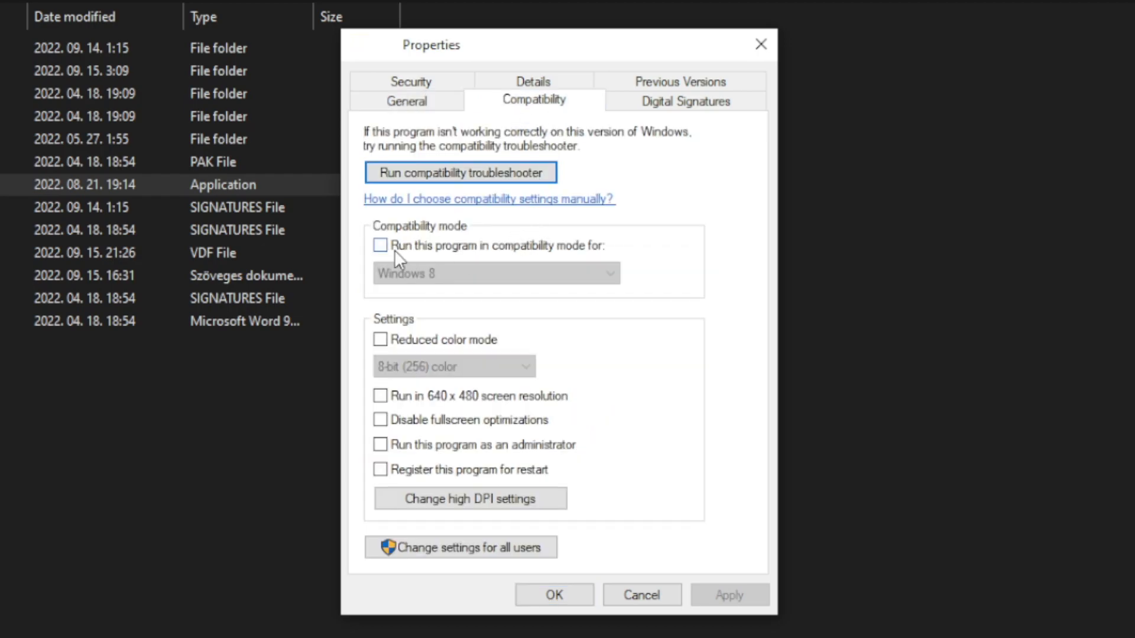
# Enable Windows 8 compatibility mode, disable fullscreen optimizations, and run as administrator.
pyautogui.click(380, 246)
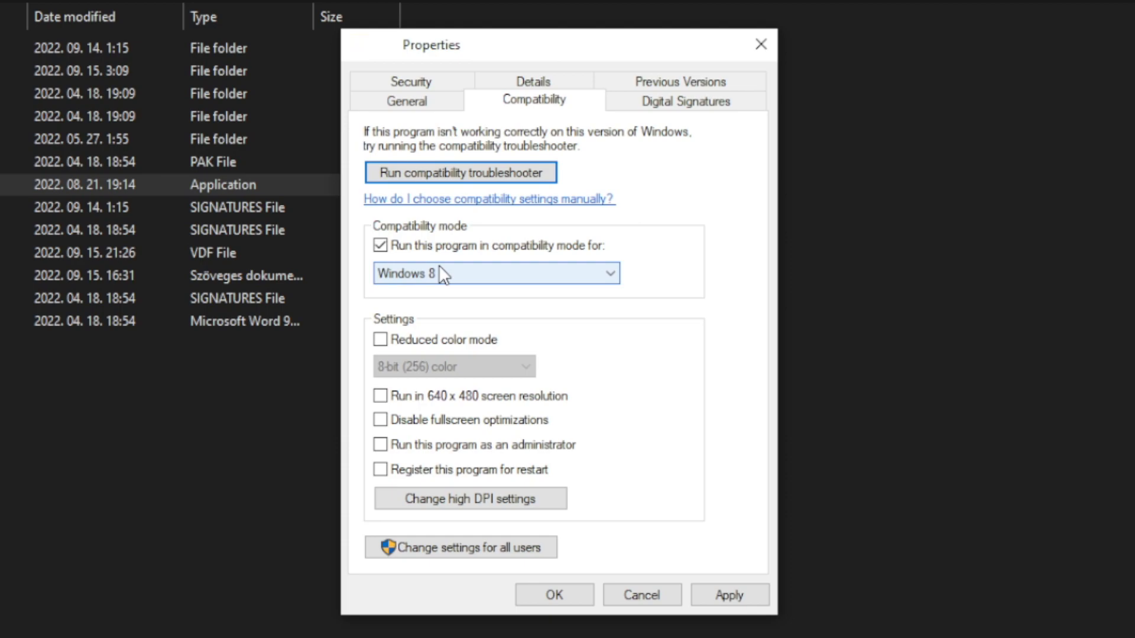
pyautogui.click(610, 273)
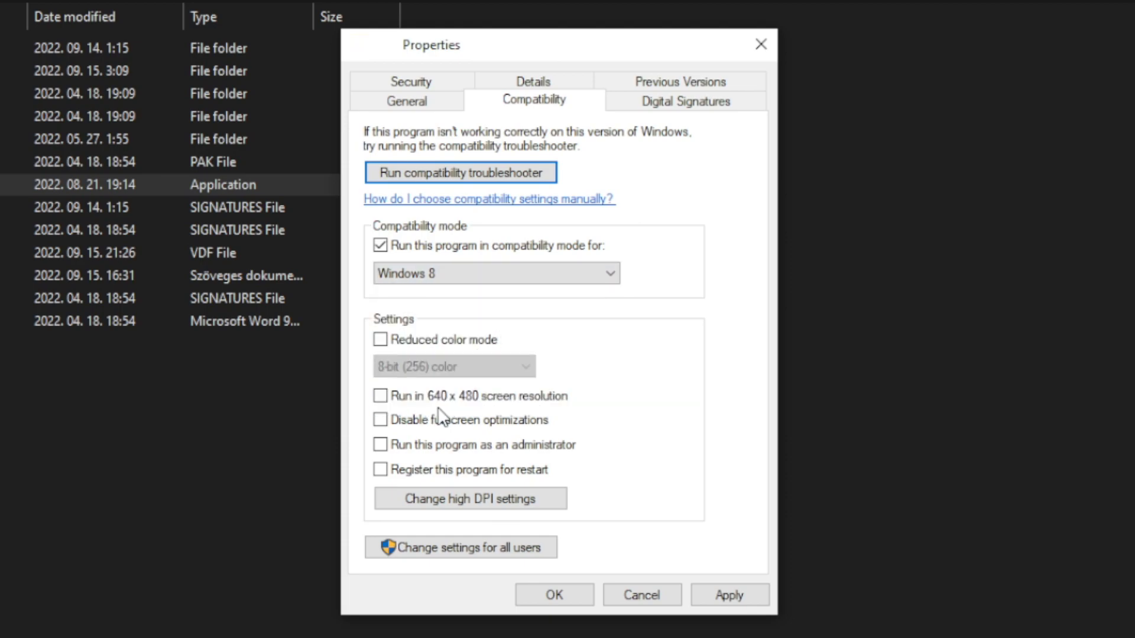
pyautogui.moveTo(472, 333)
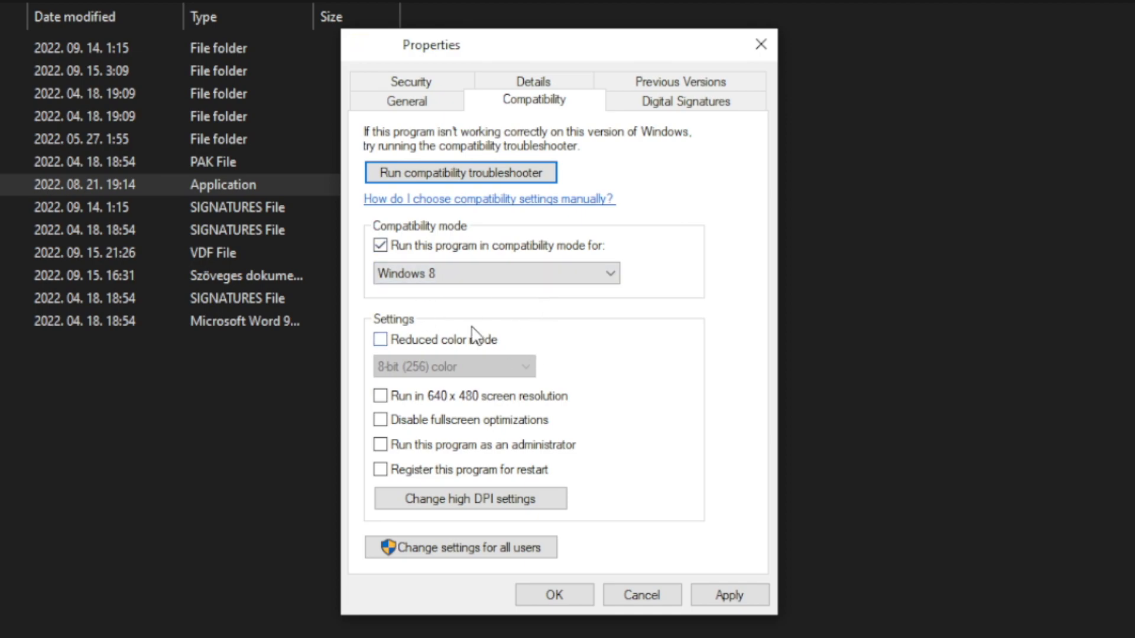
pyautogui.moveTo(505, 366)
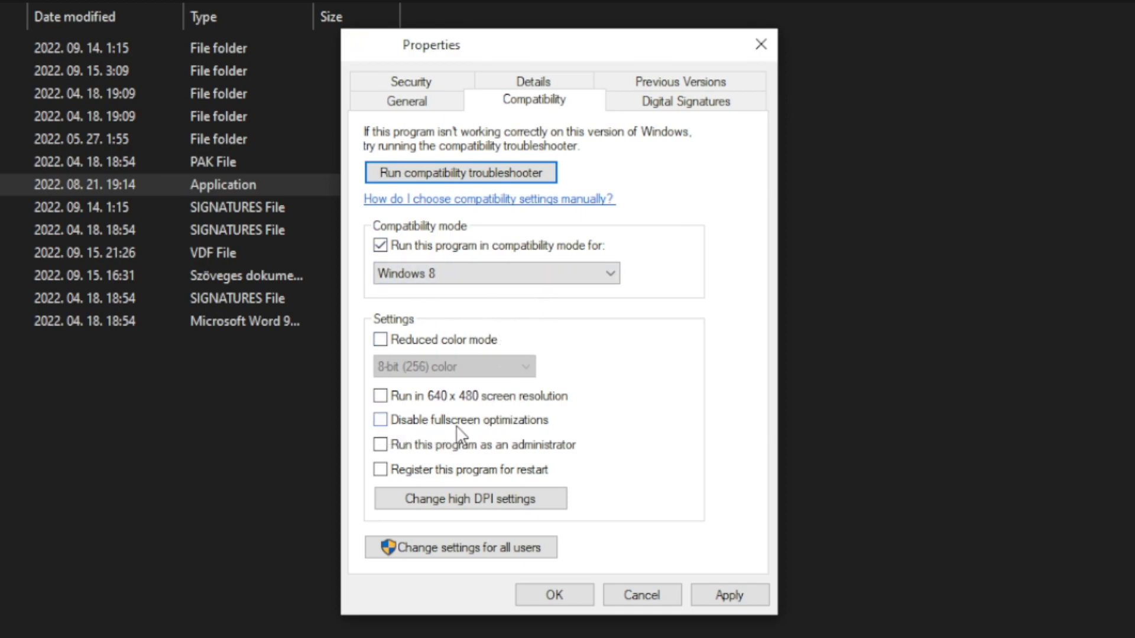
pyautogui.click(380, 420)
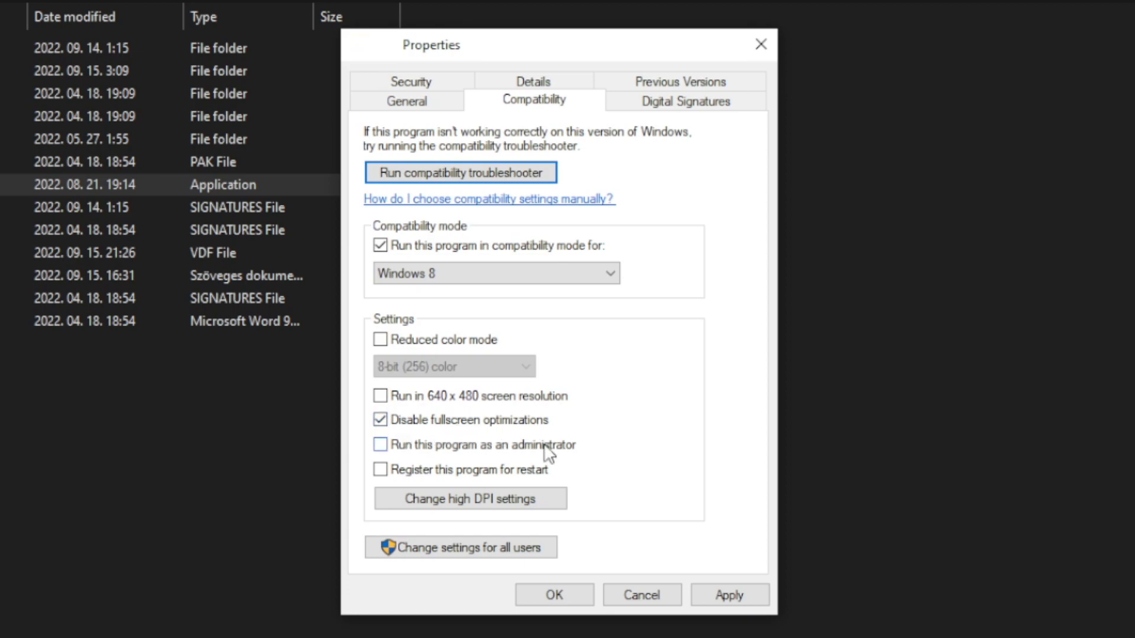
pyautogui.click(379, 444)
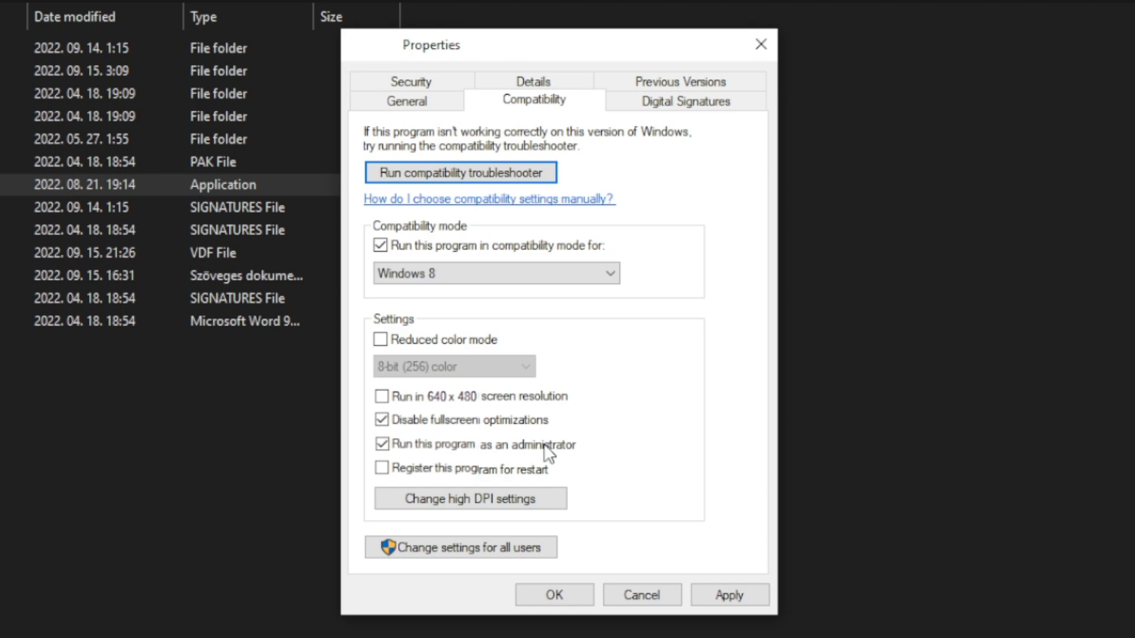
pyautogui.moveTo(688, 507)
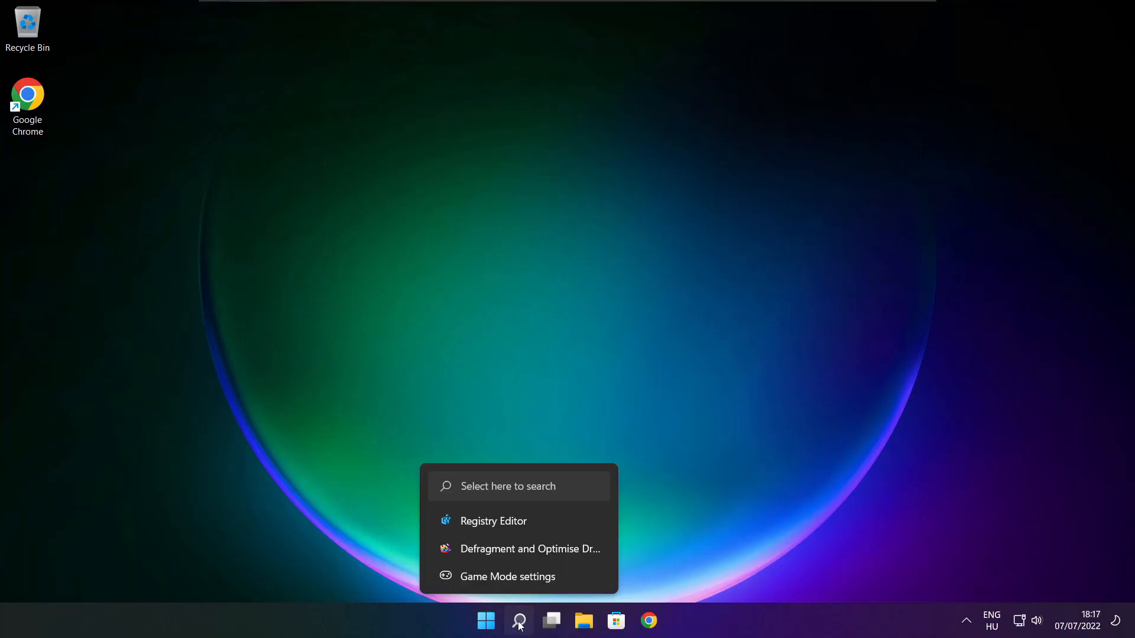
# Search 'updates' and check for updates in Windows Update; PC reported up to date.
pyautogui.click(518, 621)
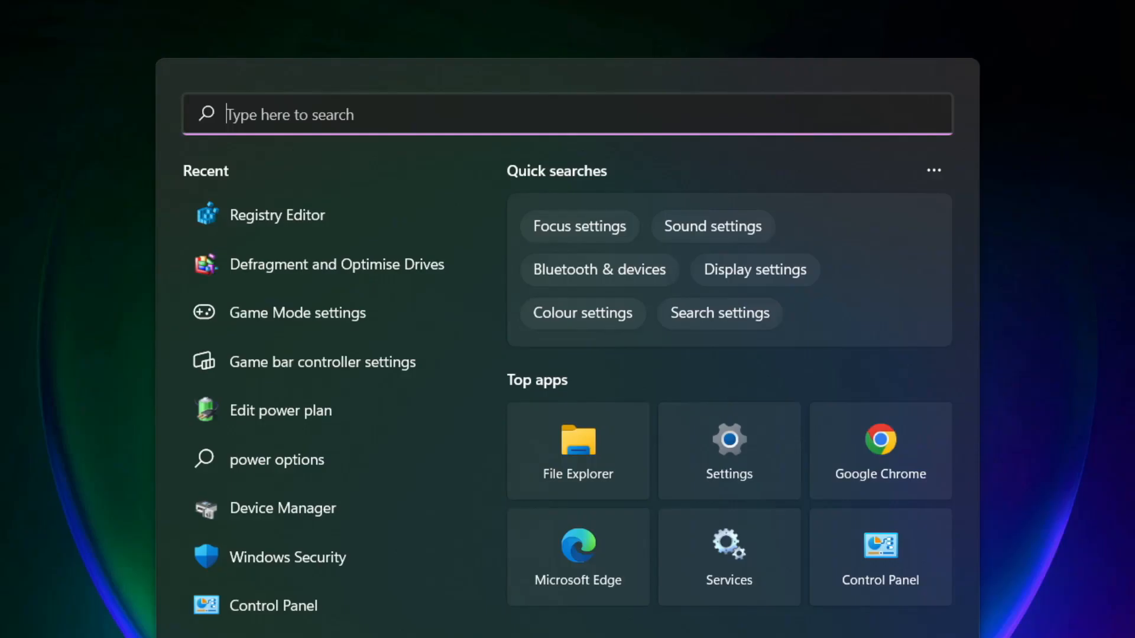
pyautogui.write('updates')
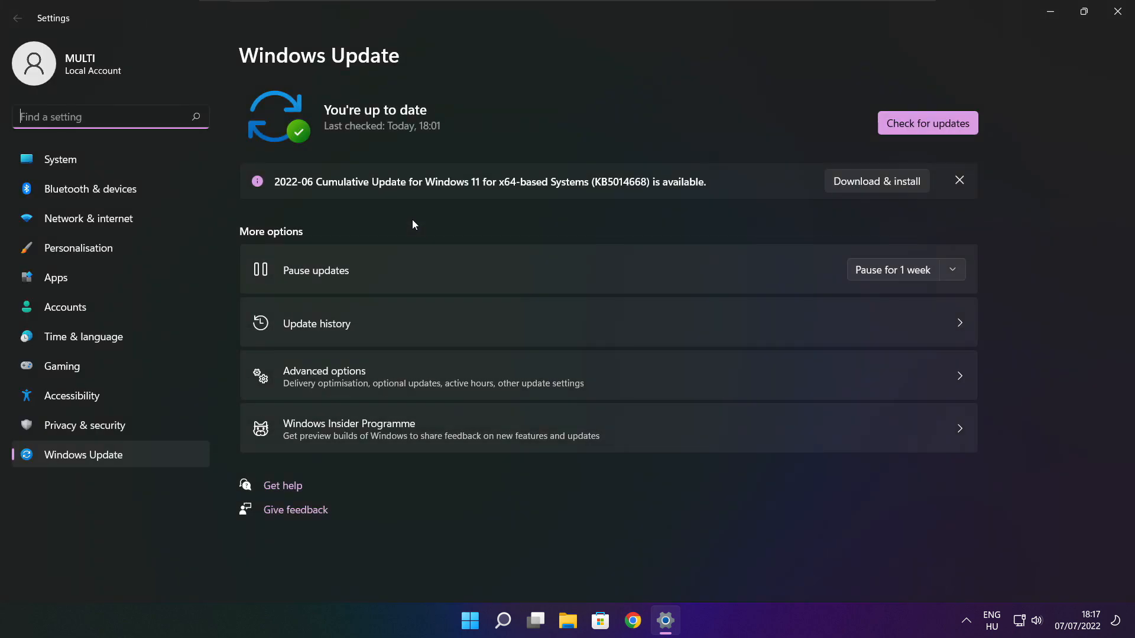
pyautogui.moveTo(968, 126)
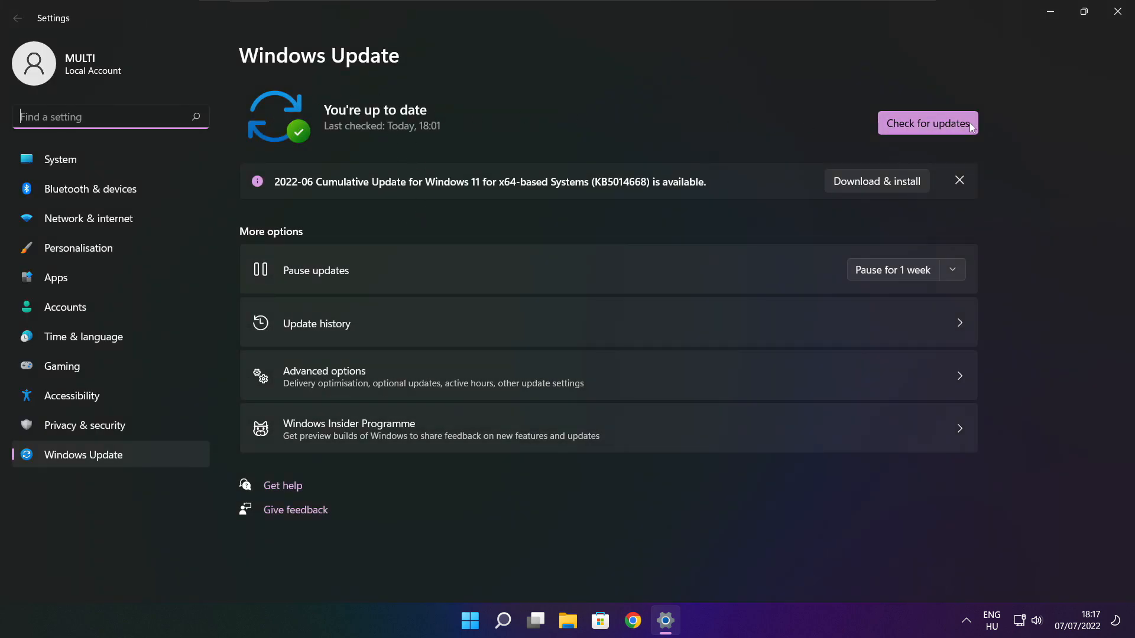
pyautogui.click(927, 122)
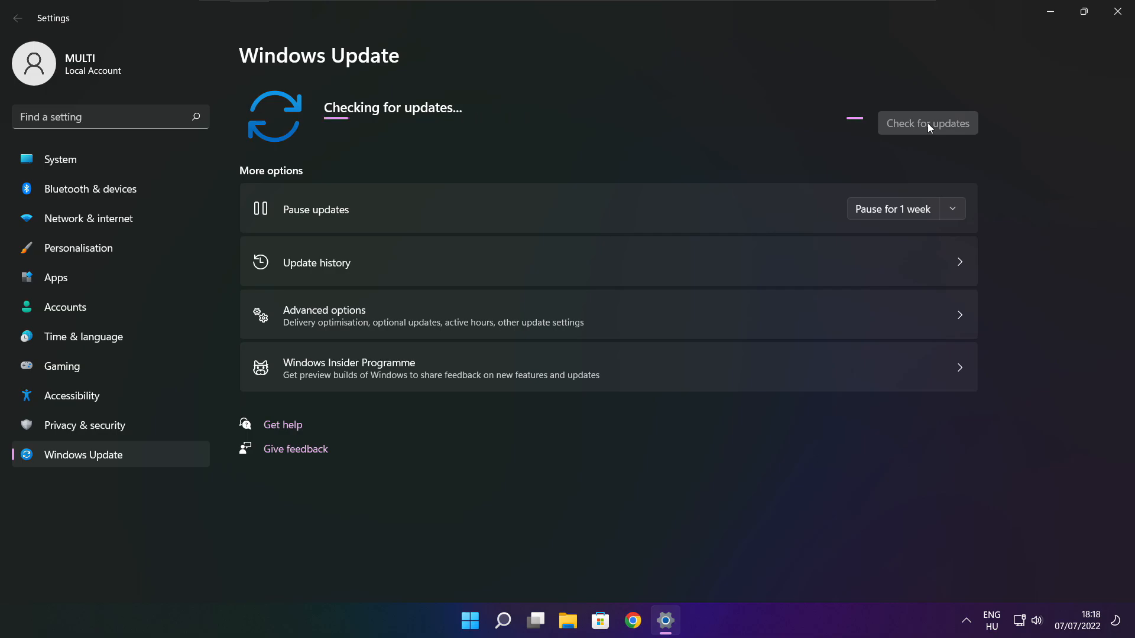
pyautogui.click(927, 123)
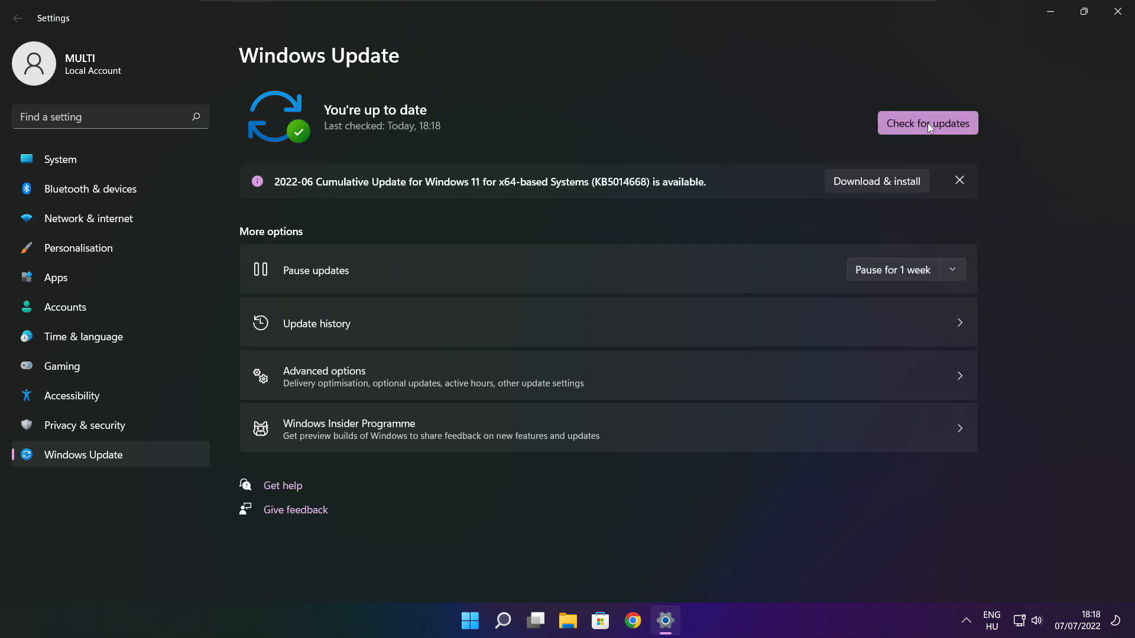
pyautogui.moveTo(1121, 12)
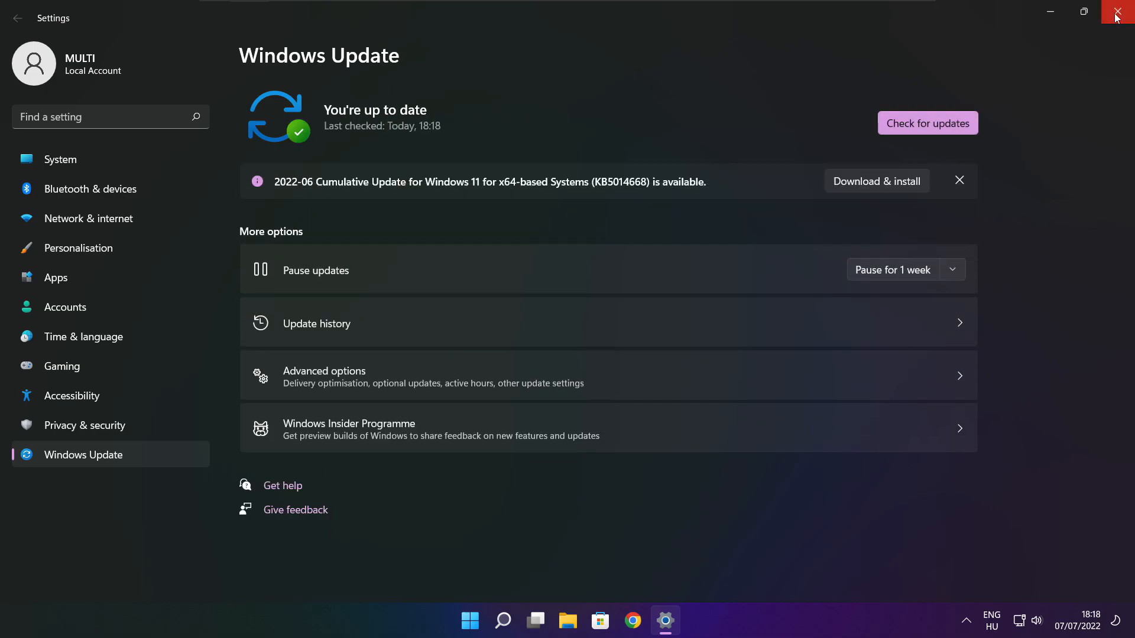
# Close Settings and download dxwebsetup.exe from Chrome's DirectX download page.
pyautogui.click(1124, 12)
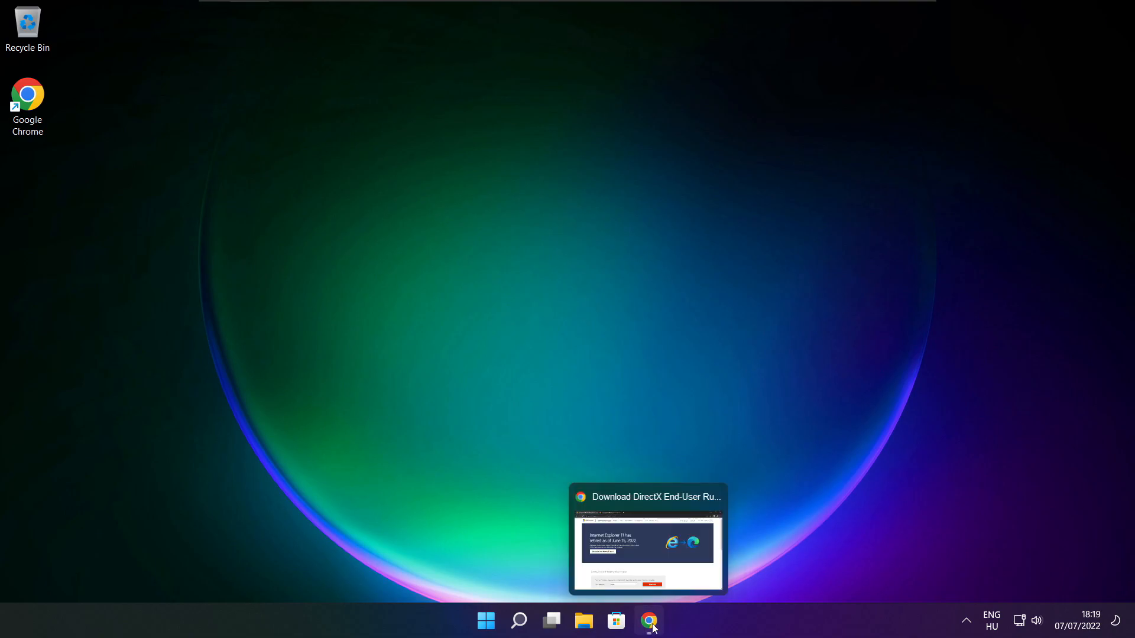
pyautogui.click(646, 539)
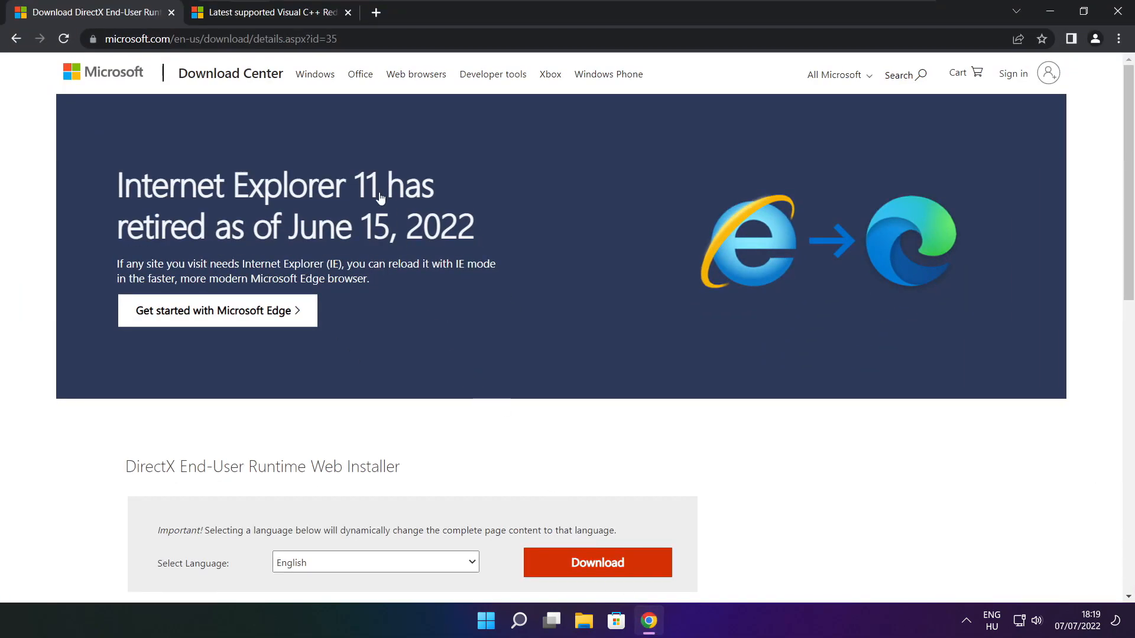
pyautogui.click(218, 38)
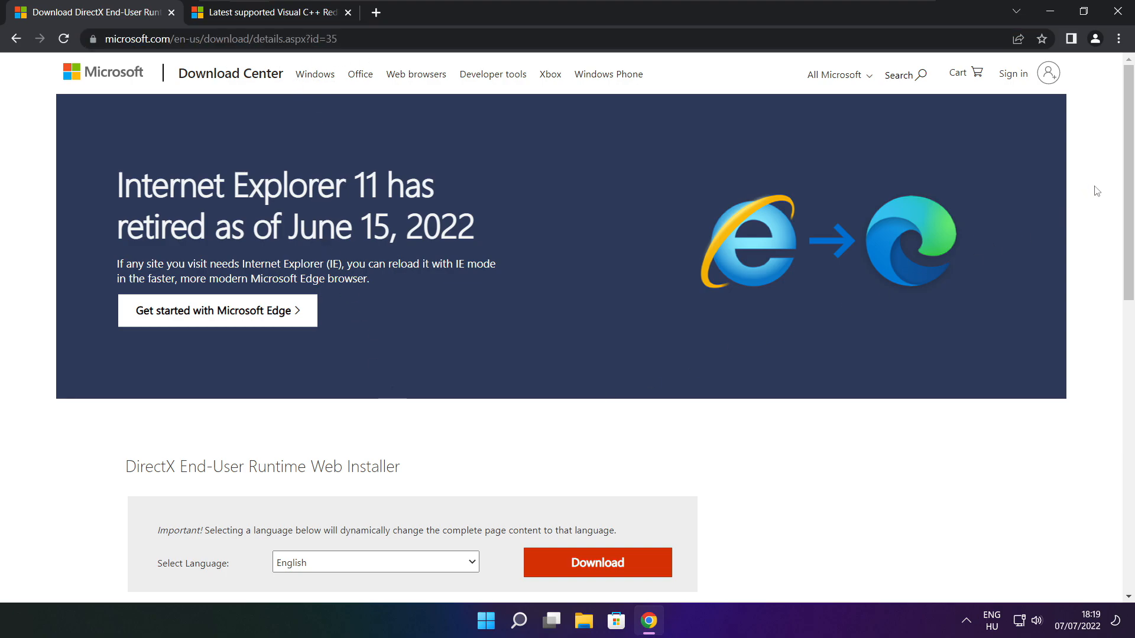
pyautogui.scroll(-3)
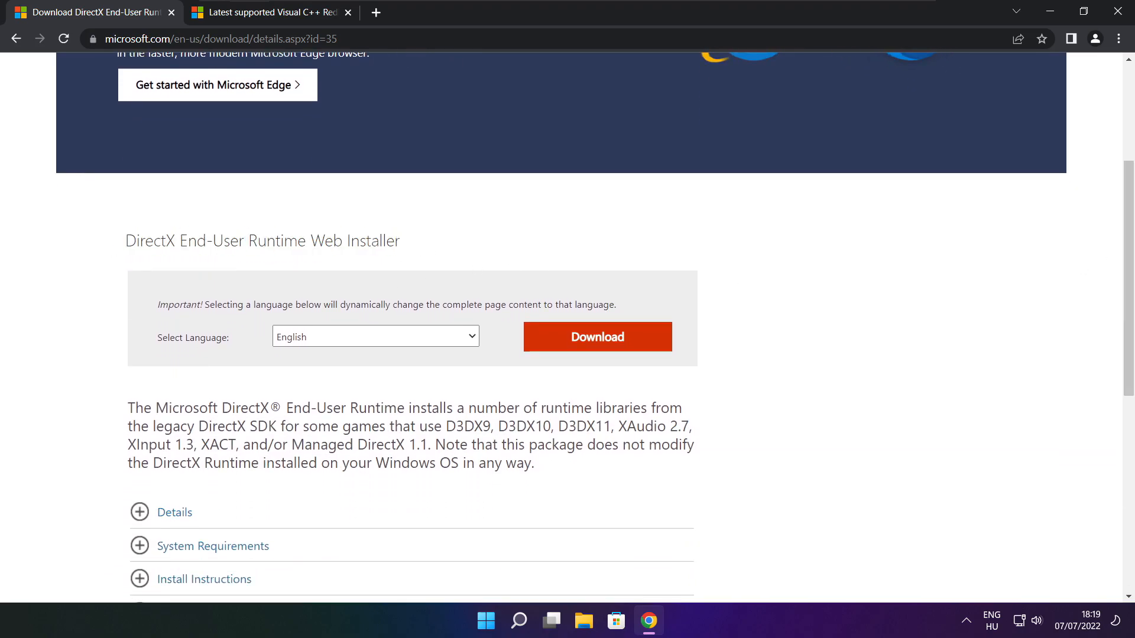
pyautogui.click(596, 337)
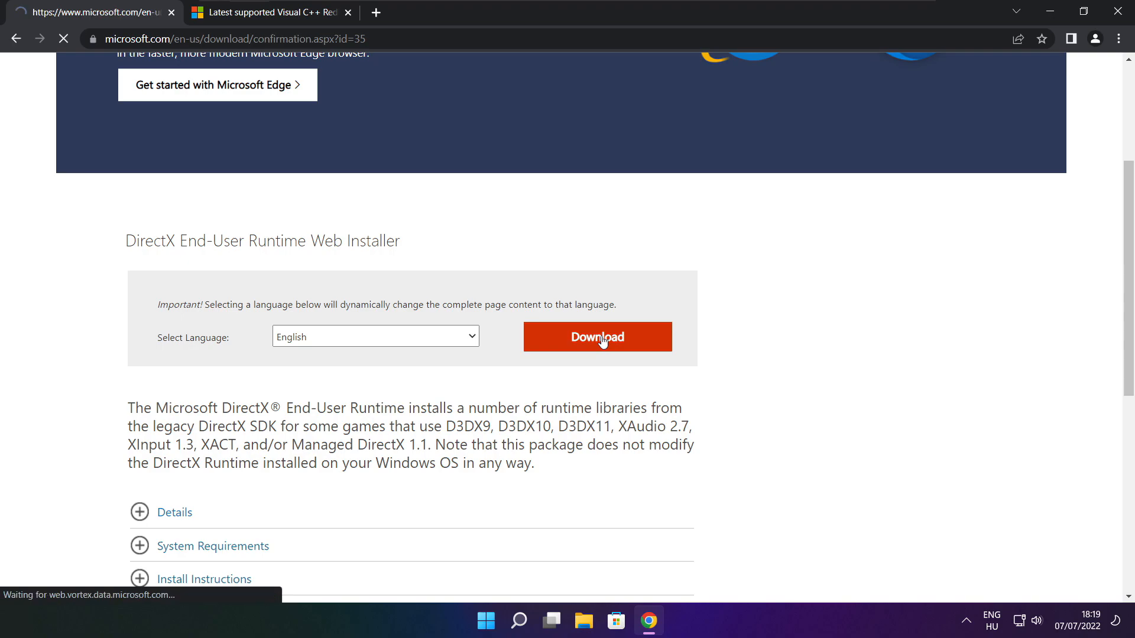
pyautogui.click(596, 337)
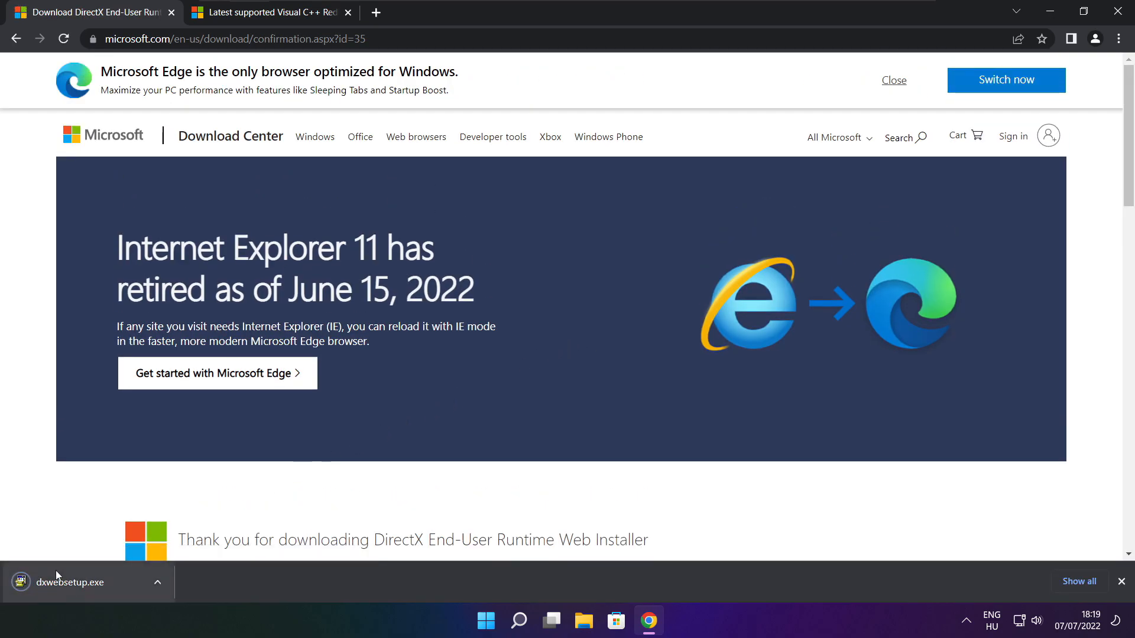
# Run the DirectX installer and accept its license agreement.
pyautogui.click(72, 583)
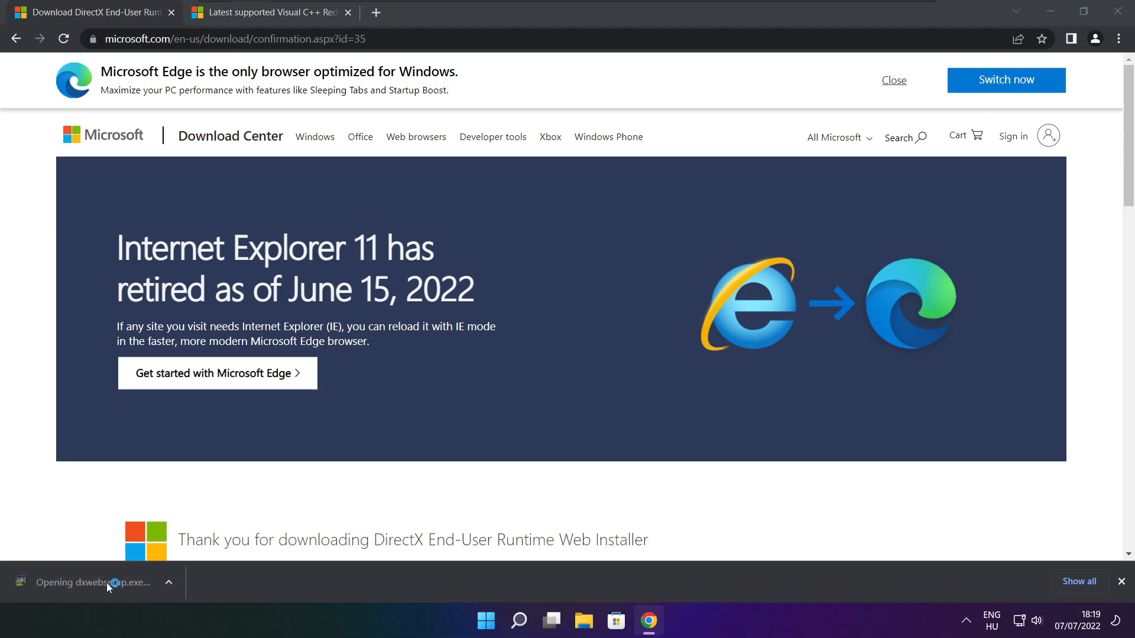
pyautogui.click(108, 583)
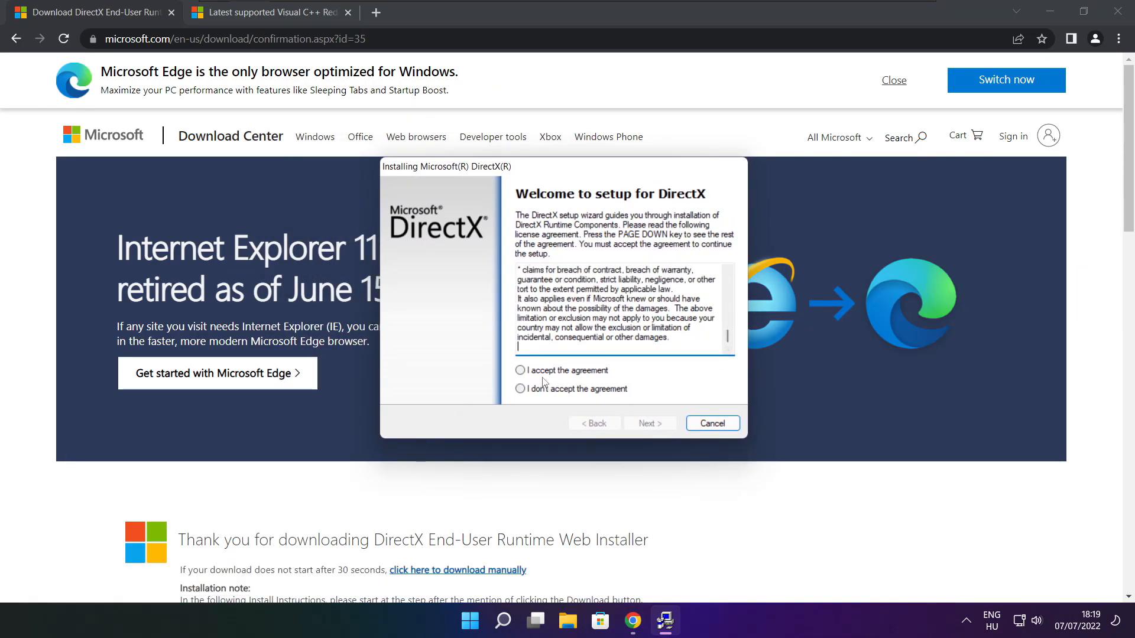
pyautogui.click(520, 370)
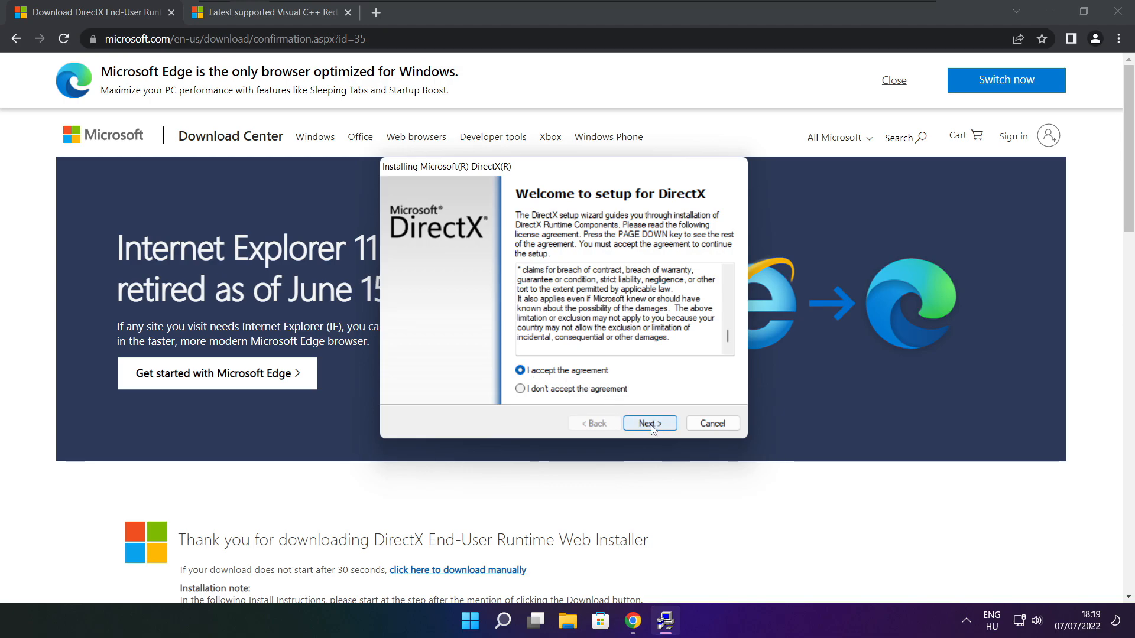
pyautogui.click(649, 423)
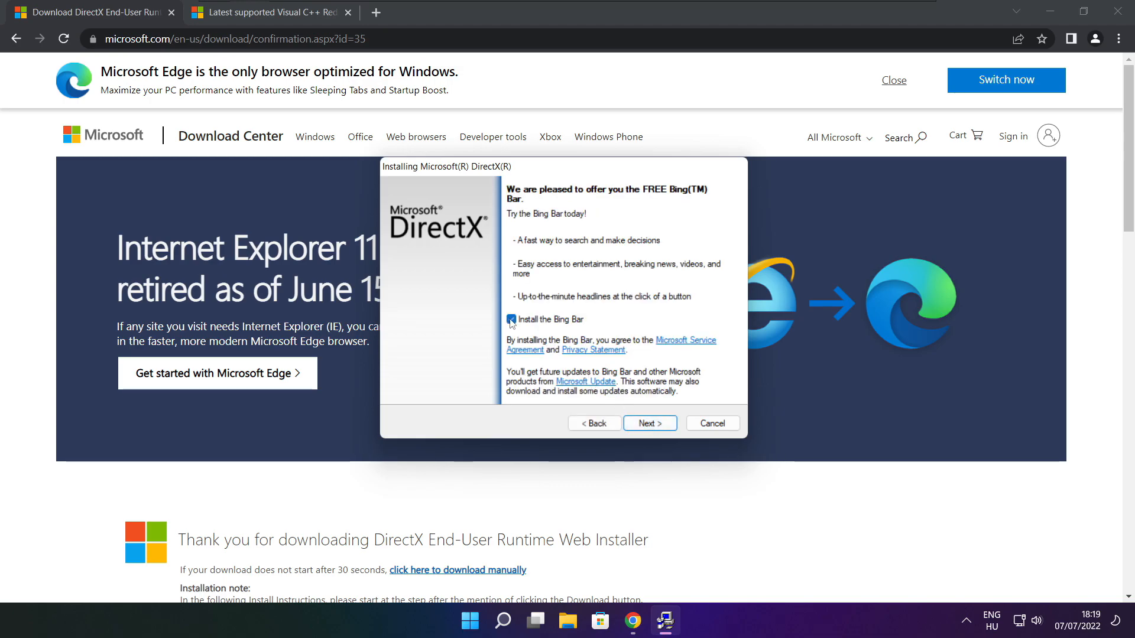
# Decline the Bing Bar, install the DirectX runtime components, and finish setup.
pyautogui.click(510, 319)
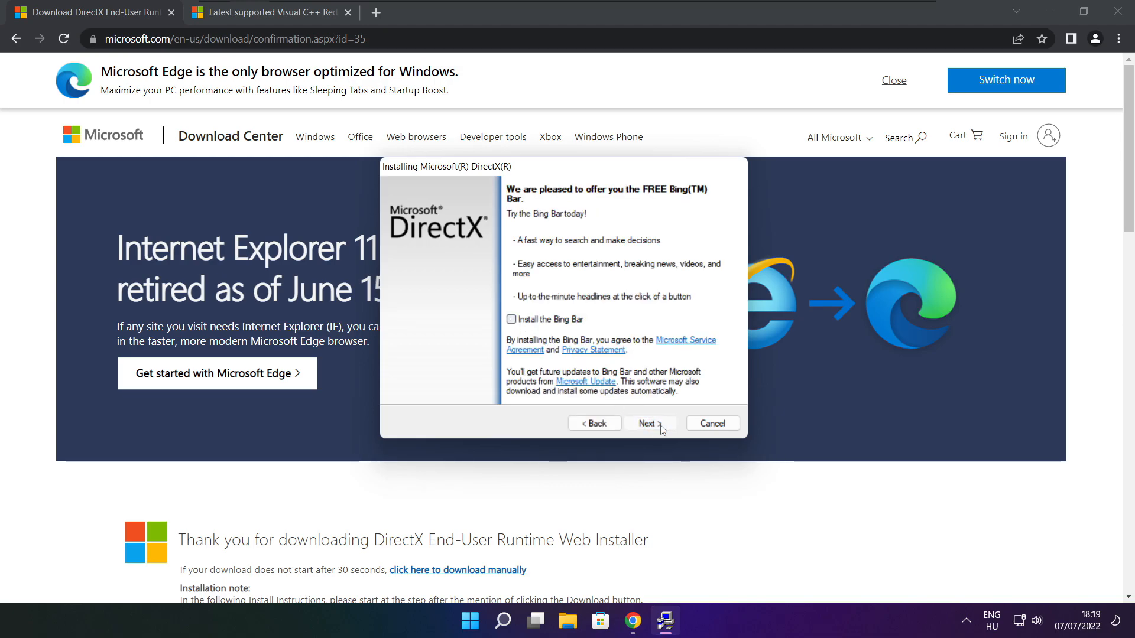
pyautogui.click(650, 424)
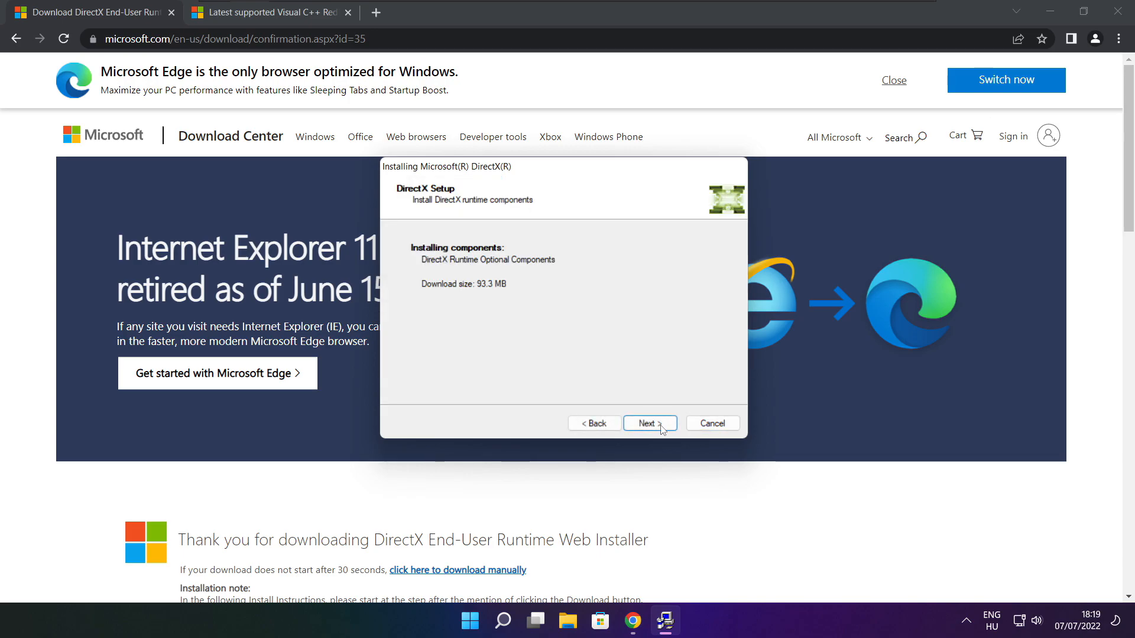
pyautogui.moveTo(643, 425)
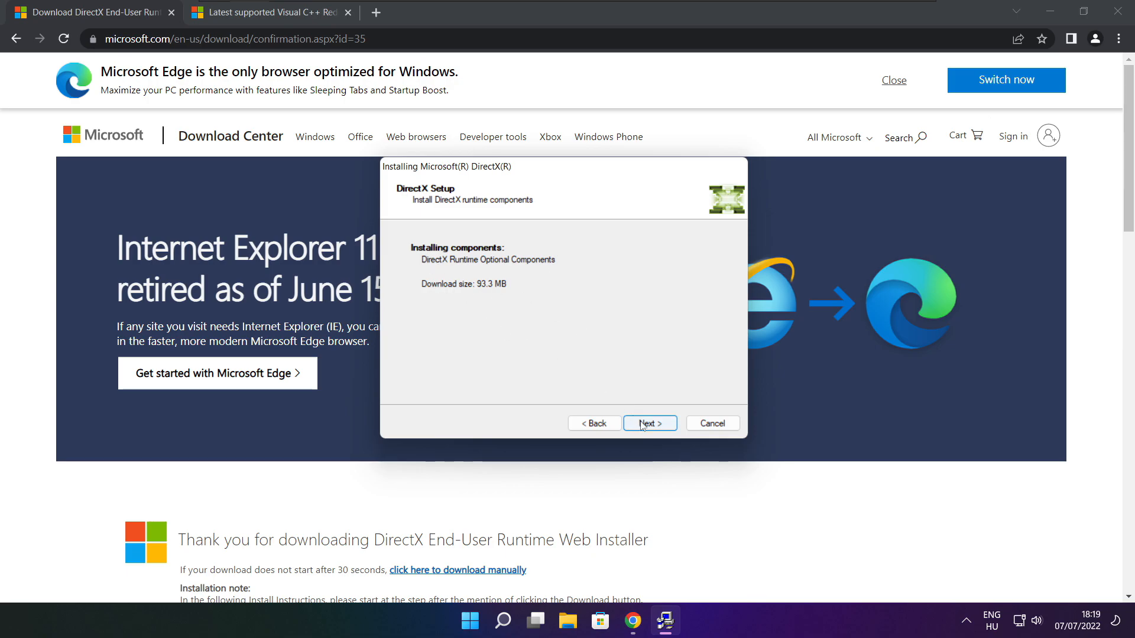
pyautogui.click(649, 424)
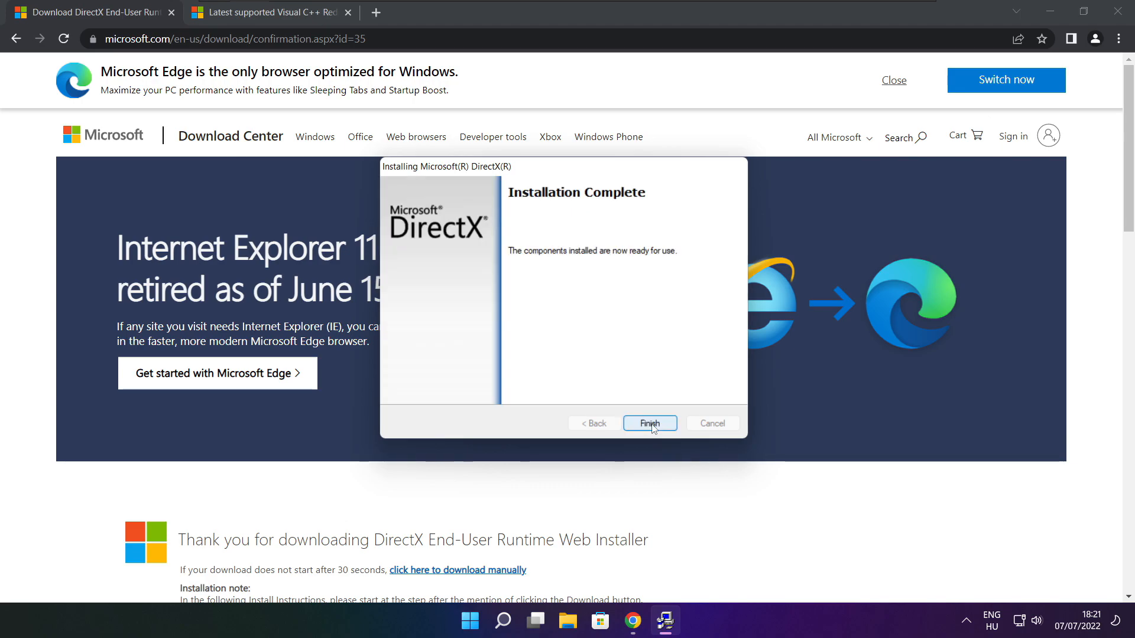
pyautogui.moveTo(646, 266)
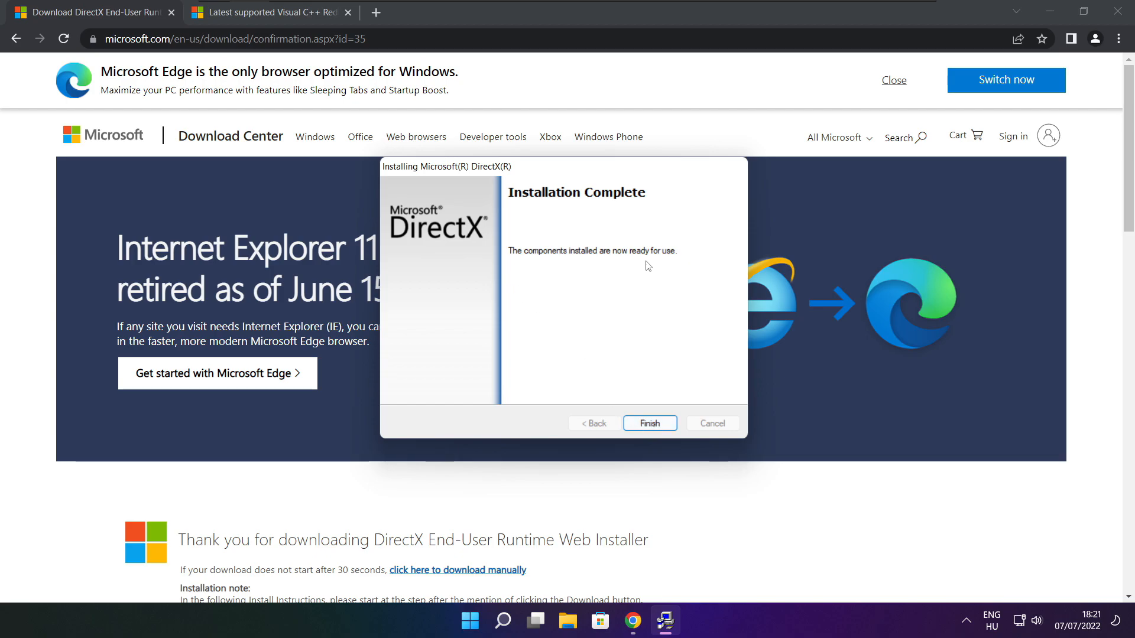
pyautogui.click(649, 423)
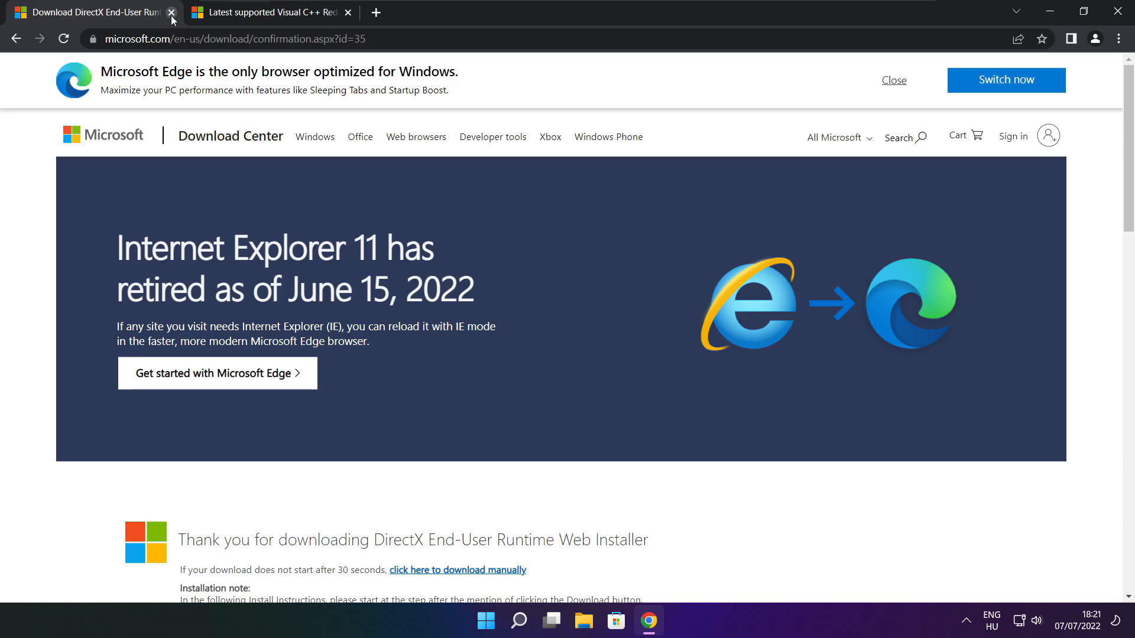
# Close the DirectX tab and download the Visual C++ redistributable installers from the table.
pyautogui.click(171, 11)
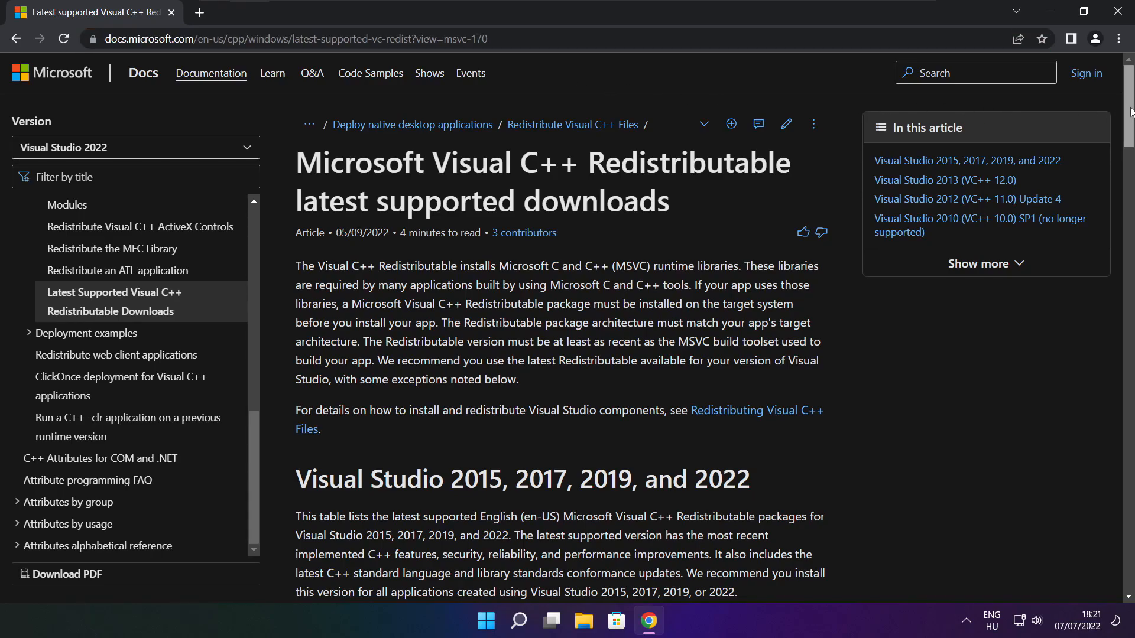
pyautogui.scroll(-3)
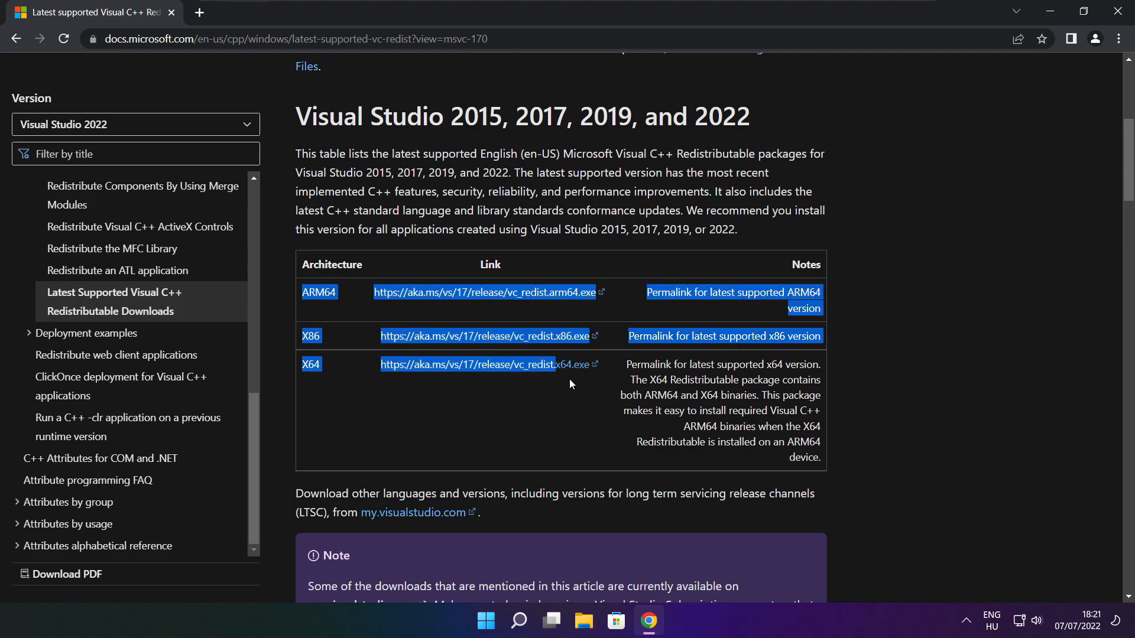
pyautogui.click(480, 344)
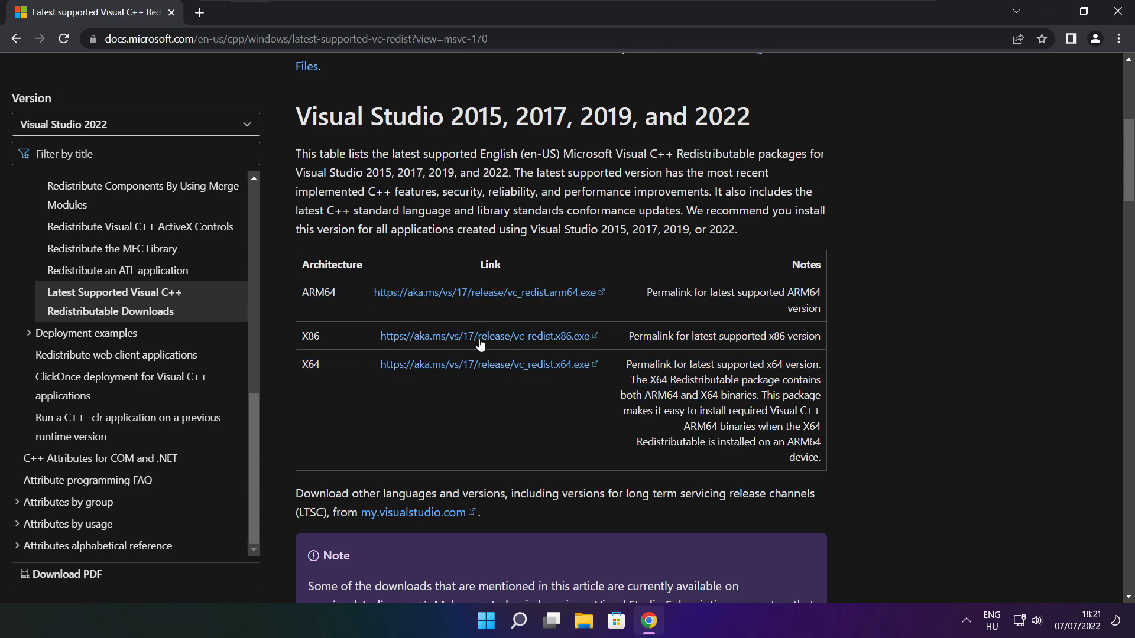
pyautogui.click(485, 292)
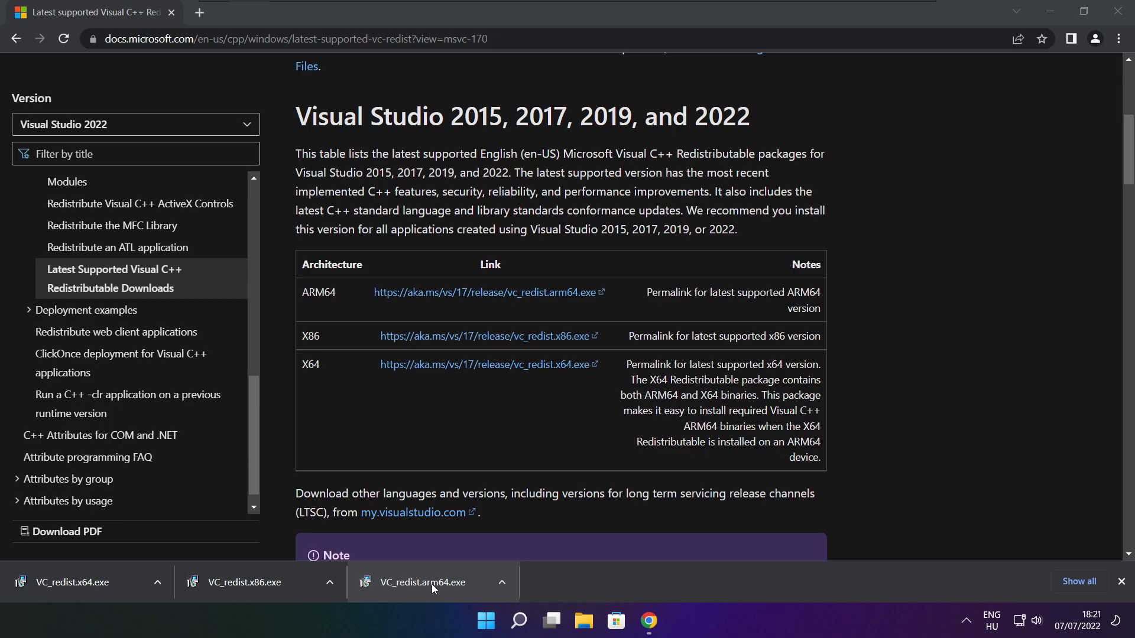
# Run the VC_redist.arm64 installer, which fails as unsupported on this machine.
pyautogui.click(419, 582)
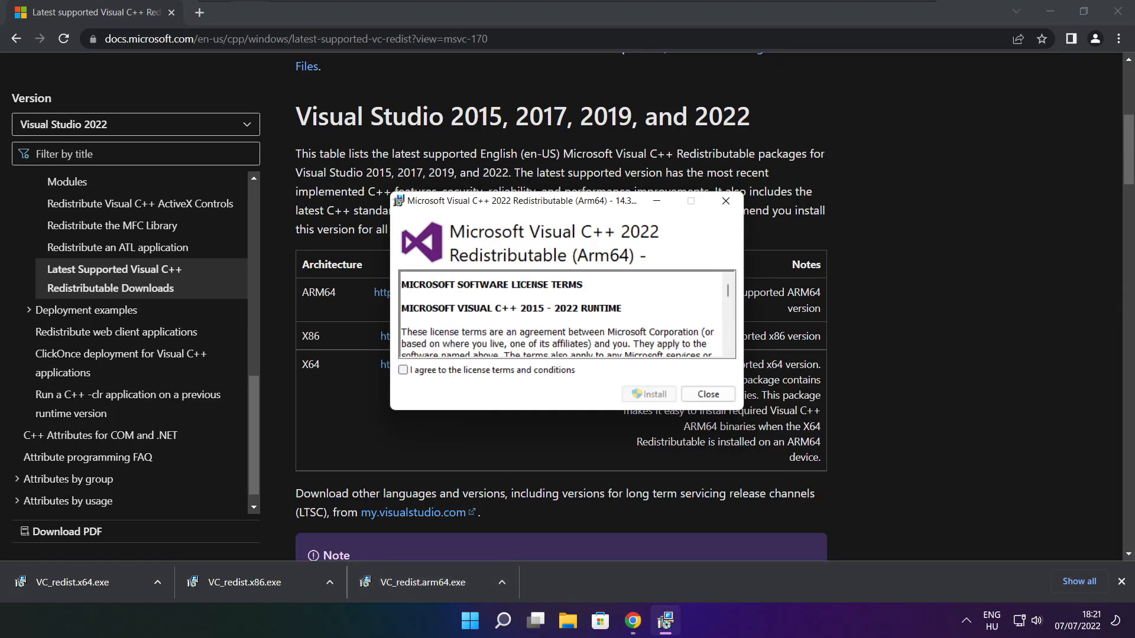
pyautogui.scroll(-3)
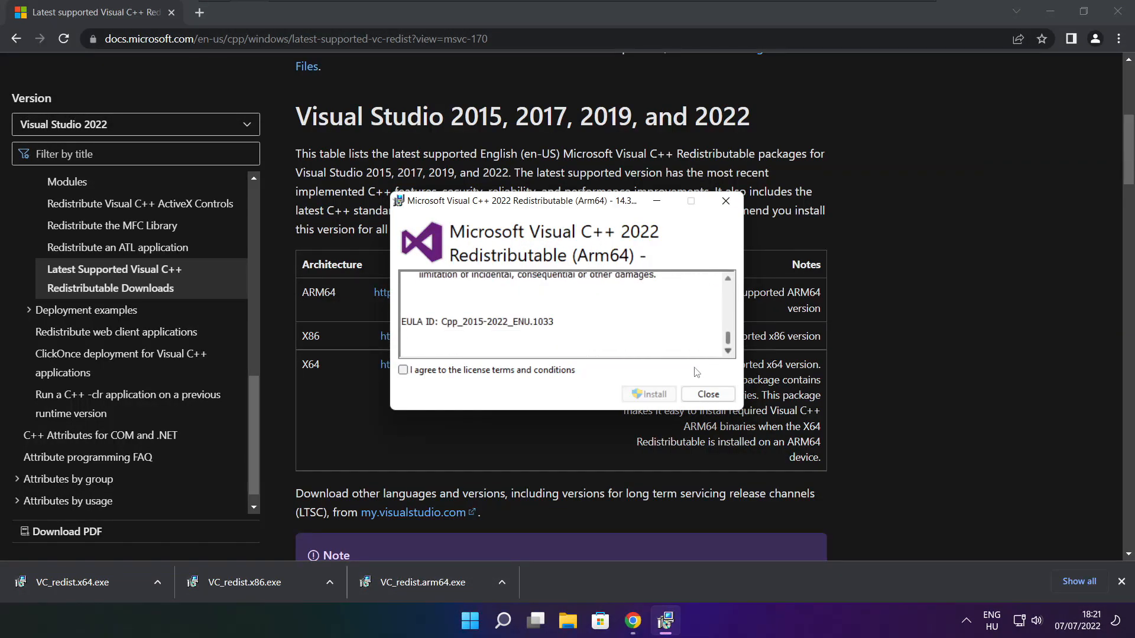
pyautogui.click(403, 370)
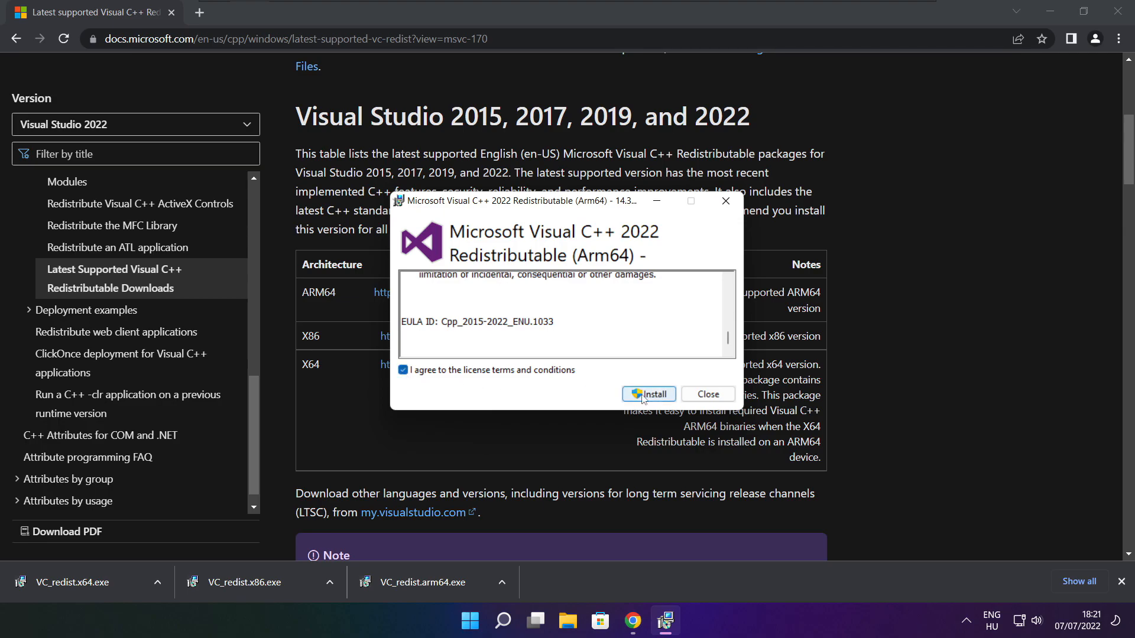
pyautogui.click(649, 395)
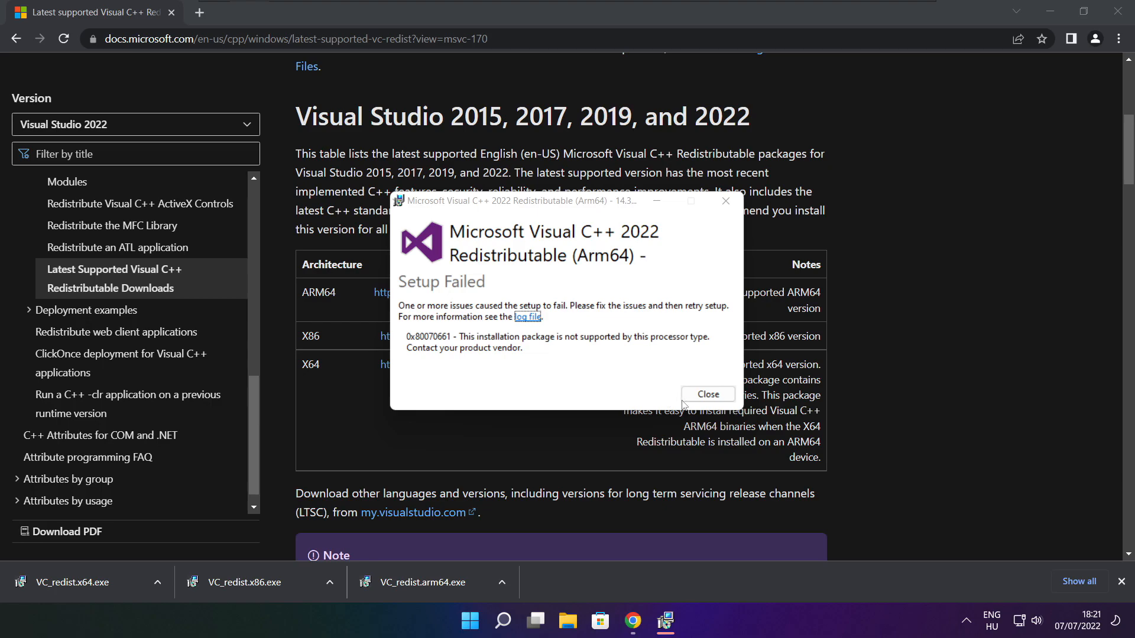
pyautogui.click(707, 395)
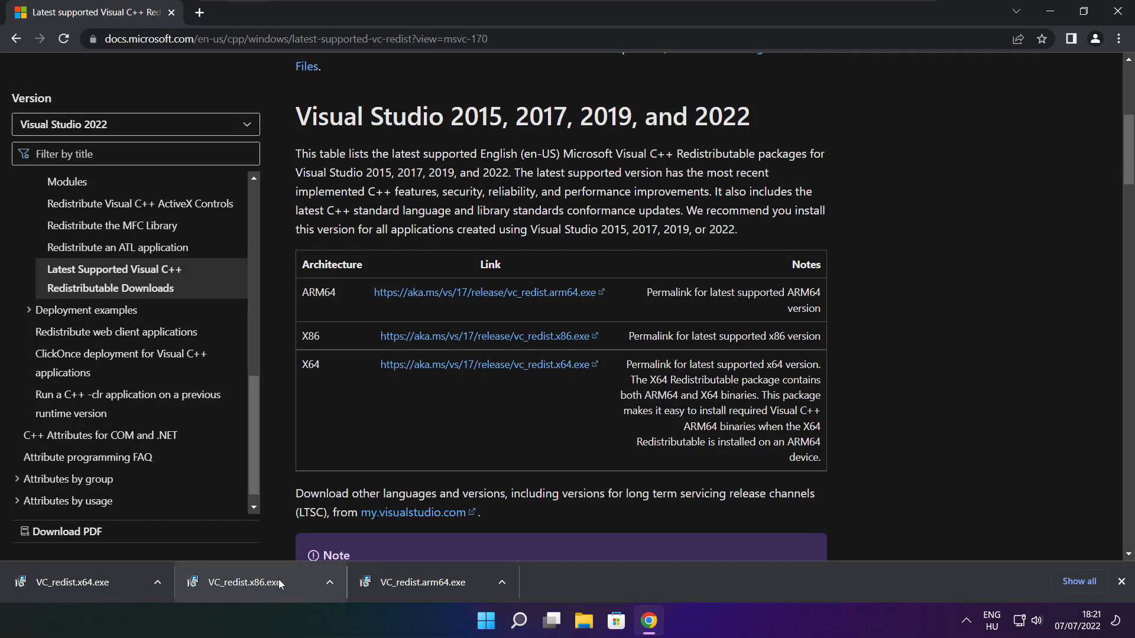
# Install the x86 Visual C++ 2015-2022 Redistributable successfully and close its setup.
pyautogui.click(253, 582)
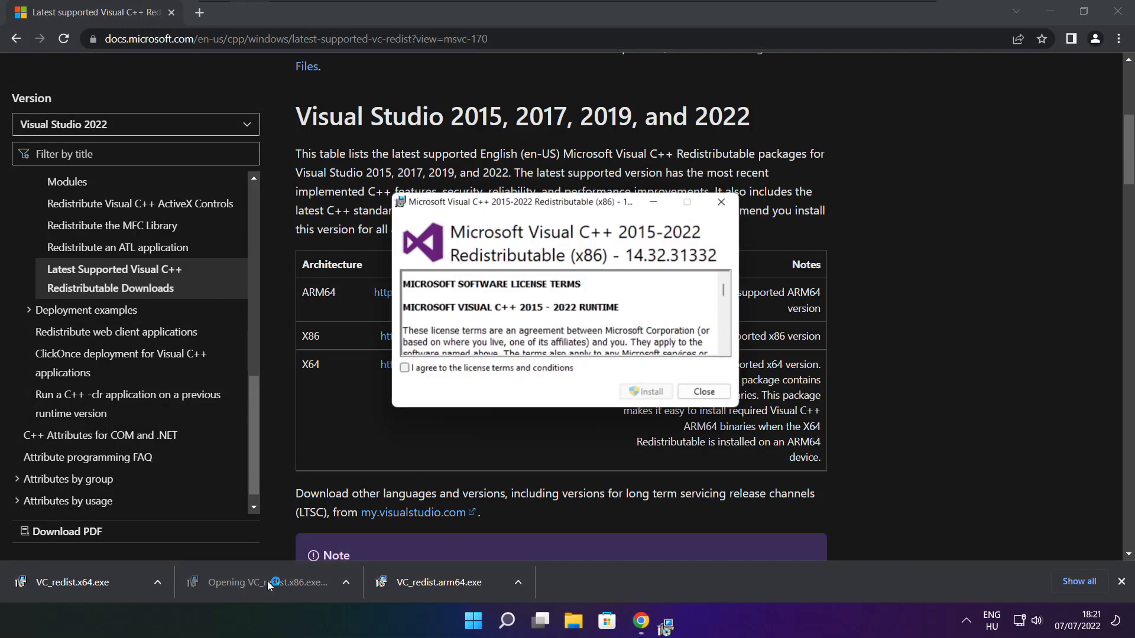
pyautogui.scroll(-3)
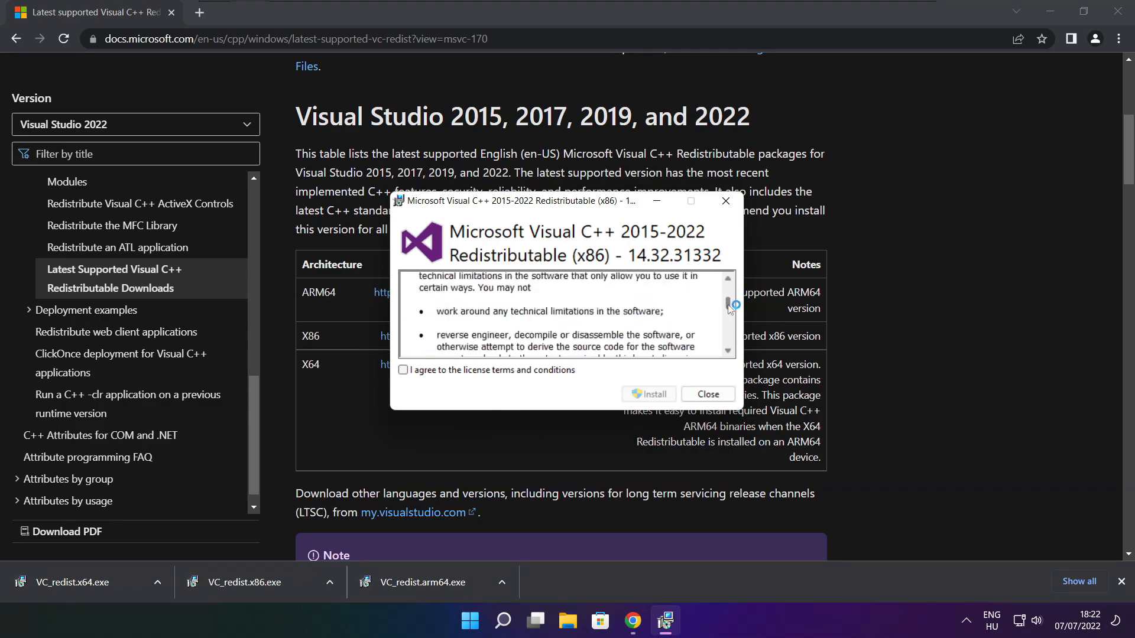
pyautogui.scroll(-3)
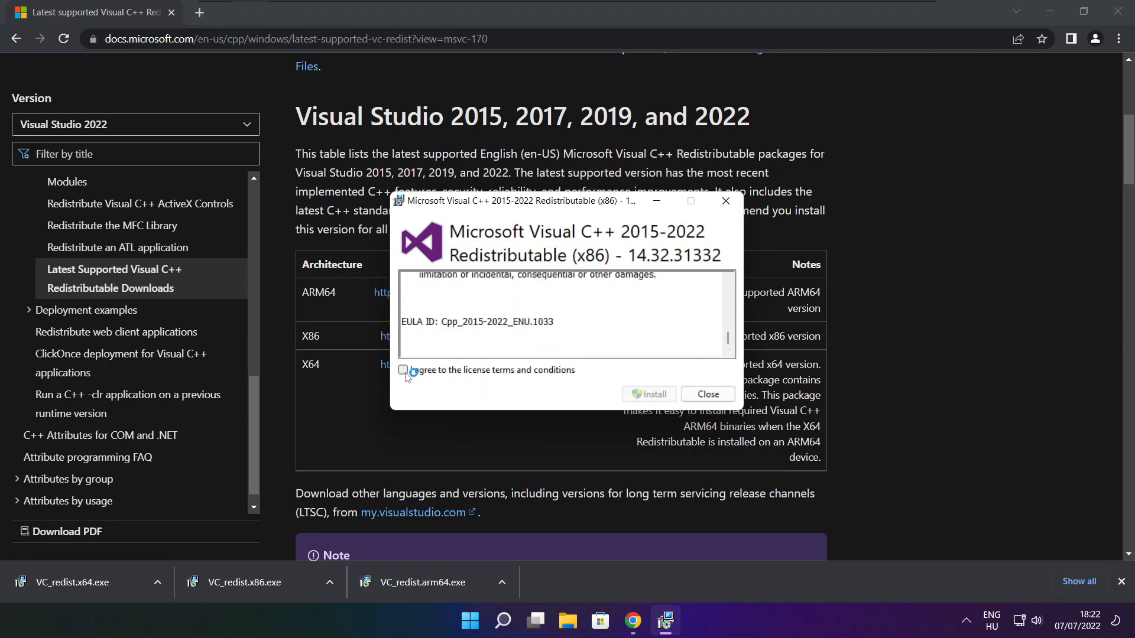
pyautogui.click(649, 394)
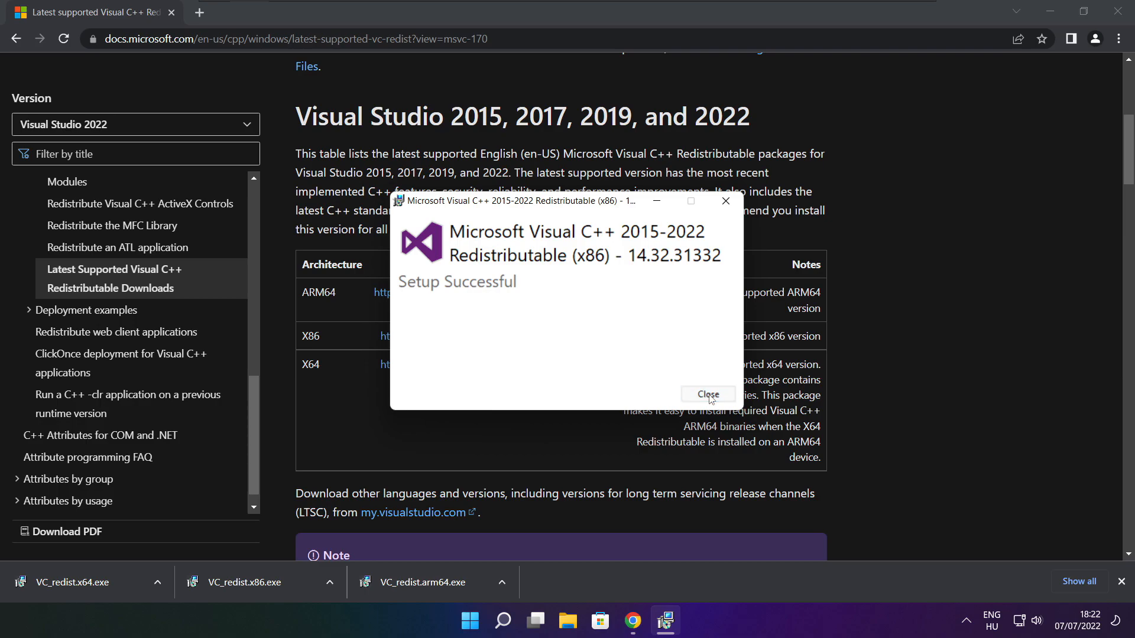
pyautogui.click(708, 394)
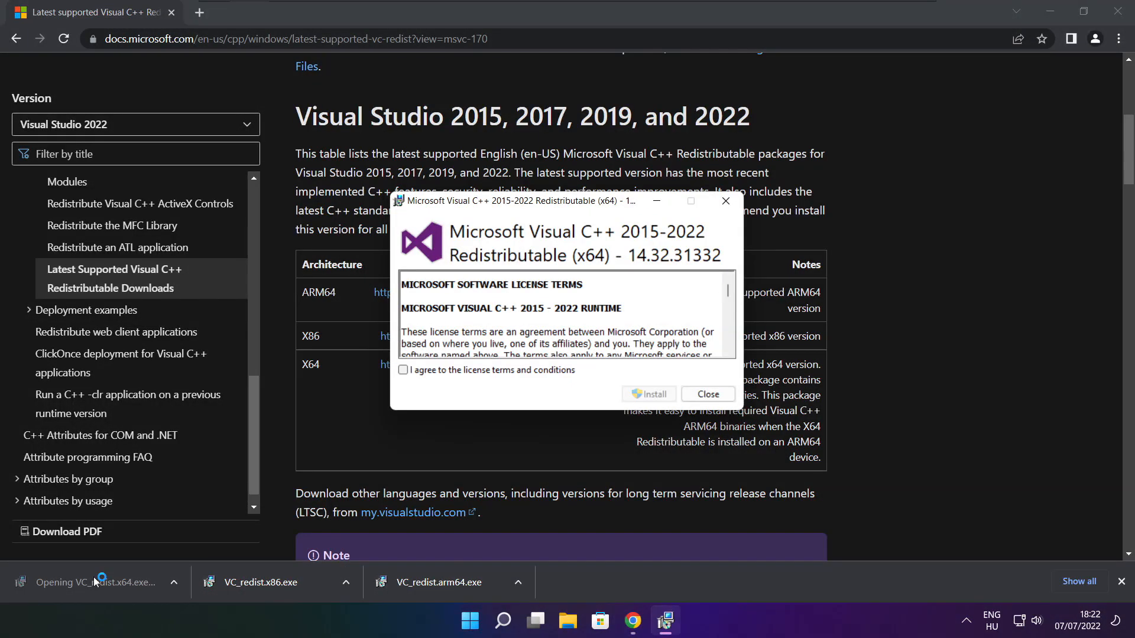
# Accept the license and install the x64 Visual C++ 2015-2022 Redistributable, then close setup.
pyautogui.scroll(-3)
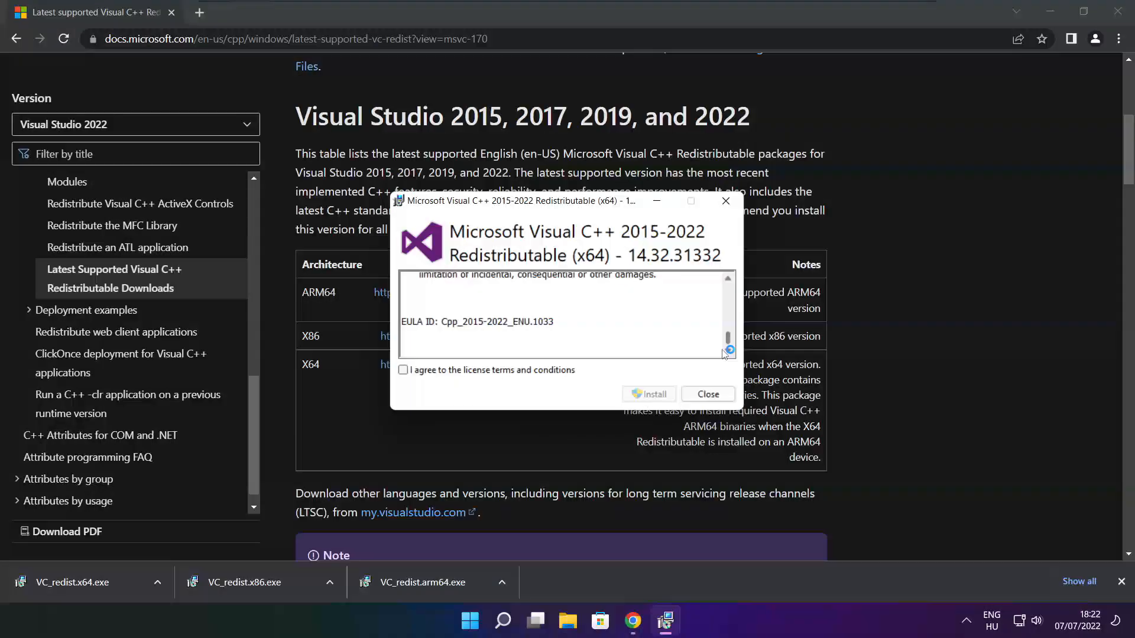
pyautogui.click(402, 370)
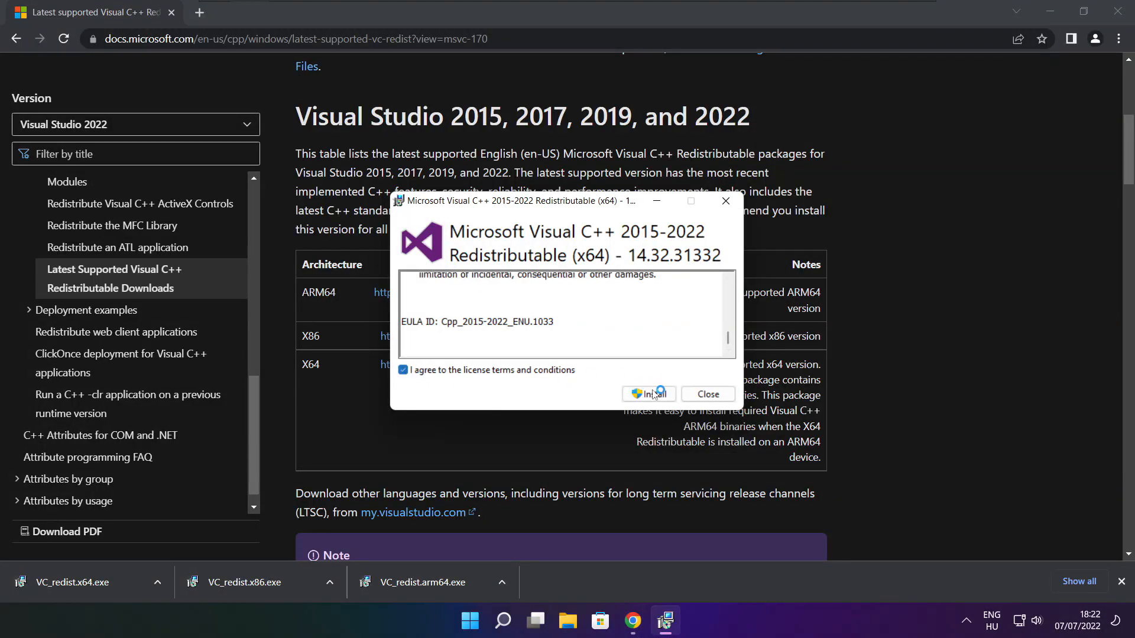
pyautogui.click(648, 394)
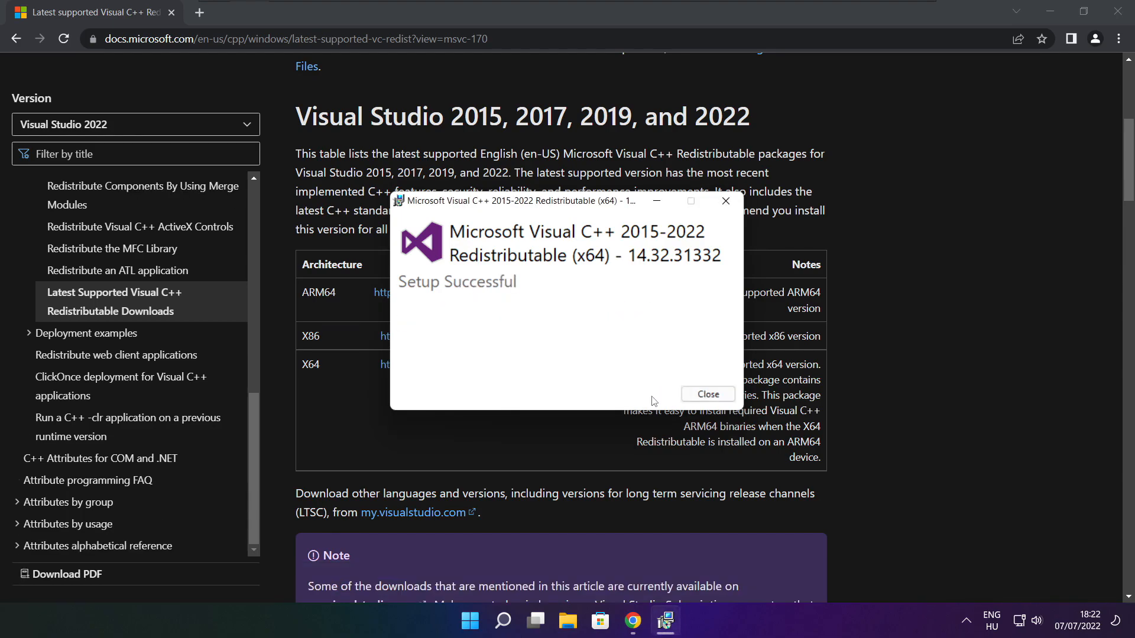
pyautogui.moveTo(707, 393)
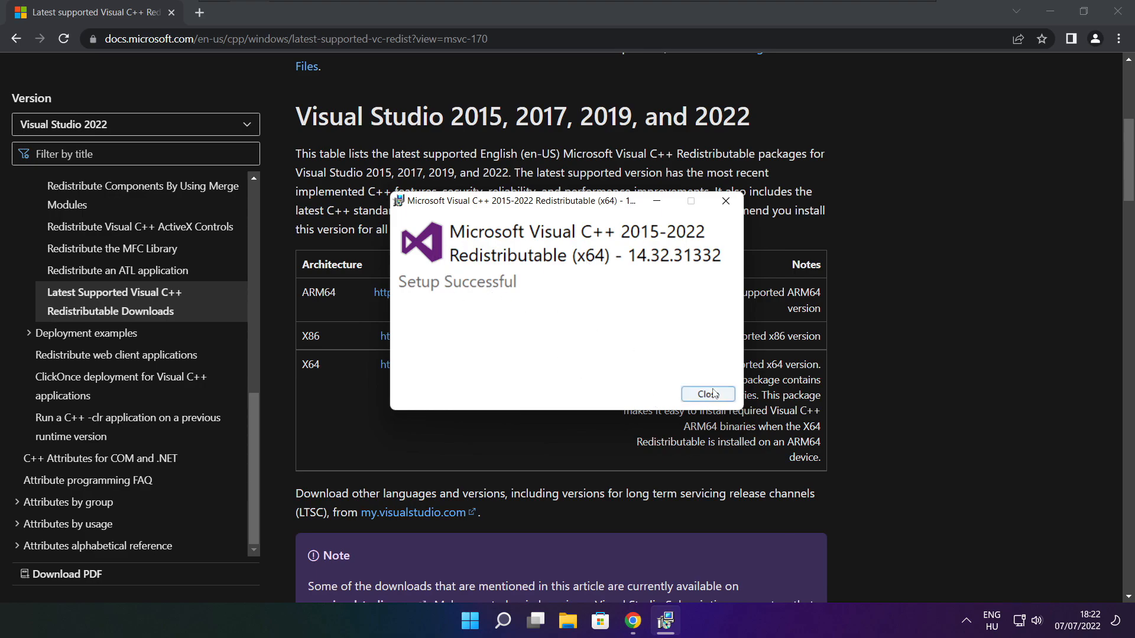
pyautogui.click(707, 395)
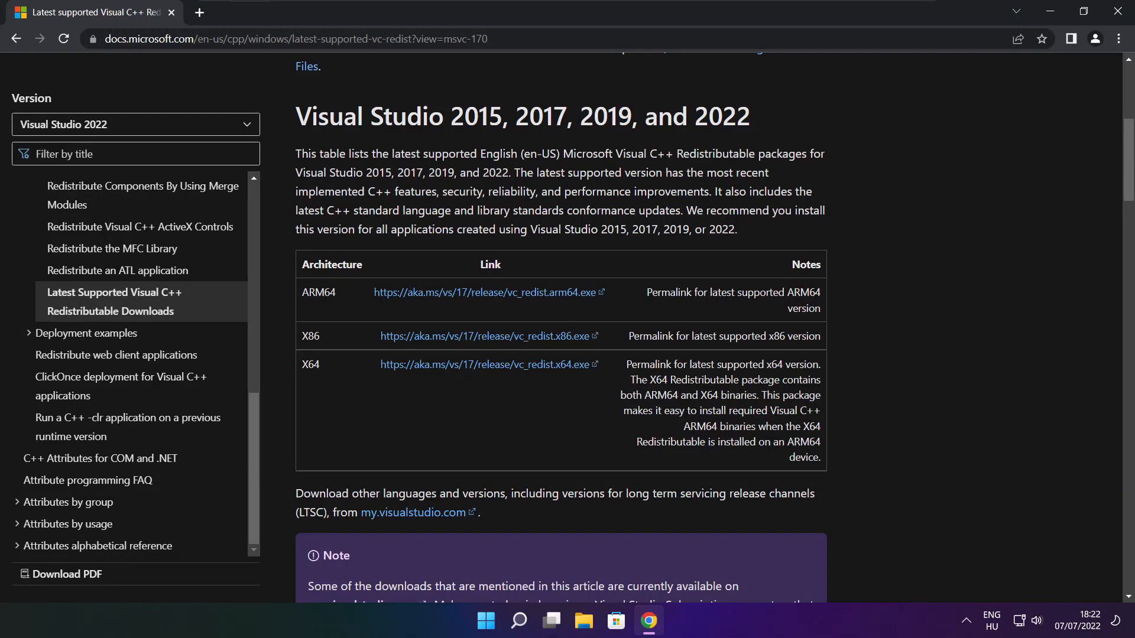
pyautogui.moveTo(957, 250)
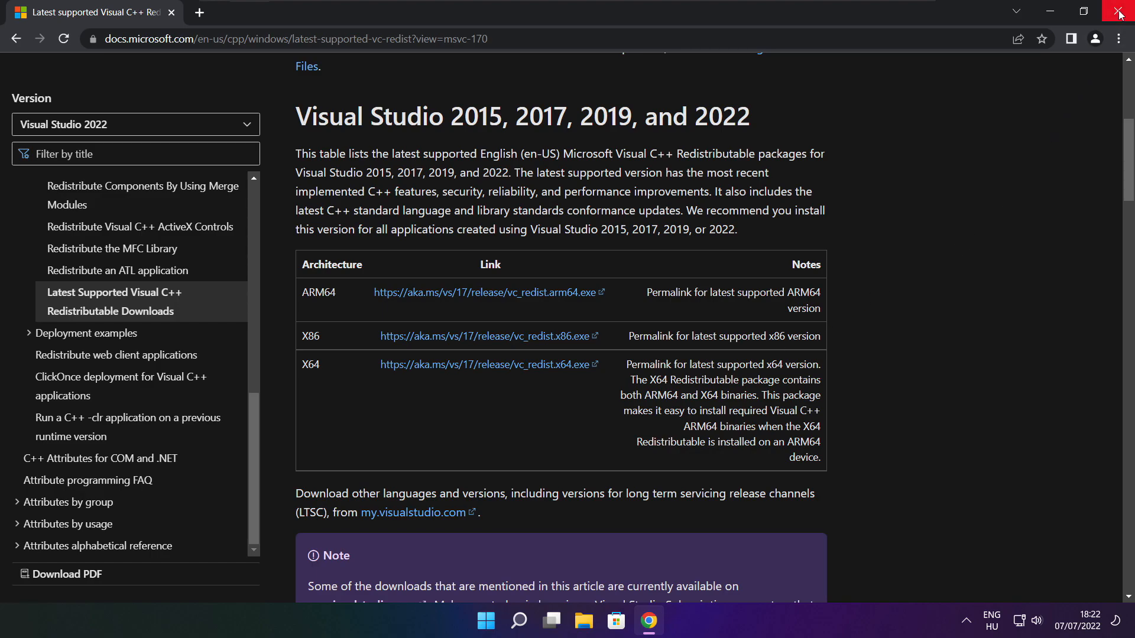
# Close the browser and launch Task Manager from the Start button's quick link menu.
pyautogui.click(1120, 12)
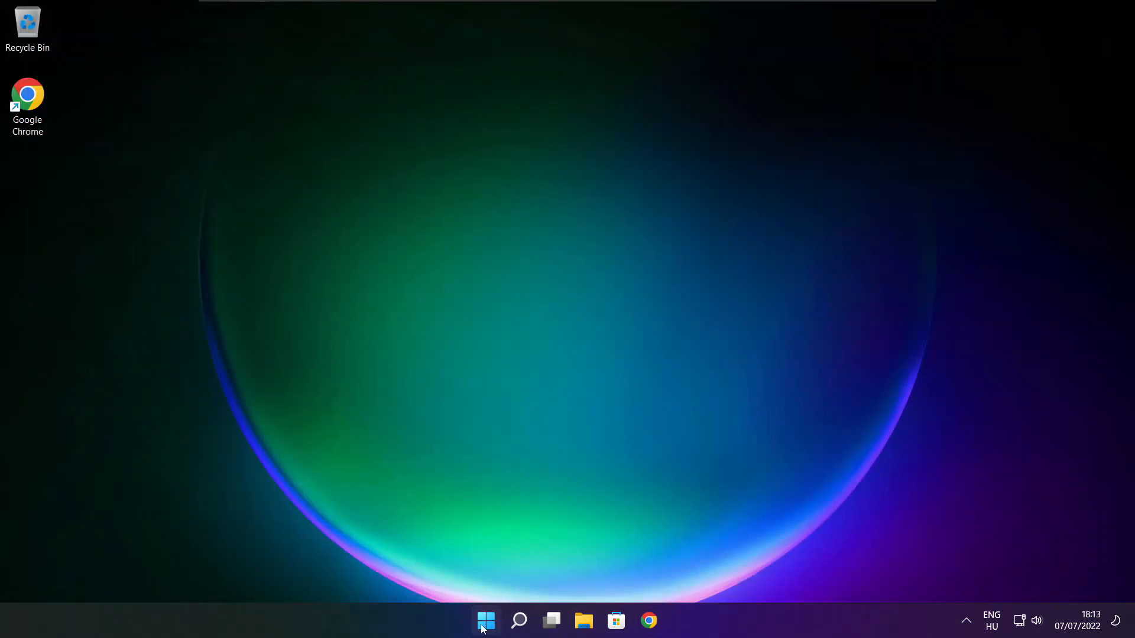
pyautogui.rightClick(486, 621)
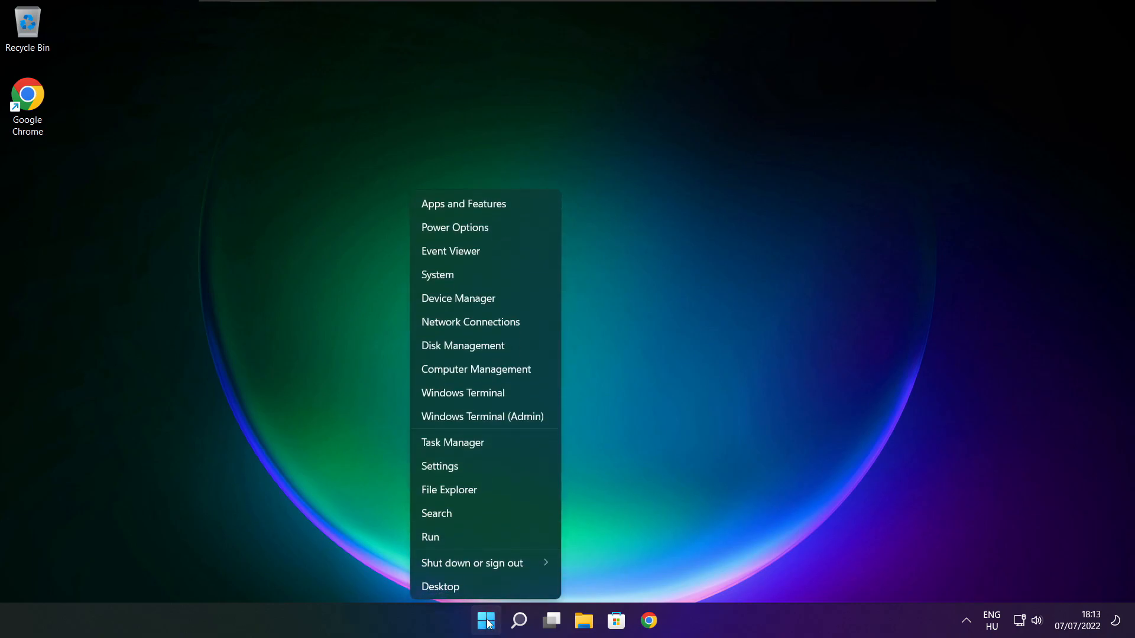
pyautogui.moveTo(505, 447)
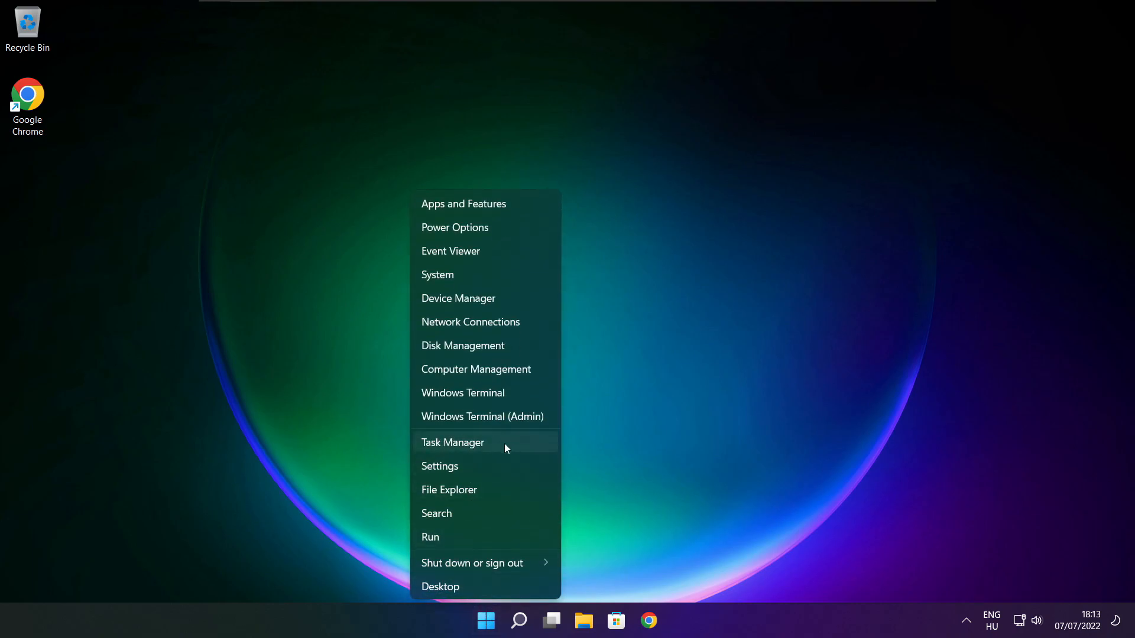
pyautogui.moveTo(488, 443)
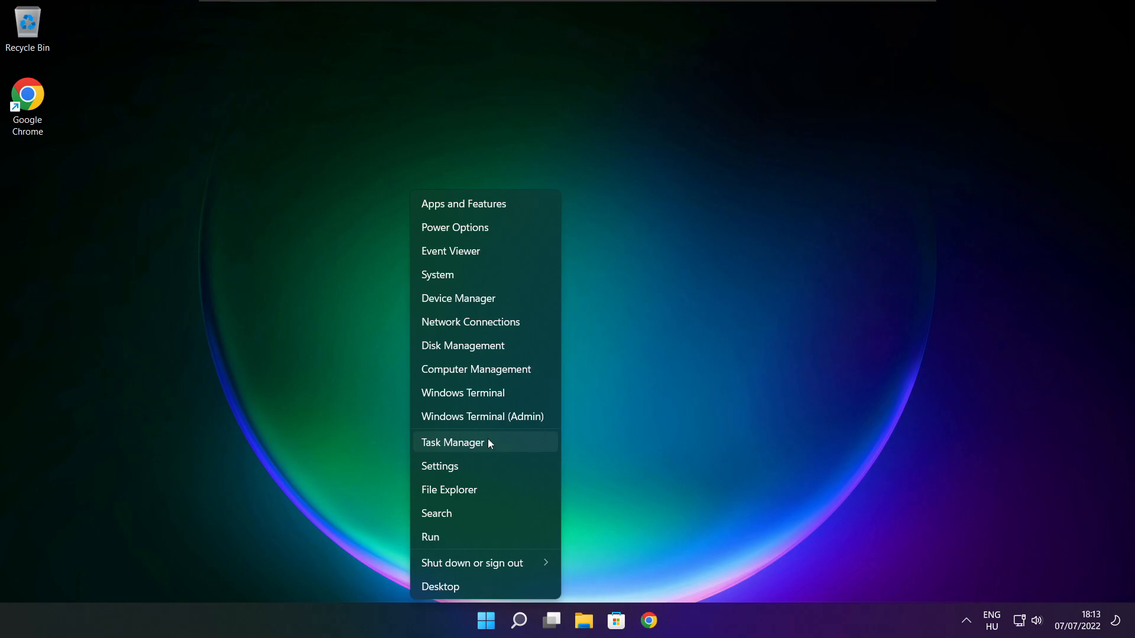
pyautogui.click(452, 443)
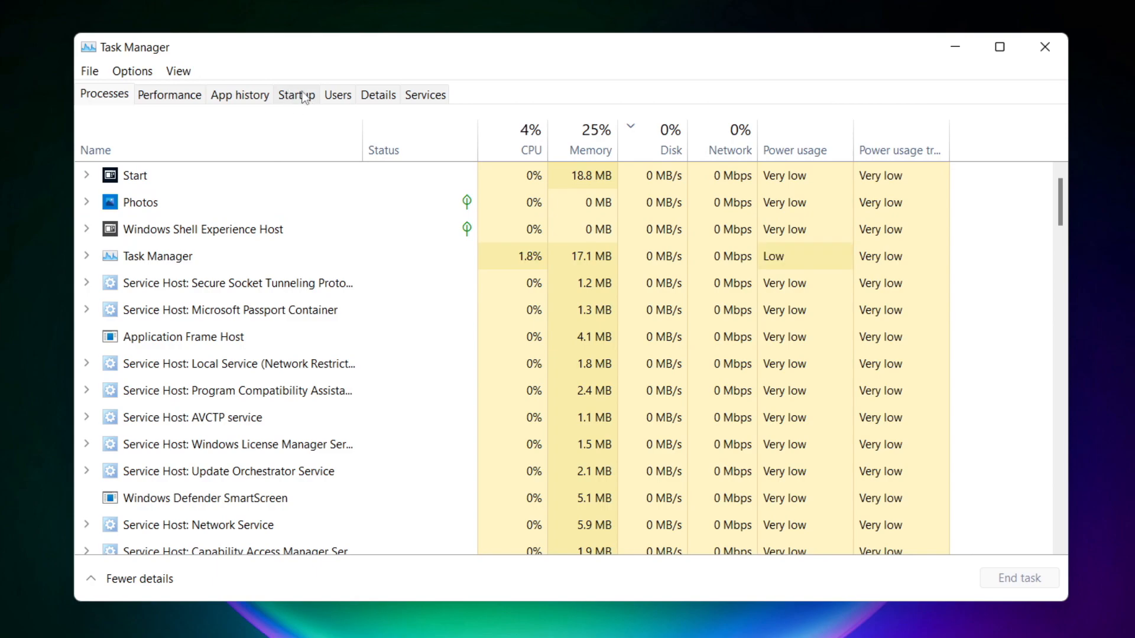
# Disable Cortana, Microsoft Edge, Microsoft Teams and Terminal as startup apps, then close Task Manager.
pyautogui.click(296, 94)
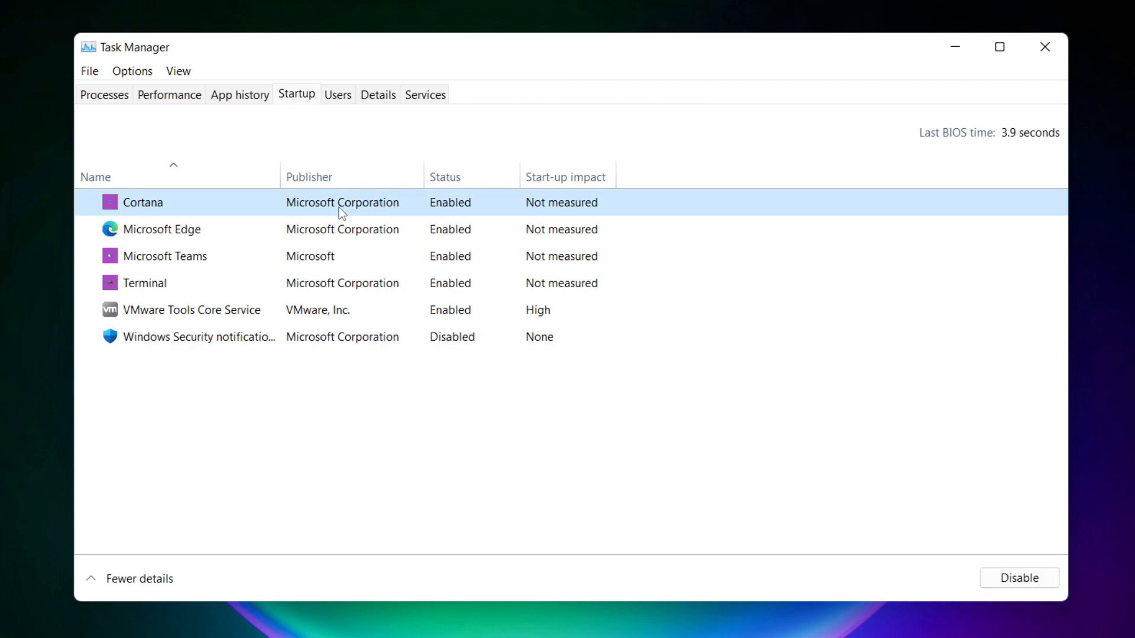
pyautogui.moveTo(901, 522)
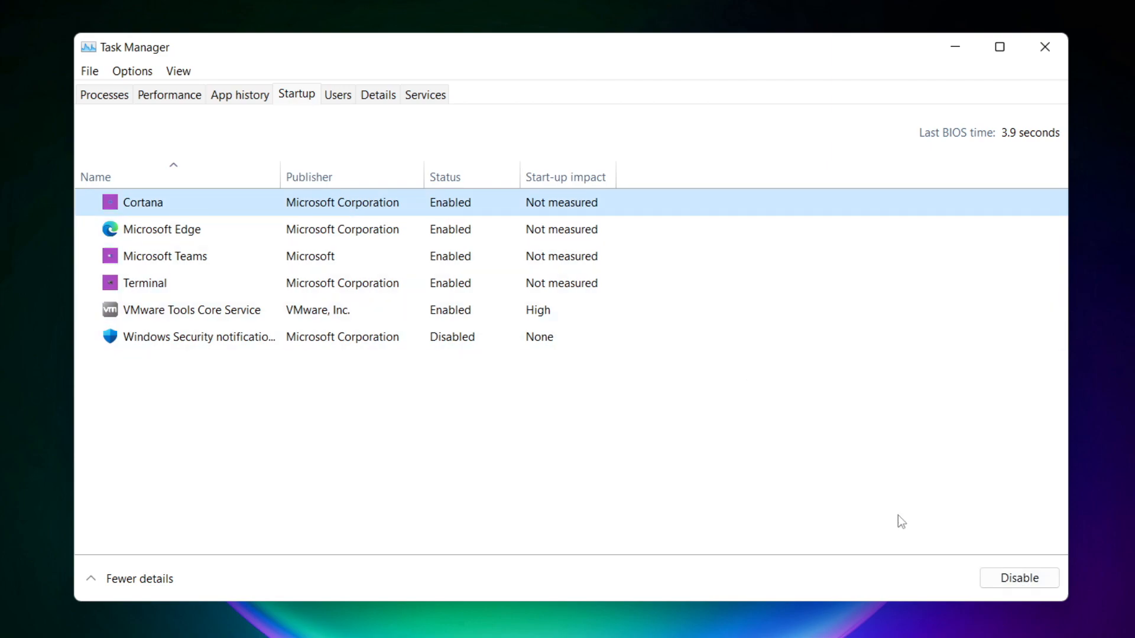
pyautogui.click(1018, 578)
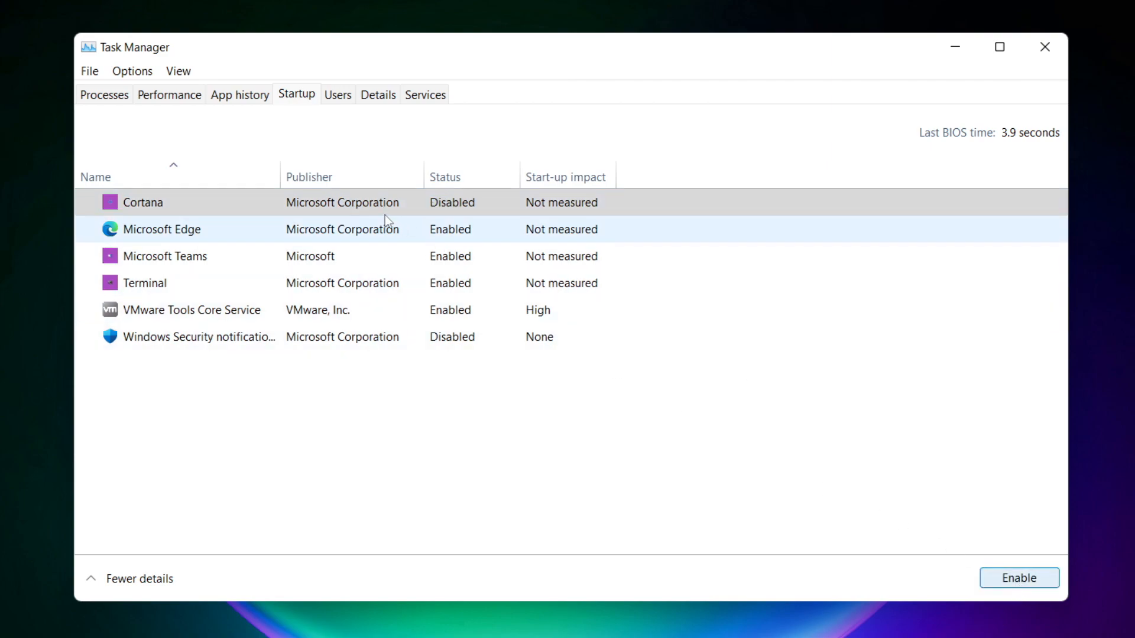
pyautogui.click(162, 228)
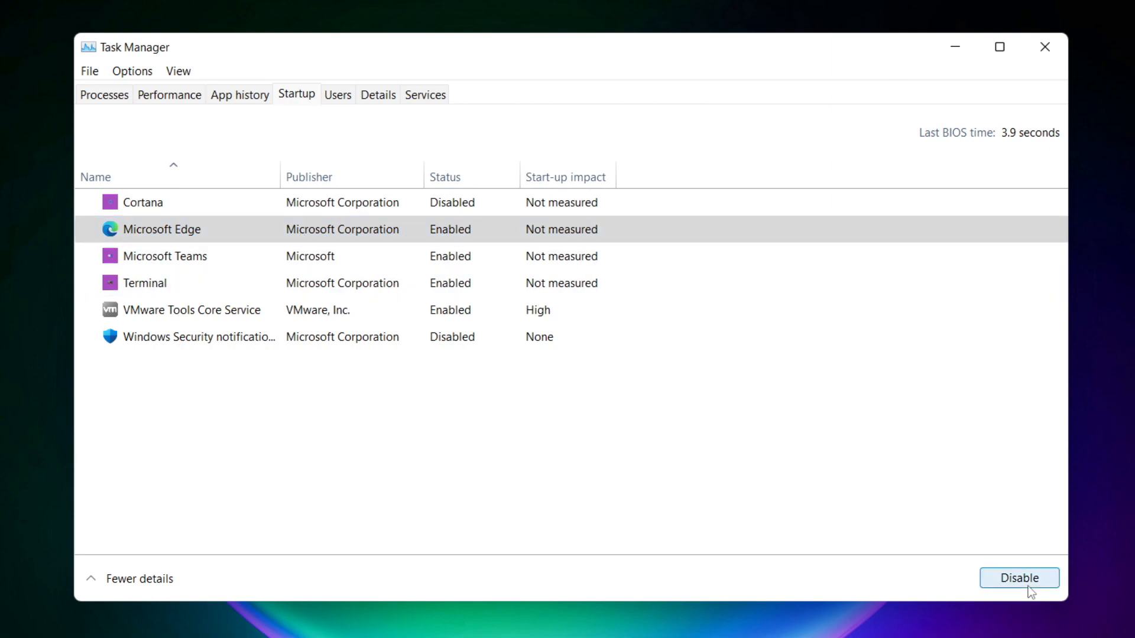
pyautogui.click(1018, 578)
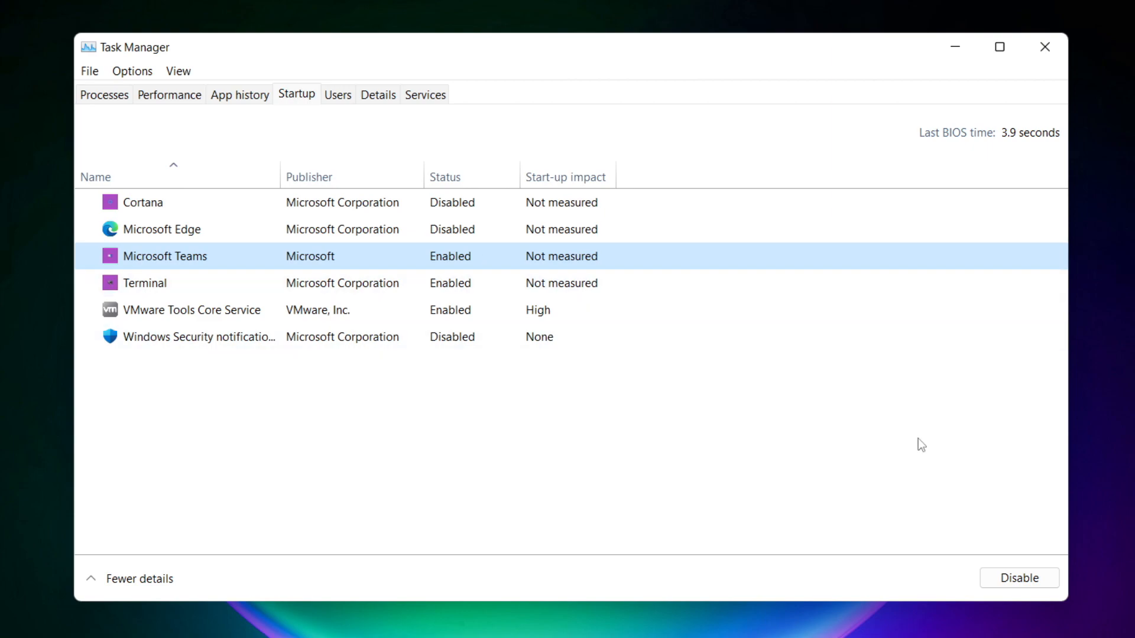
pyautogui.click(1018, 578)
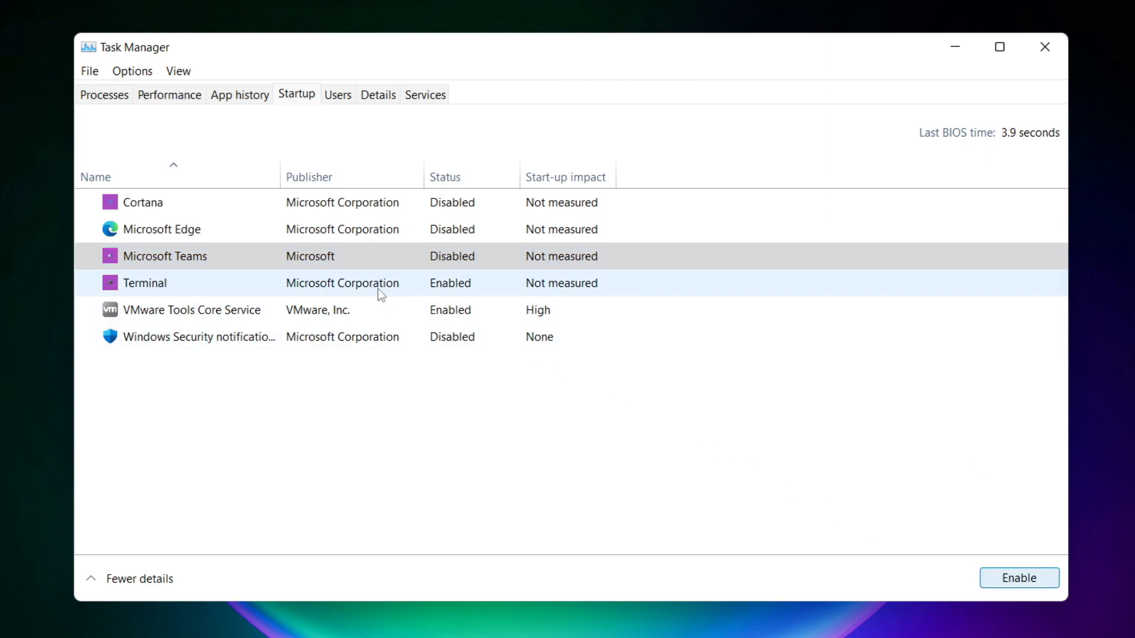
pyautogui.click(144, 283)
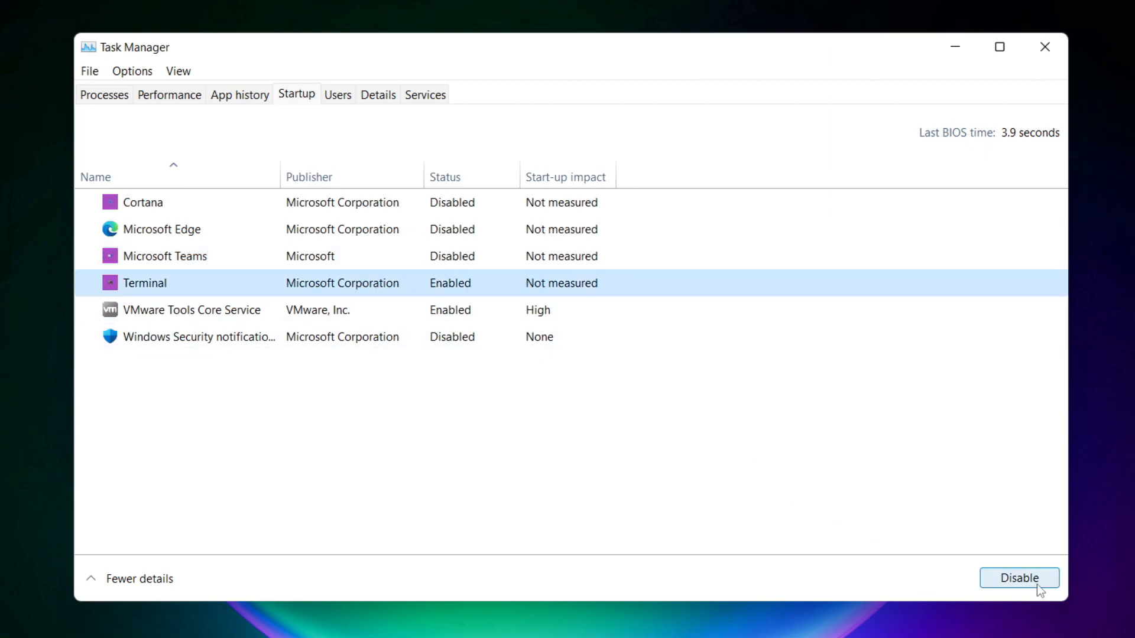
pyautogui.click(1018, 578)
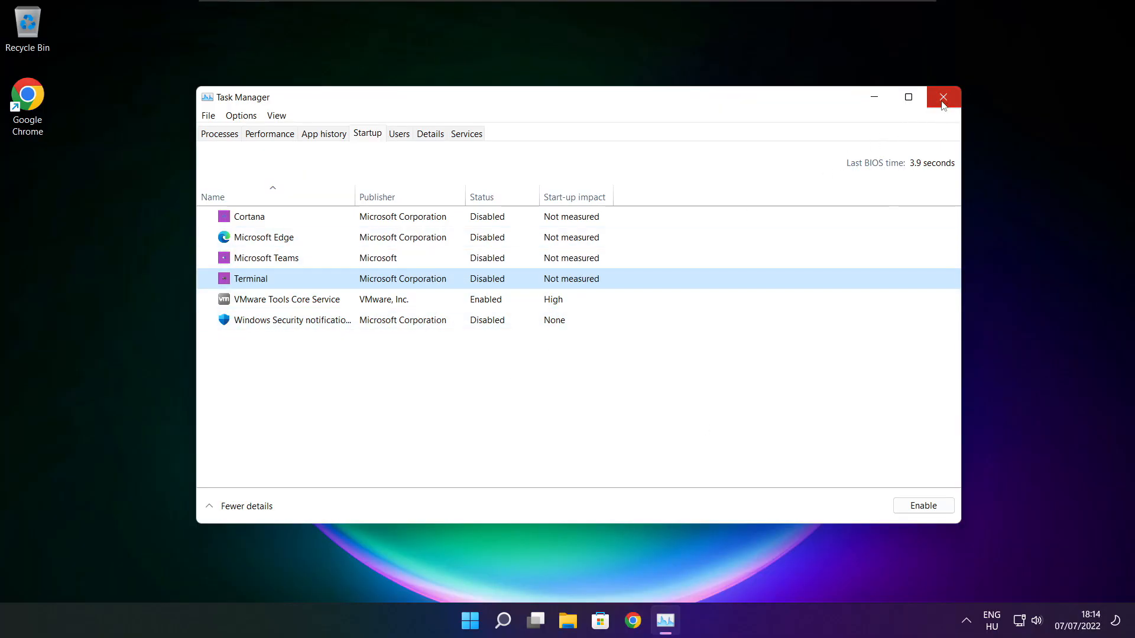
pyautogui.click(943, 96)
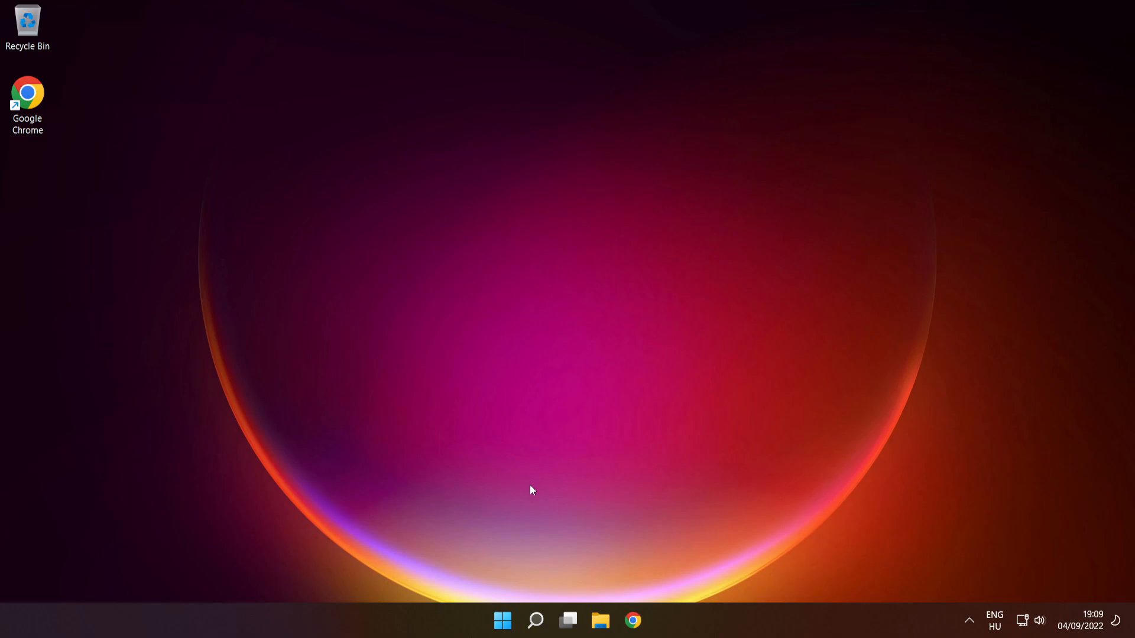
# Search for cmd and launch Command Prompt as administrator, accepting the UAC prompt.
pyautogui.click(535, 621)
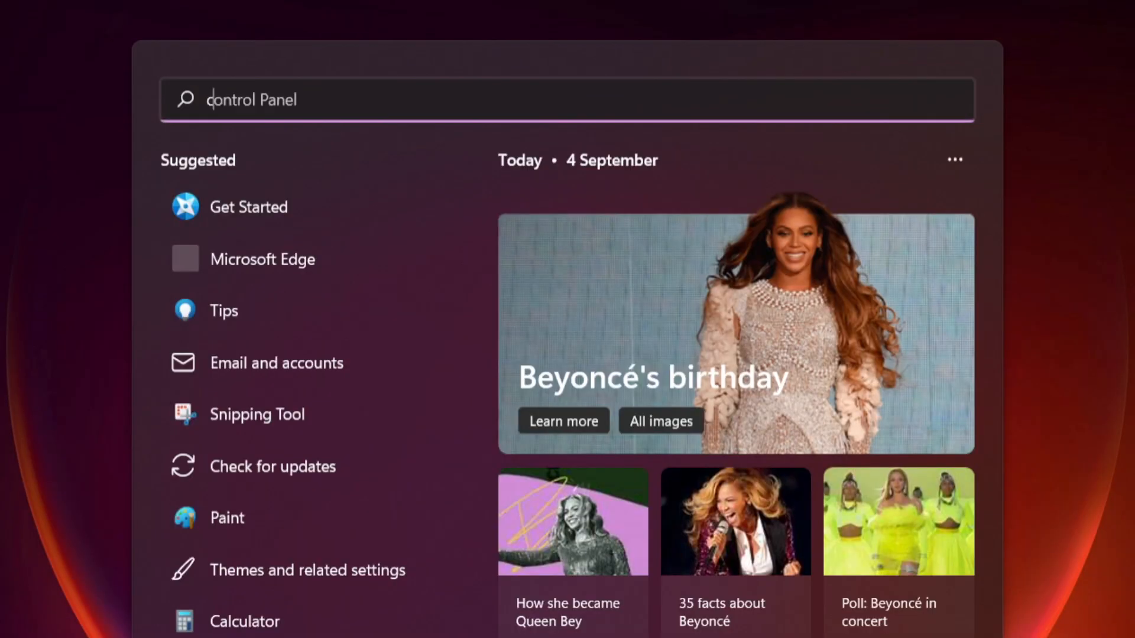
pyautogui.write('cmd')
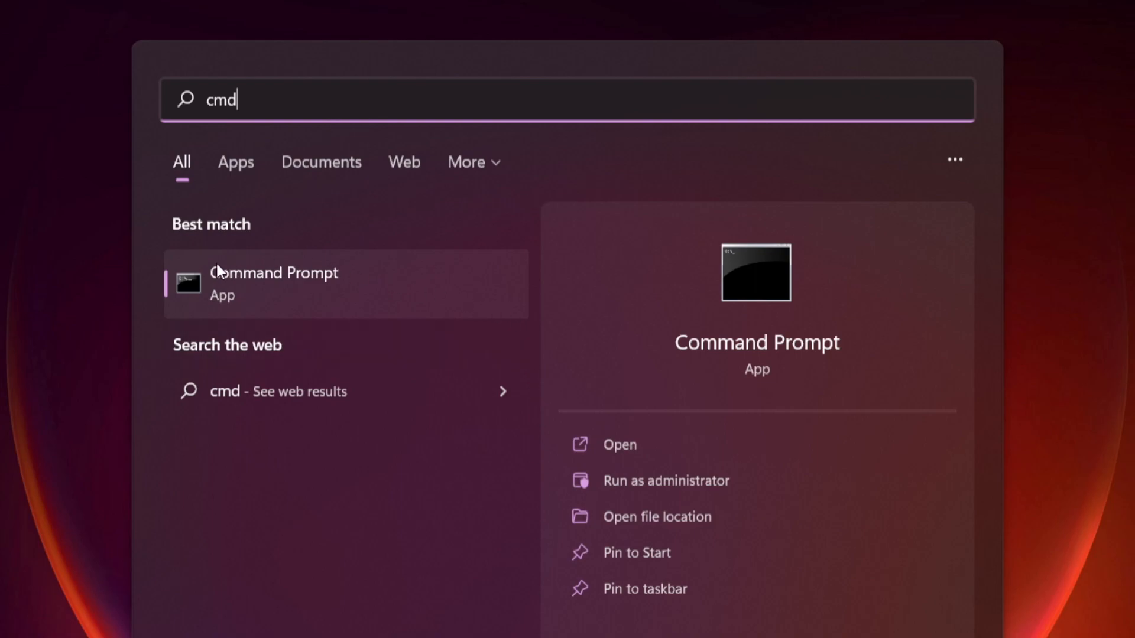
pyautogui.moveTo(385, 311)
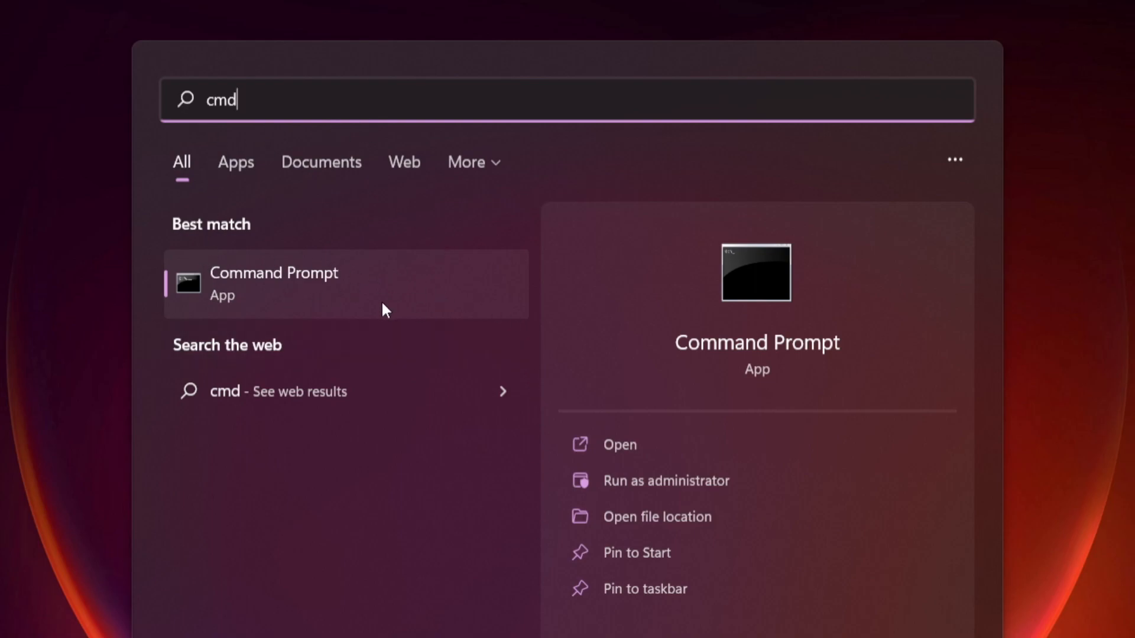
pyautogui.moveTo(422, 284)
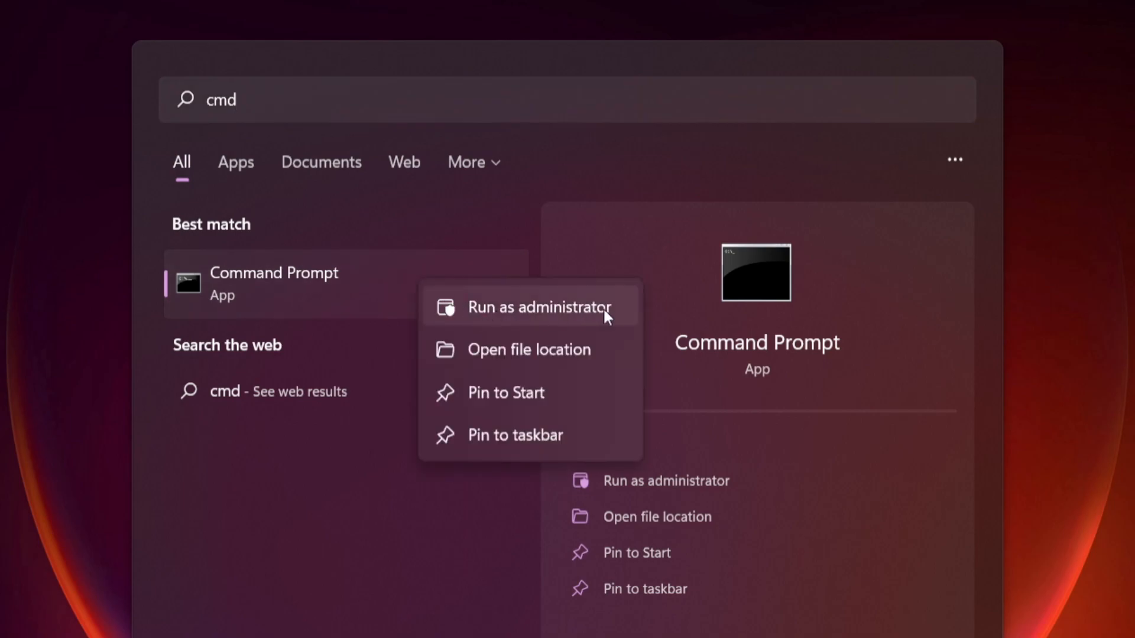
pyautogui.moveTo(543, 312)
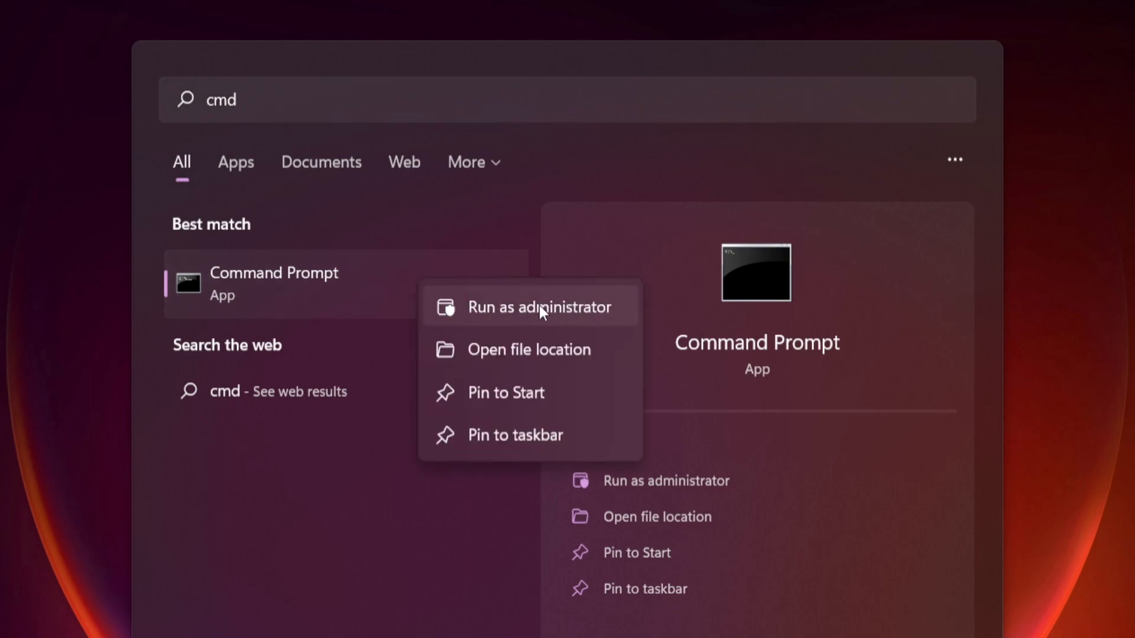
pyautogui.click(539, 312)
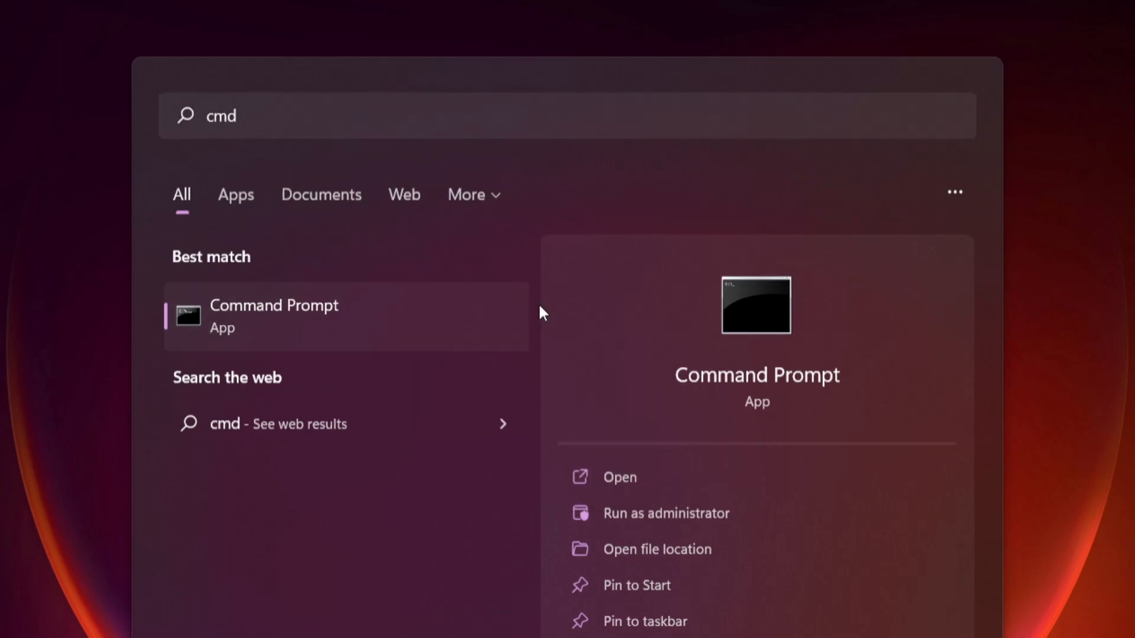
pyautogui.click(666, 512)
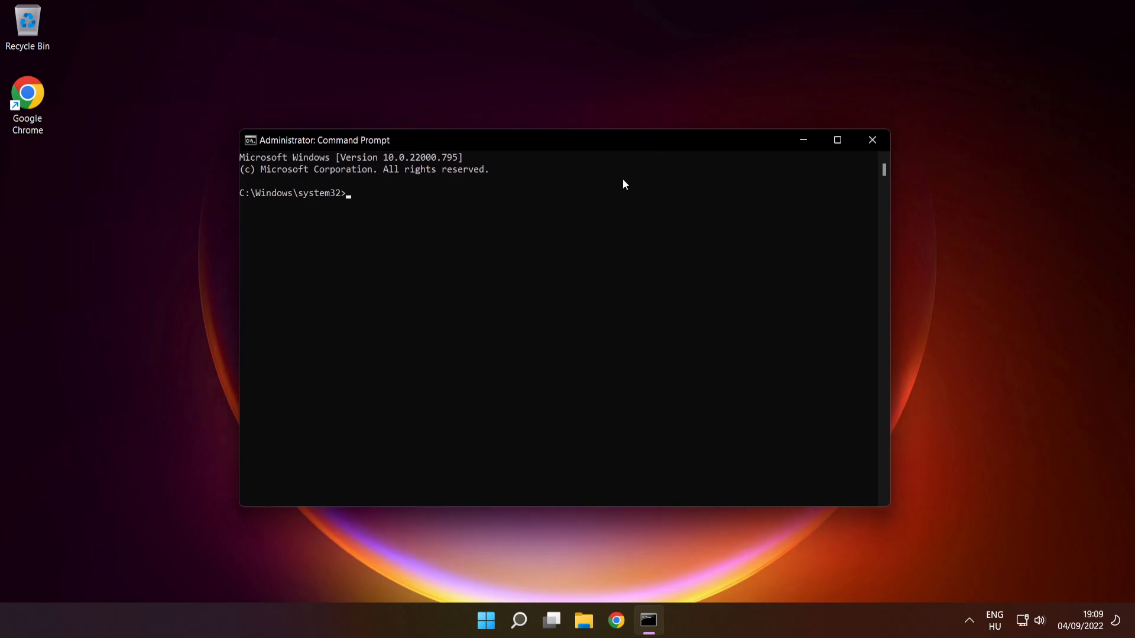
# Run sfc /scannow to scan and repair corrupt system files.
pyautogui.write('sfc')
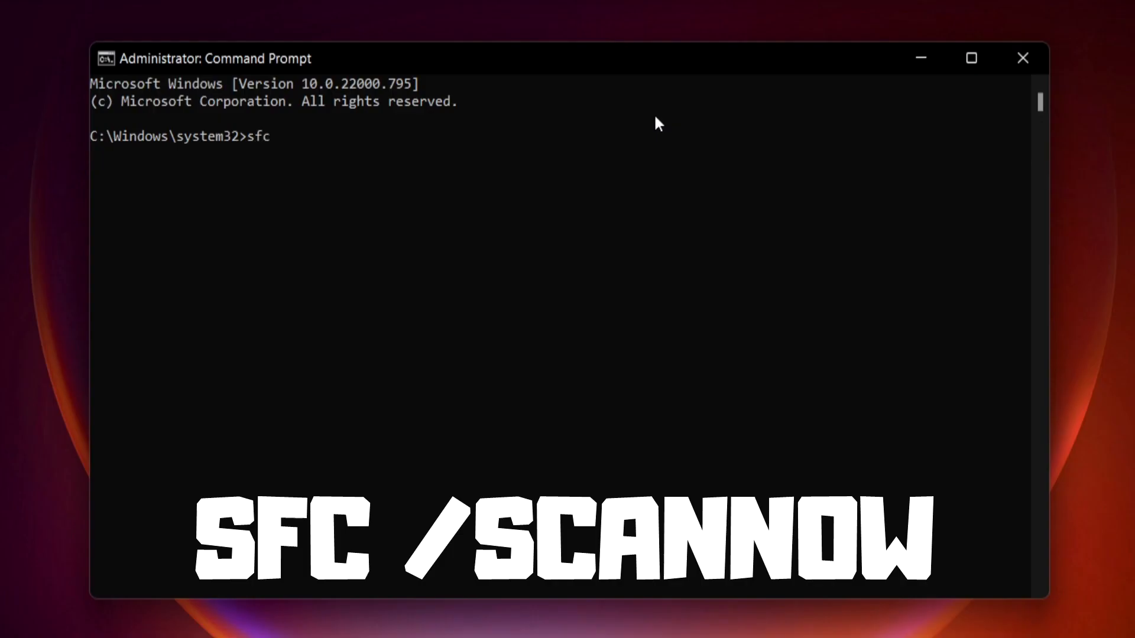
pyautogui.write('/scann')
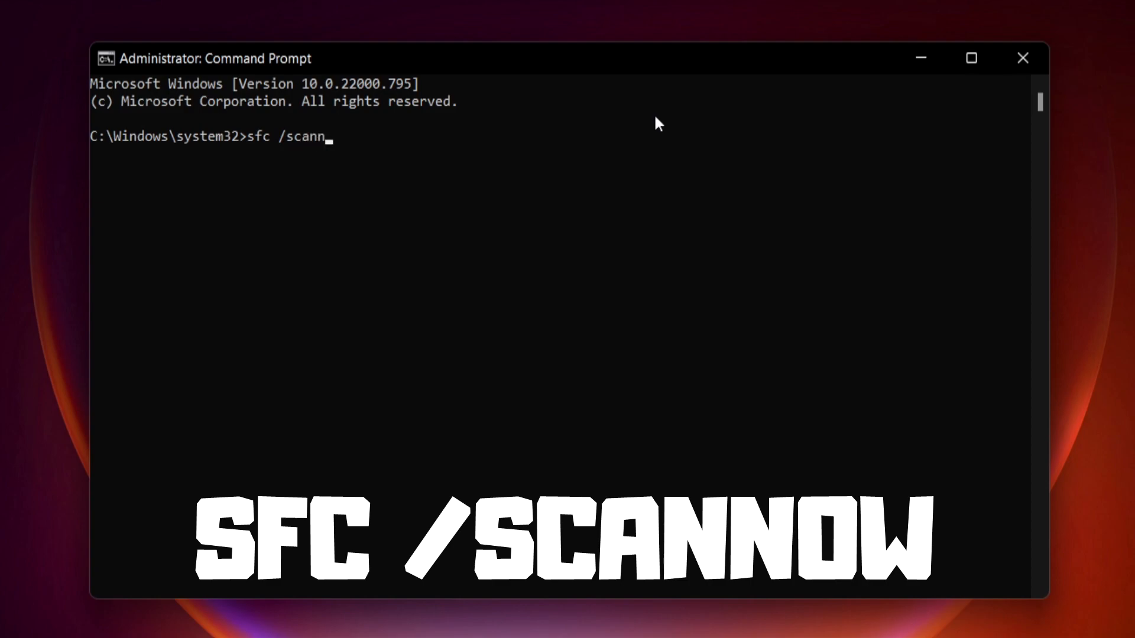
pyautogui.write('ow')
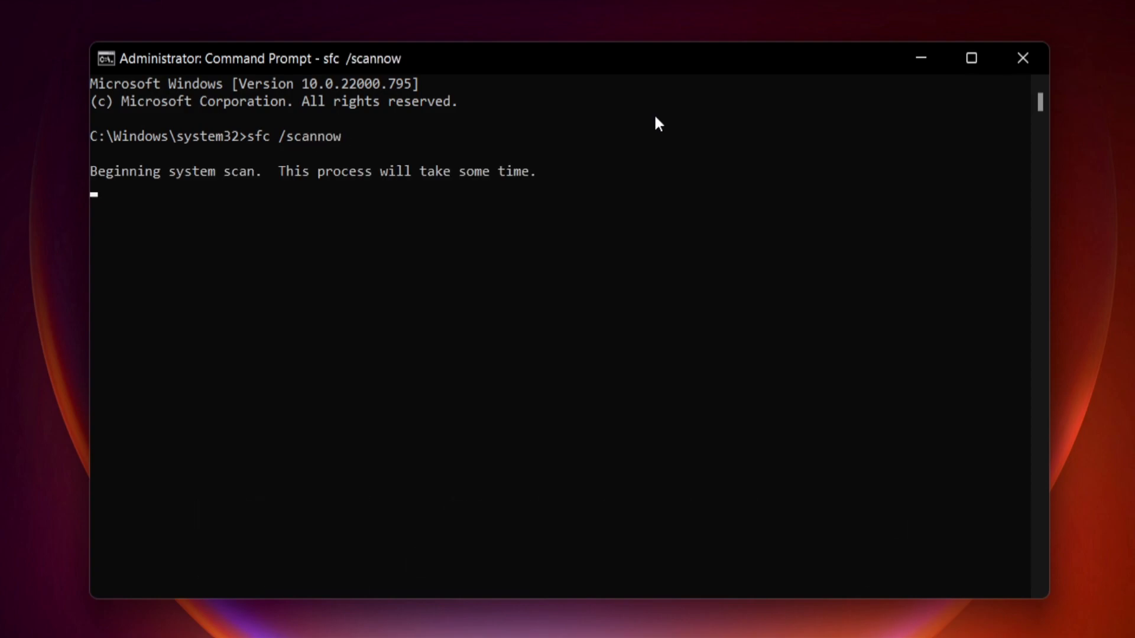
pyautogui.moveTo(647, 136)
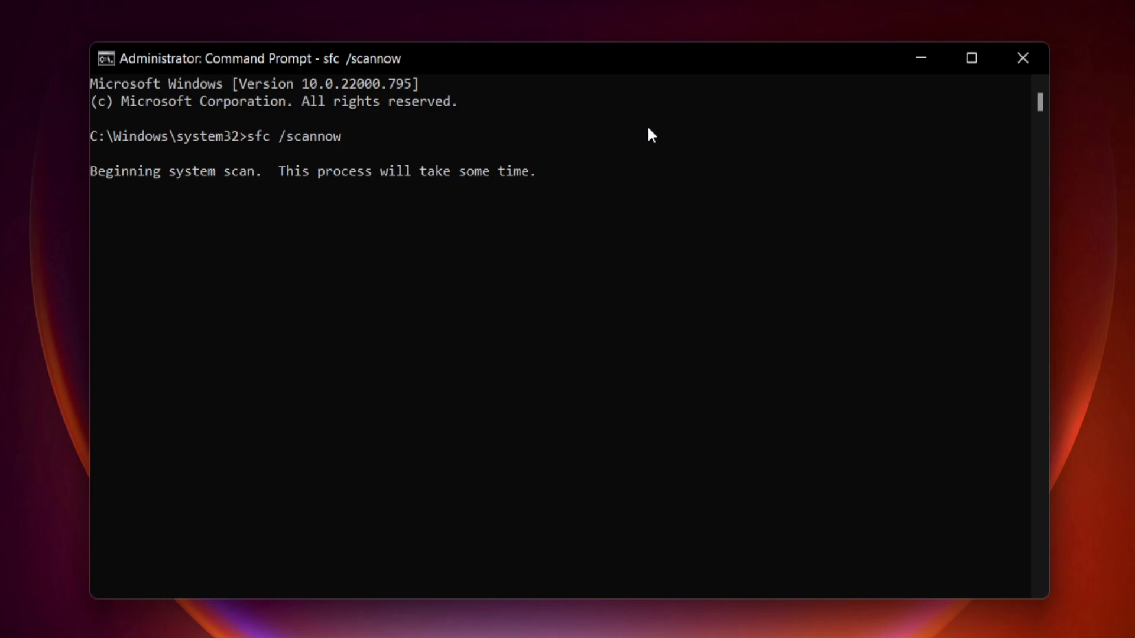
pyautogui.moveTo(640, 211)
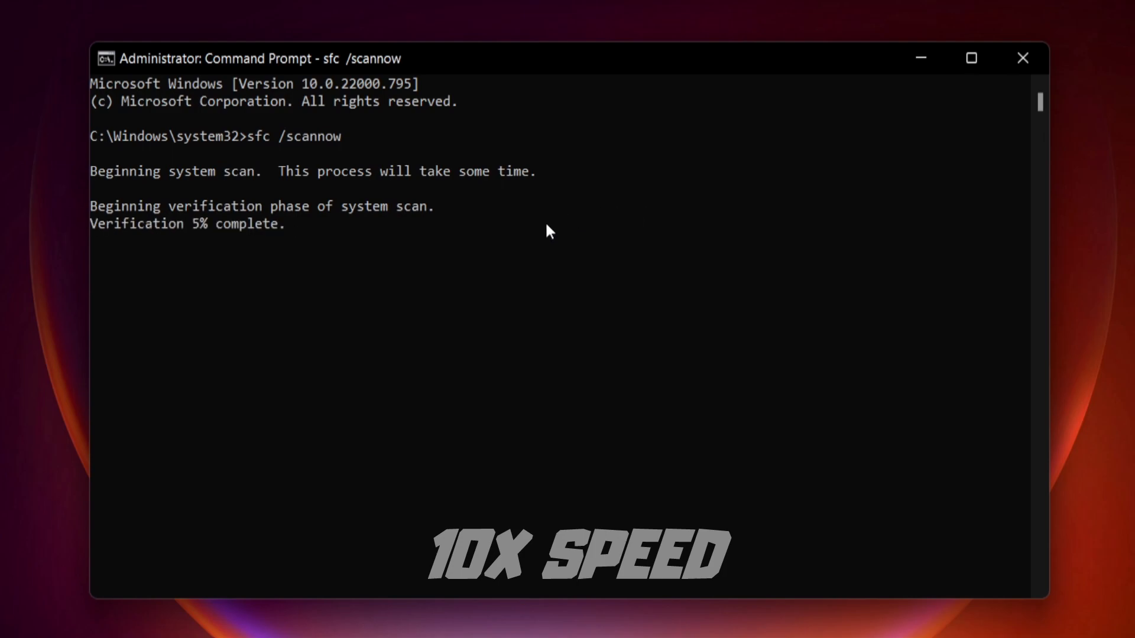
pyautogui.moveTo(554, 230)
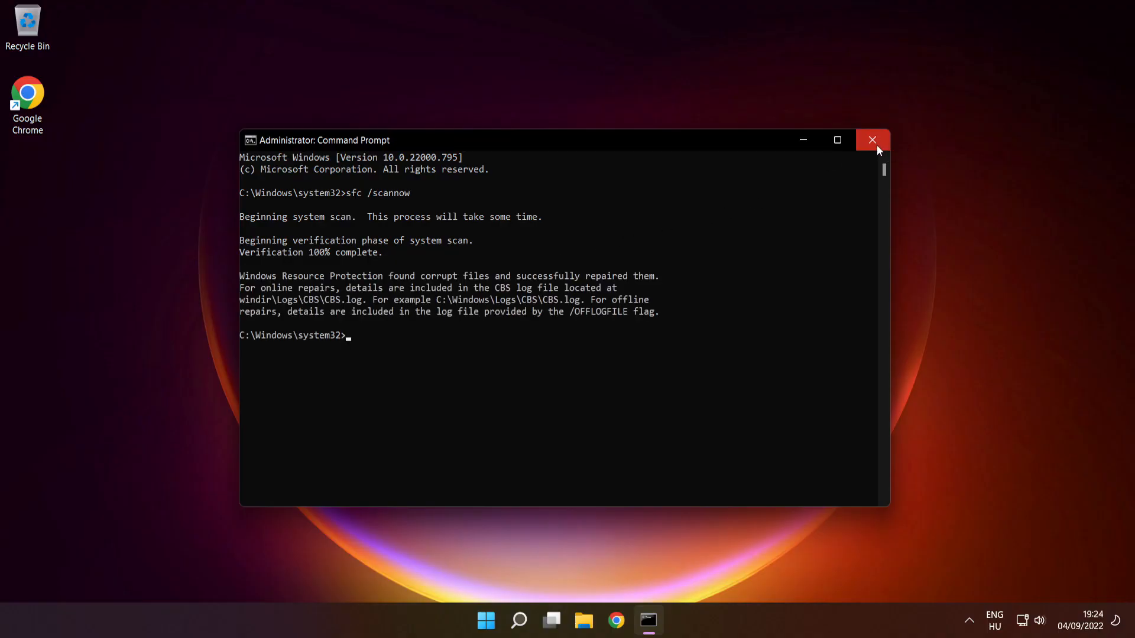
# Close Command Prompt and bring up the Start menu's power options to restart the PC.
pyautogui.click(873, 140)
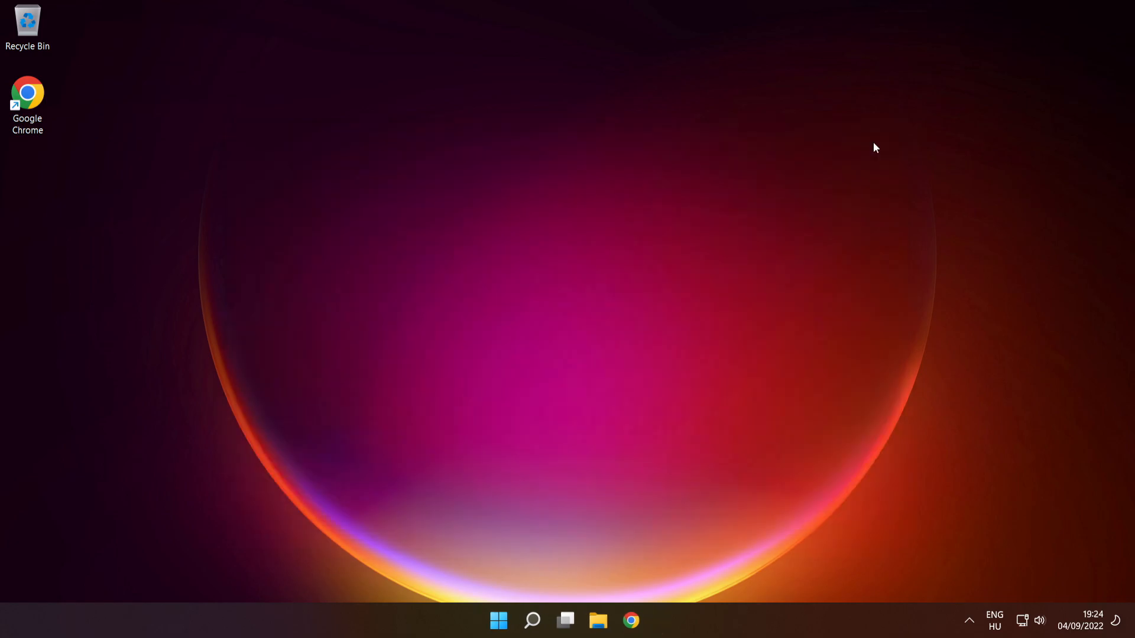
pyautogui.click(498, 621)
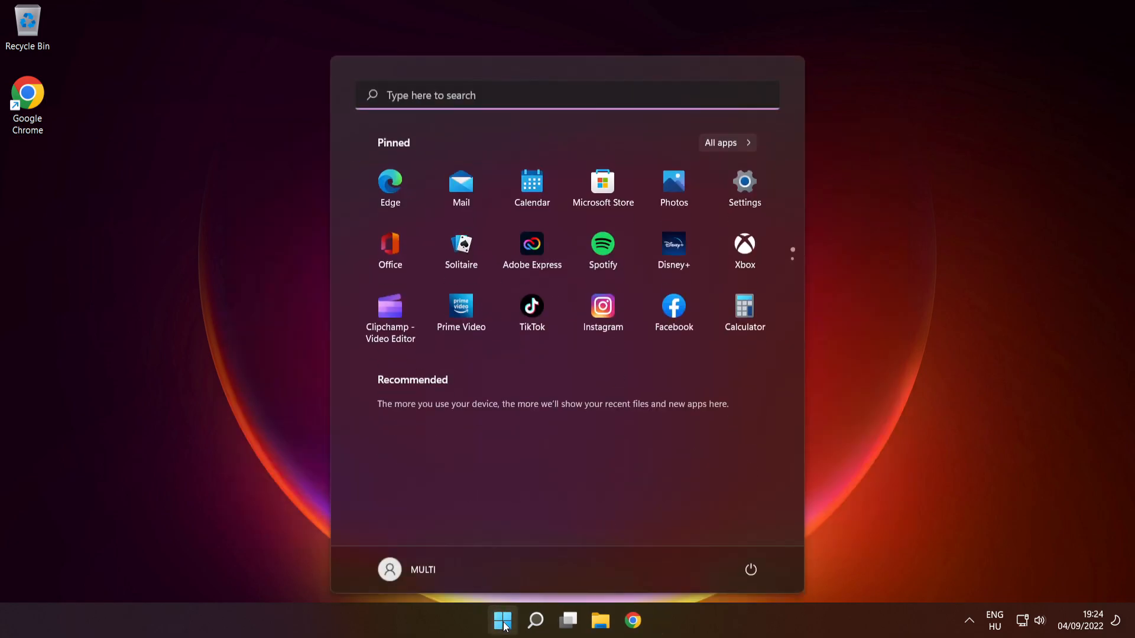
pyautogui.click(751, 570)
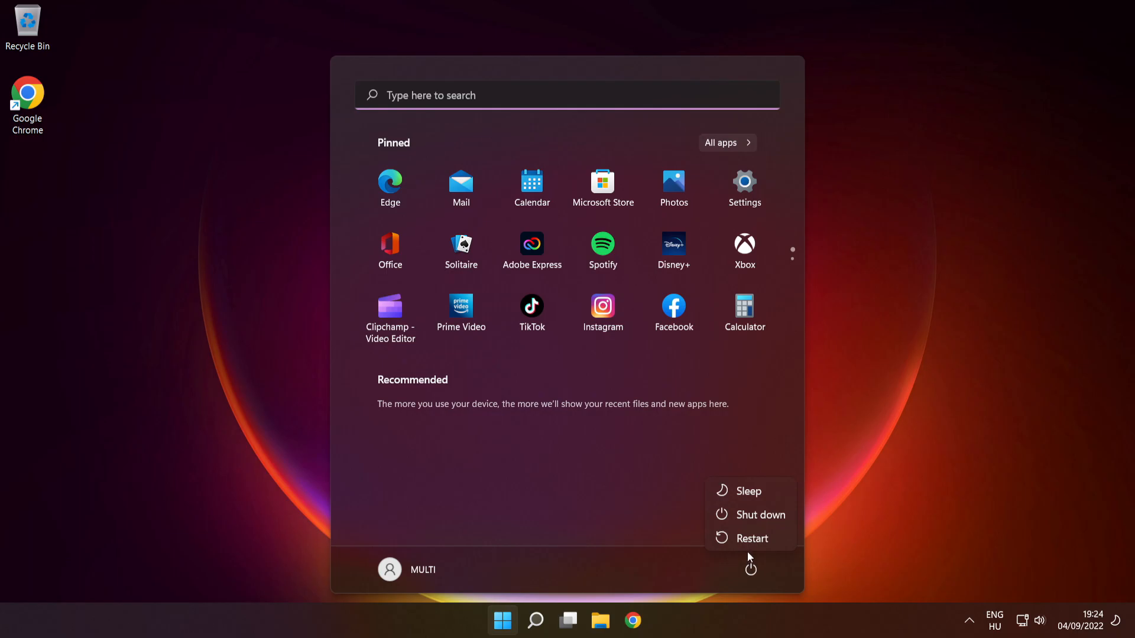
pyautogui.moveTo(753, 538)
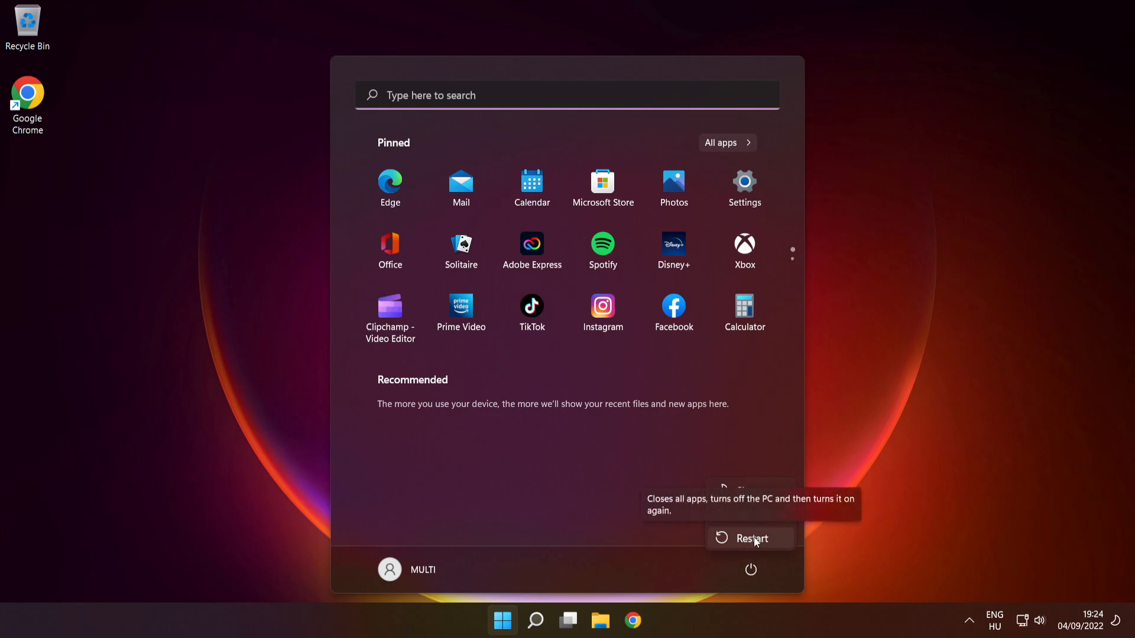